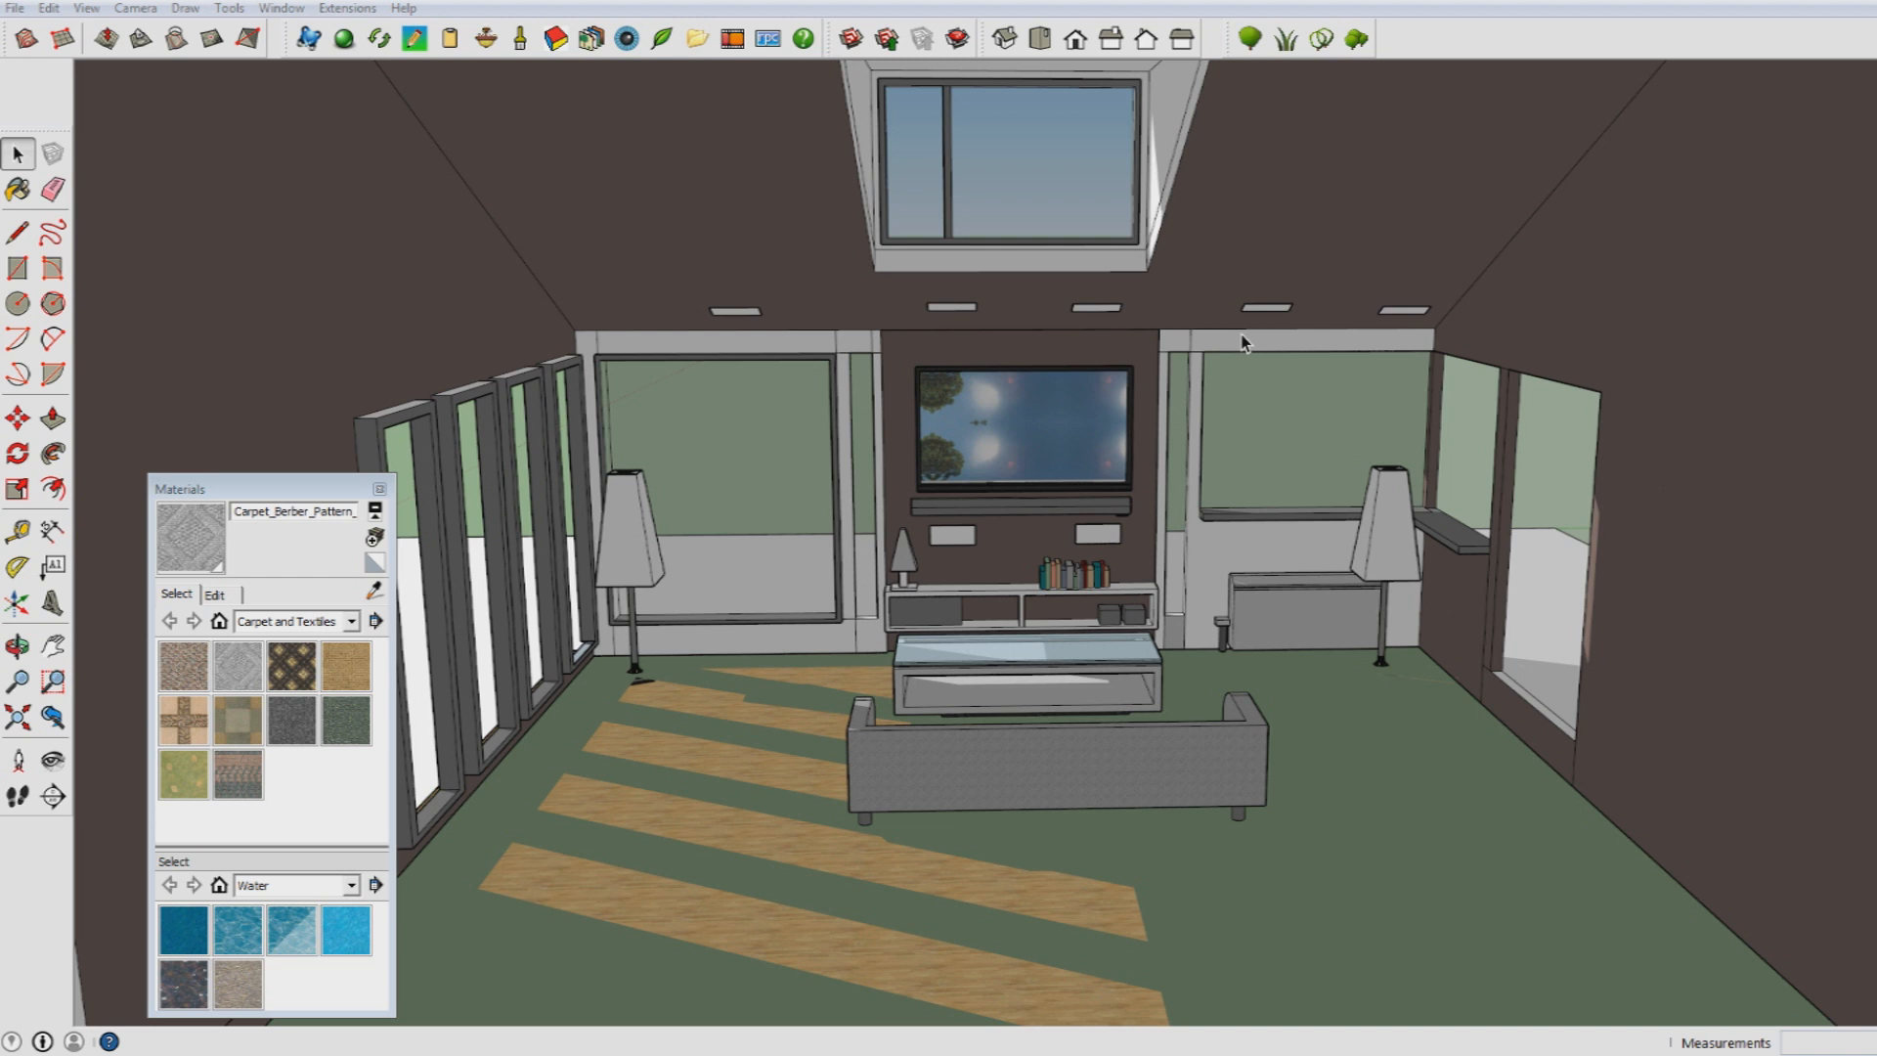
# - Bring up the IRender nXt Rendering Settings dialog for the living-room model
pyautogui.click(348, 8)
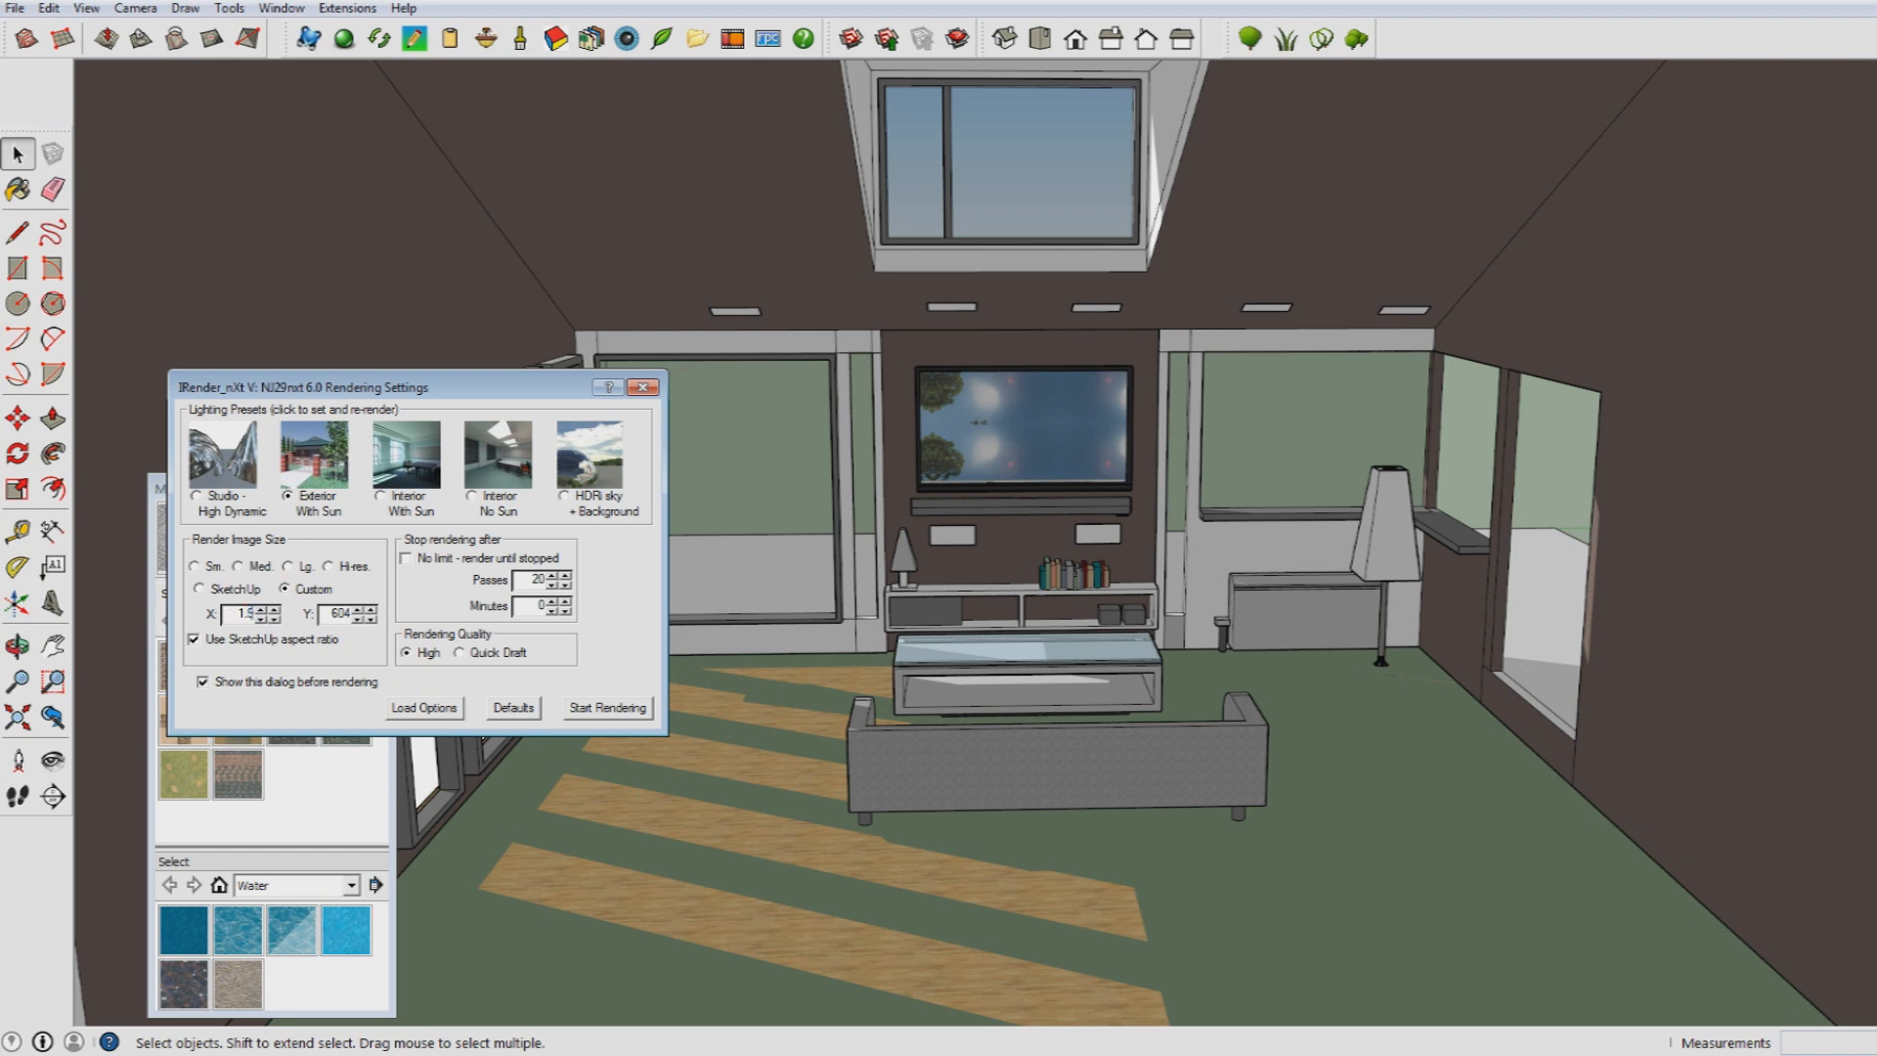
# - Use a custom 1,920 × 1,080 image size with the Exterior With Sun preset and start rendering
pyautogui.write('1,920')
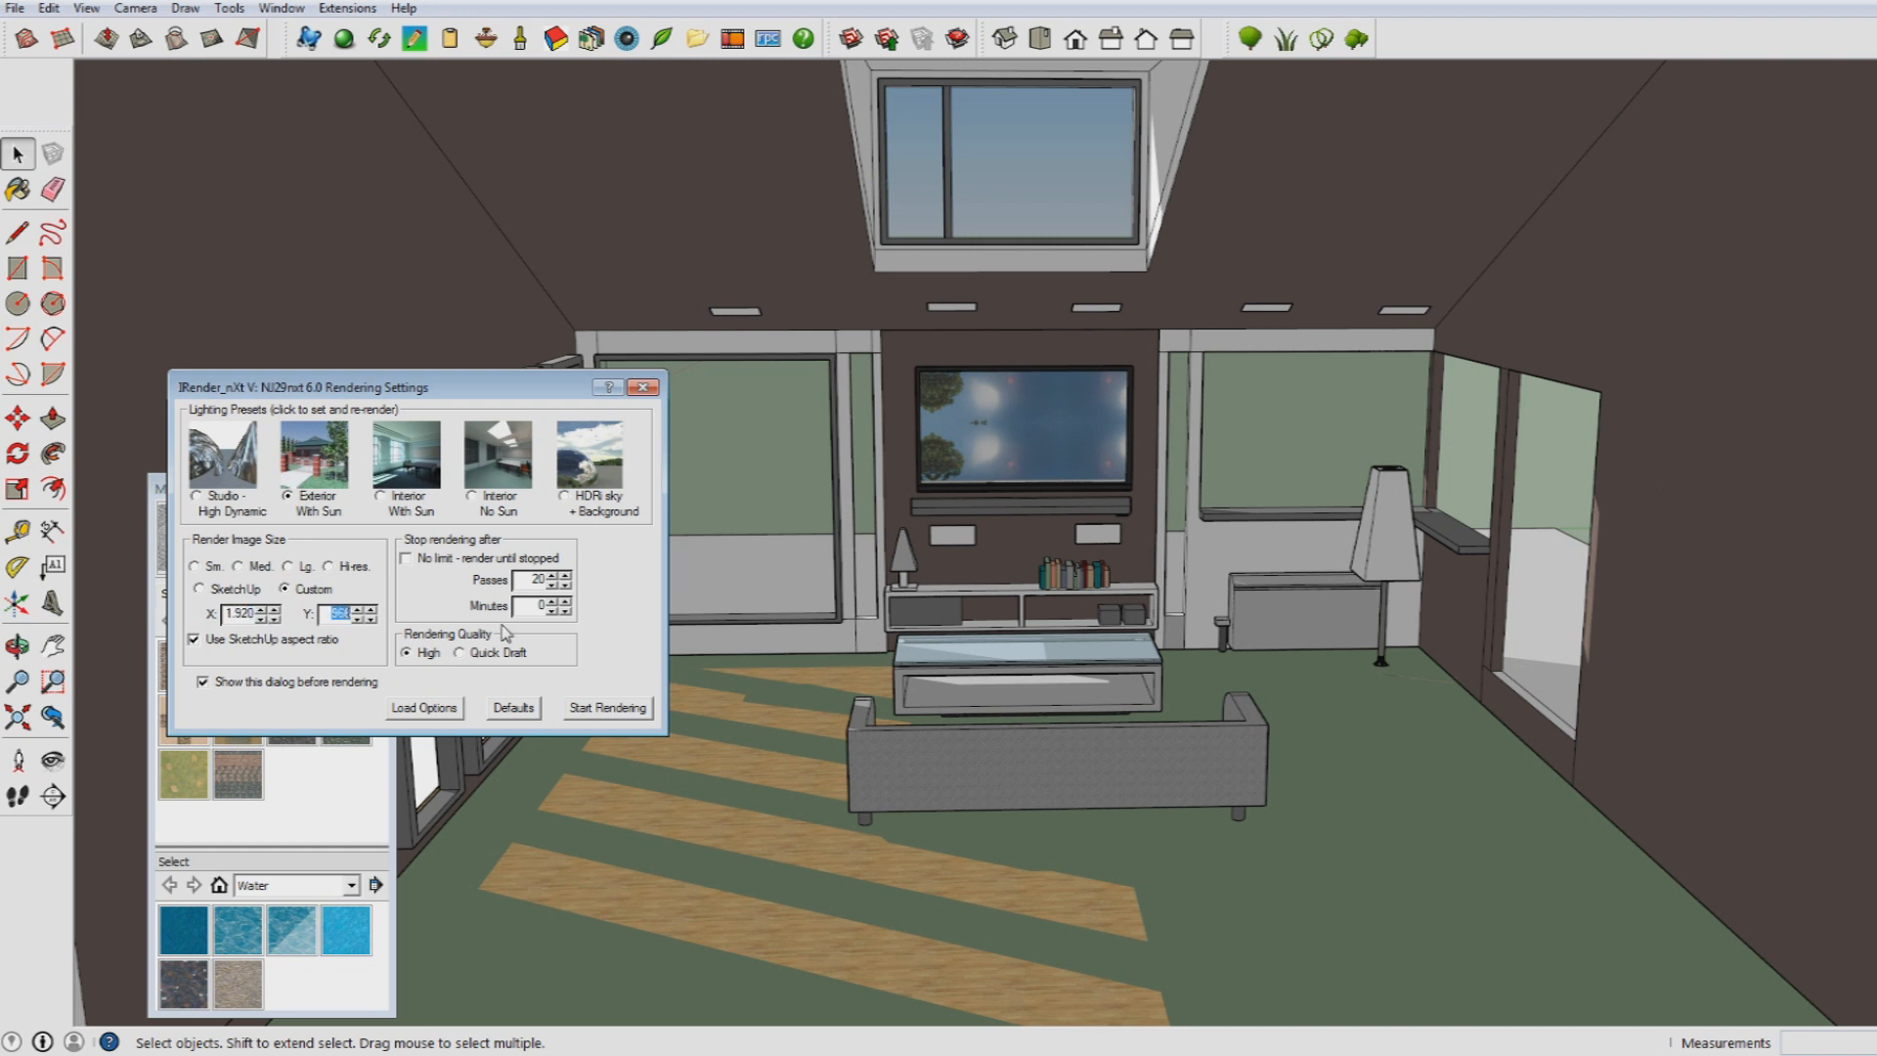
pyautogui.write('1080')
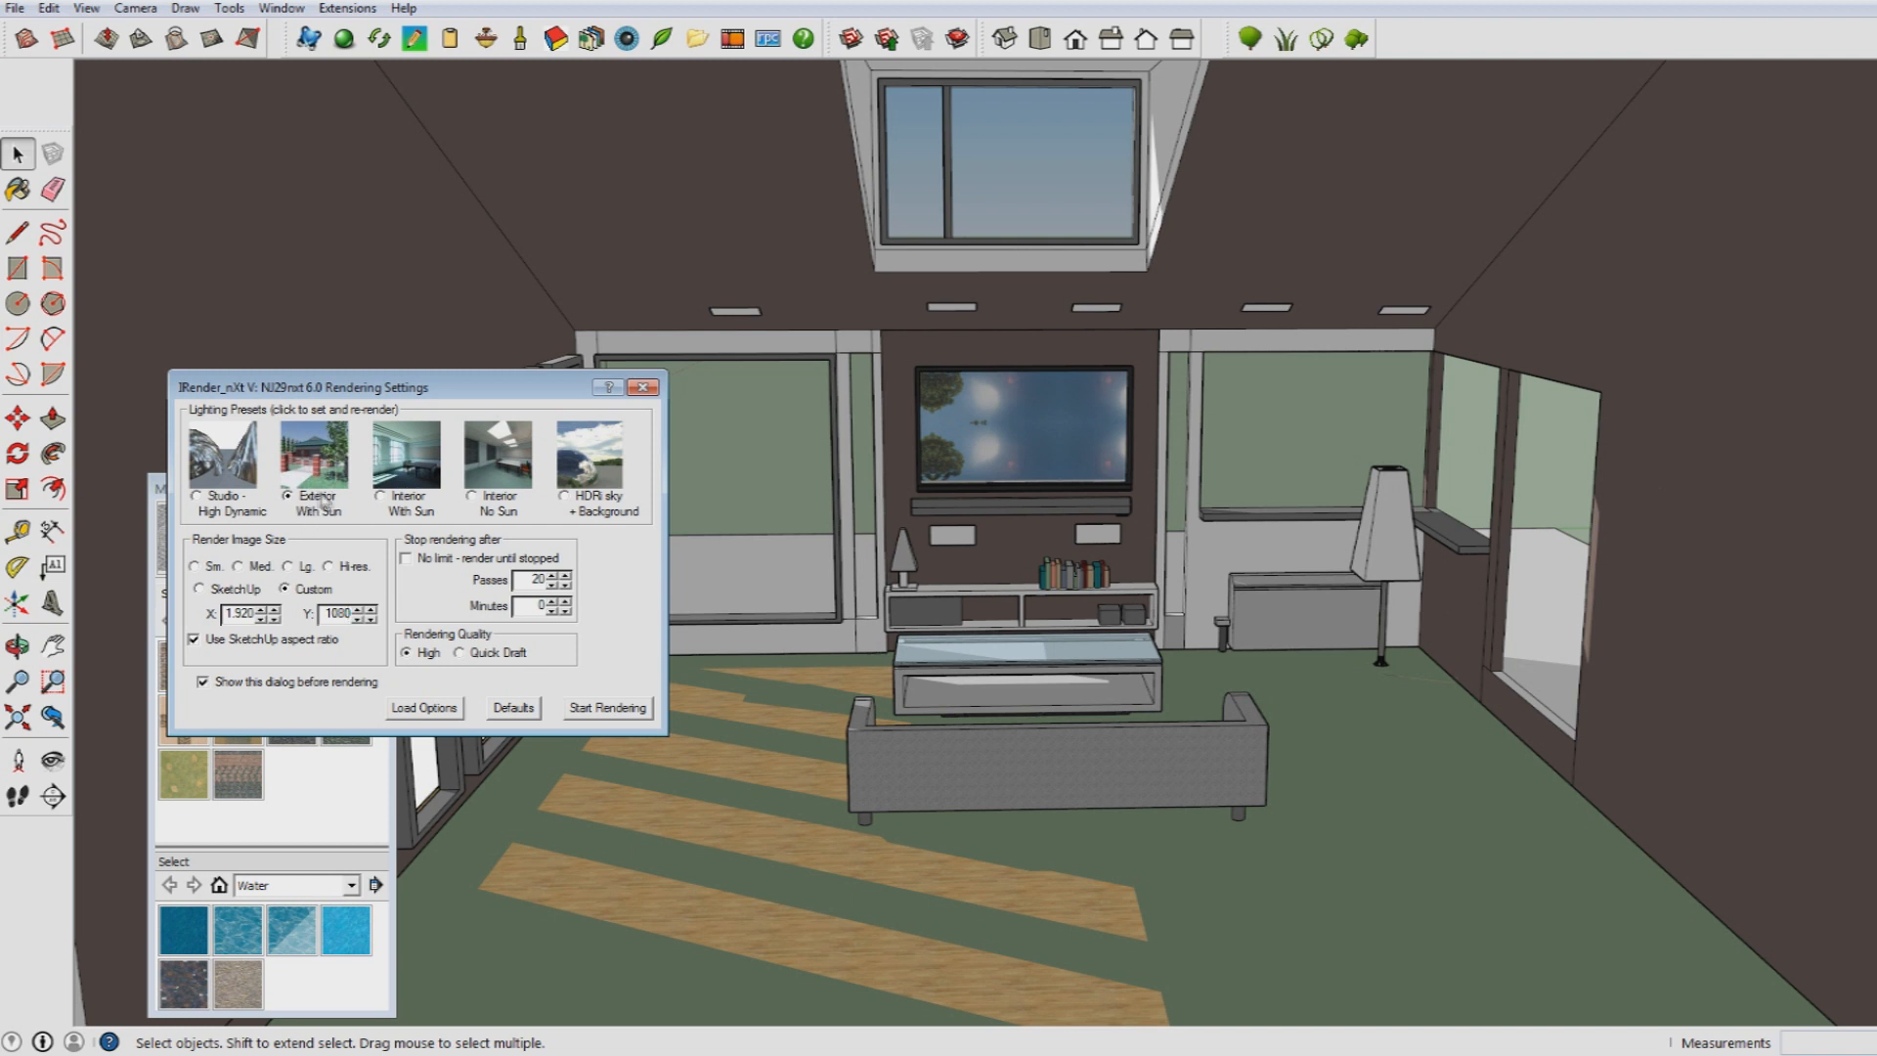
pyautogui.click(381, 494)
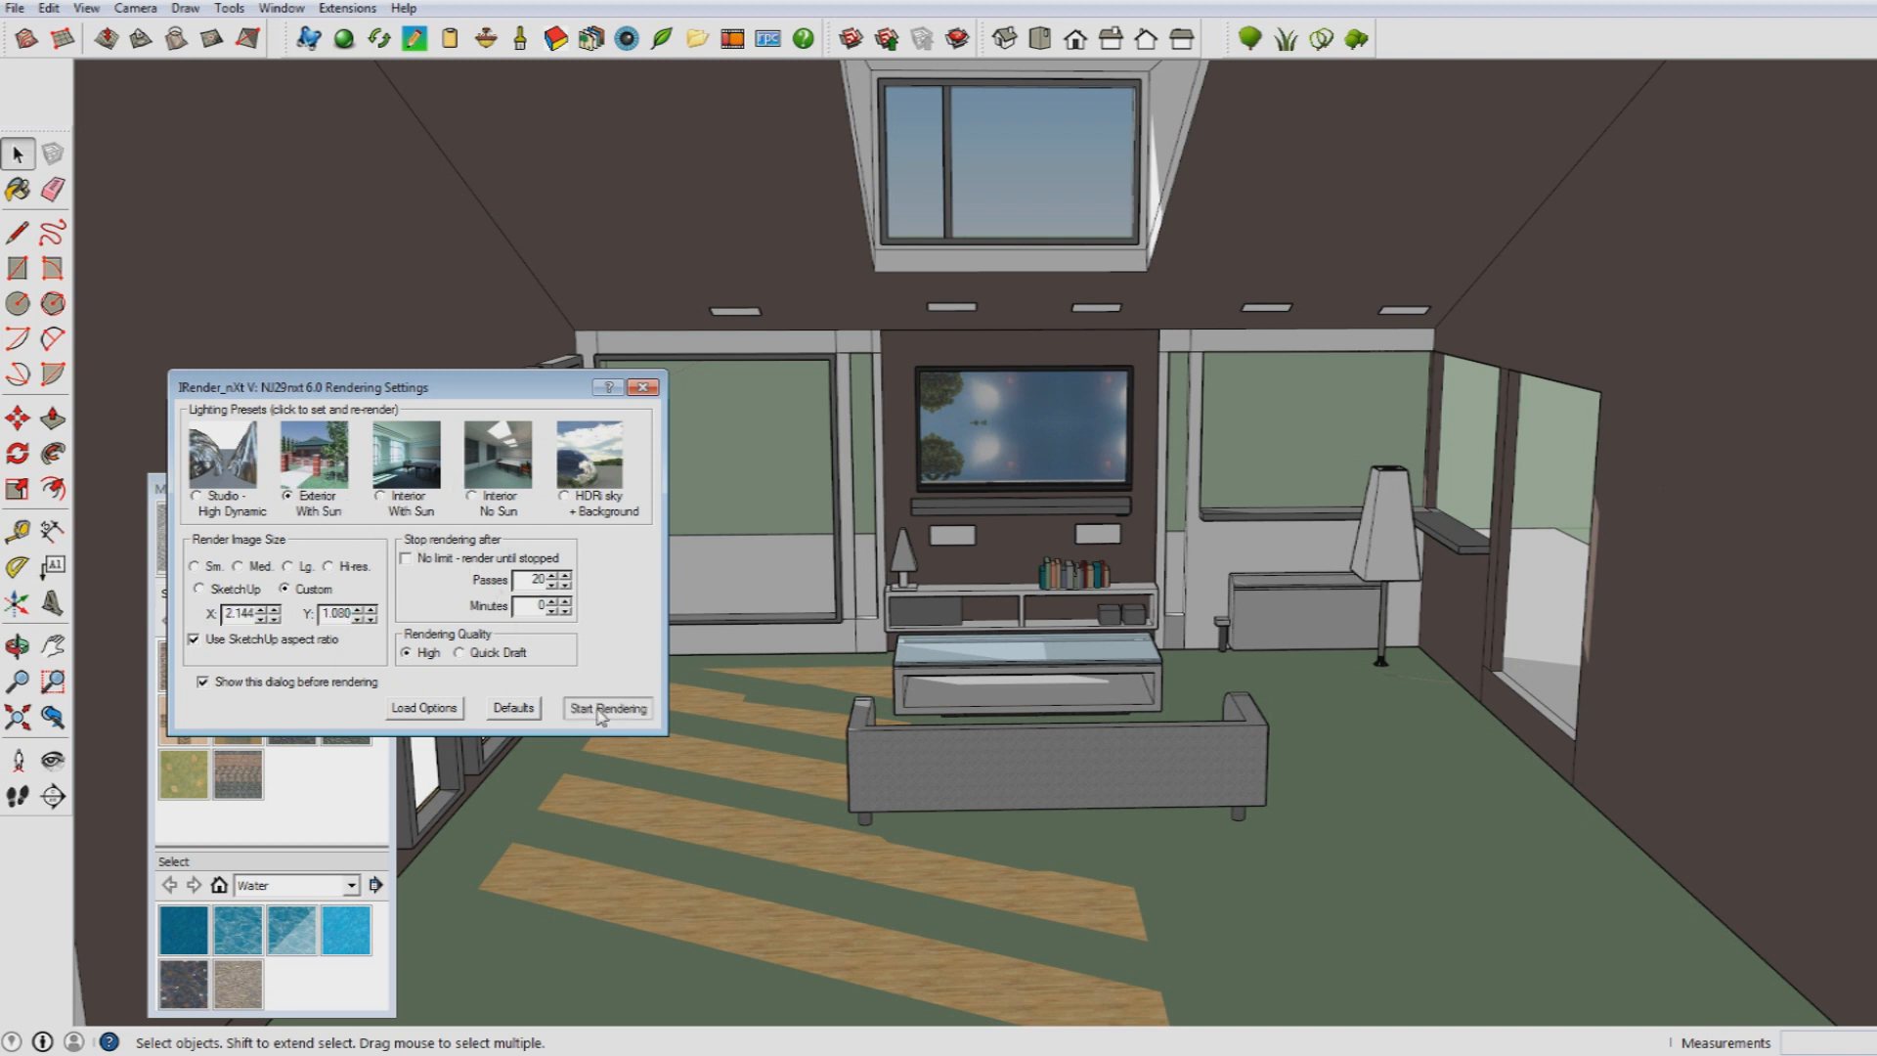
pyautogui.click(606, 707)
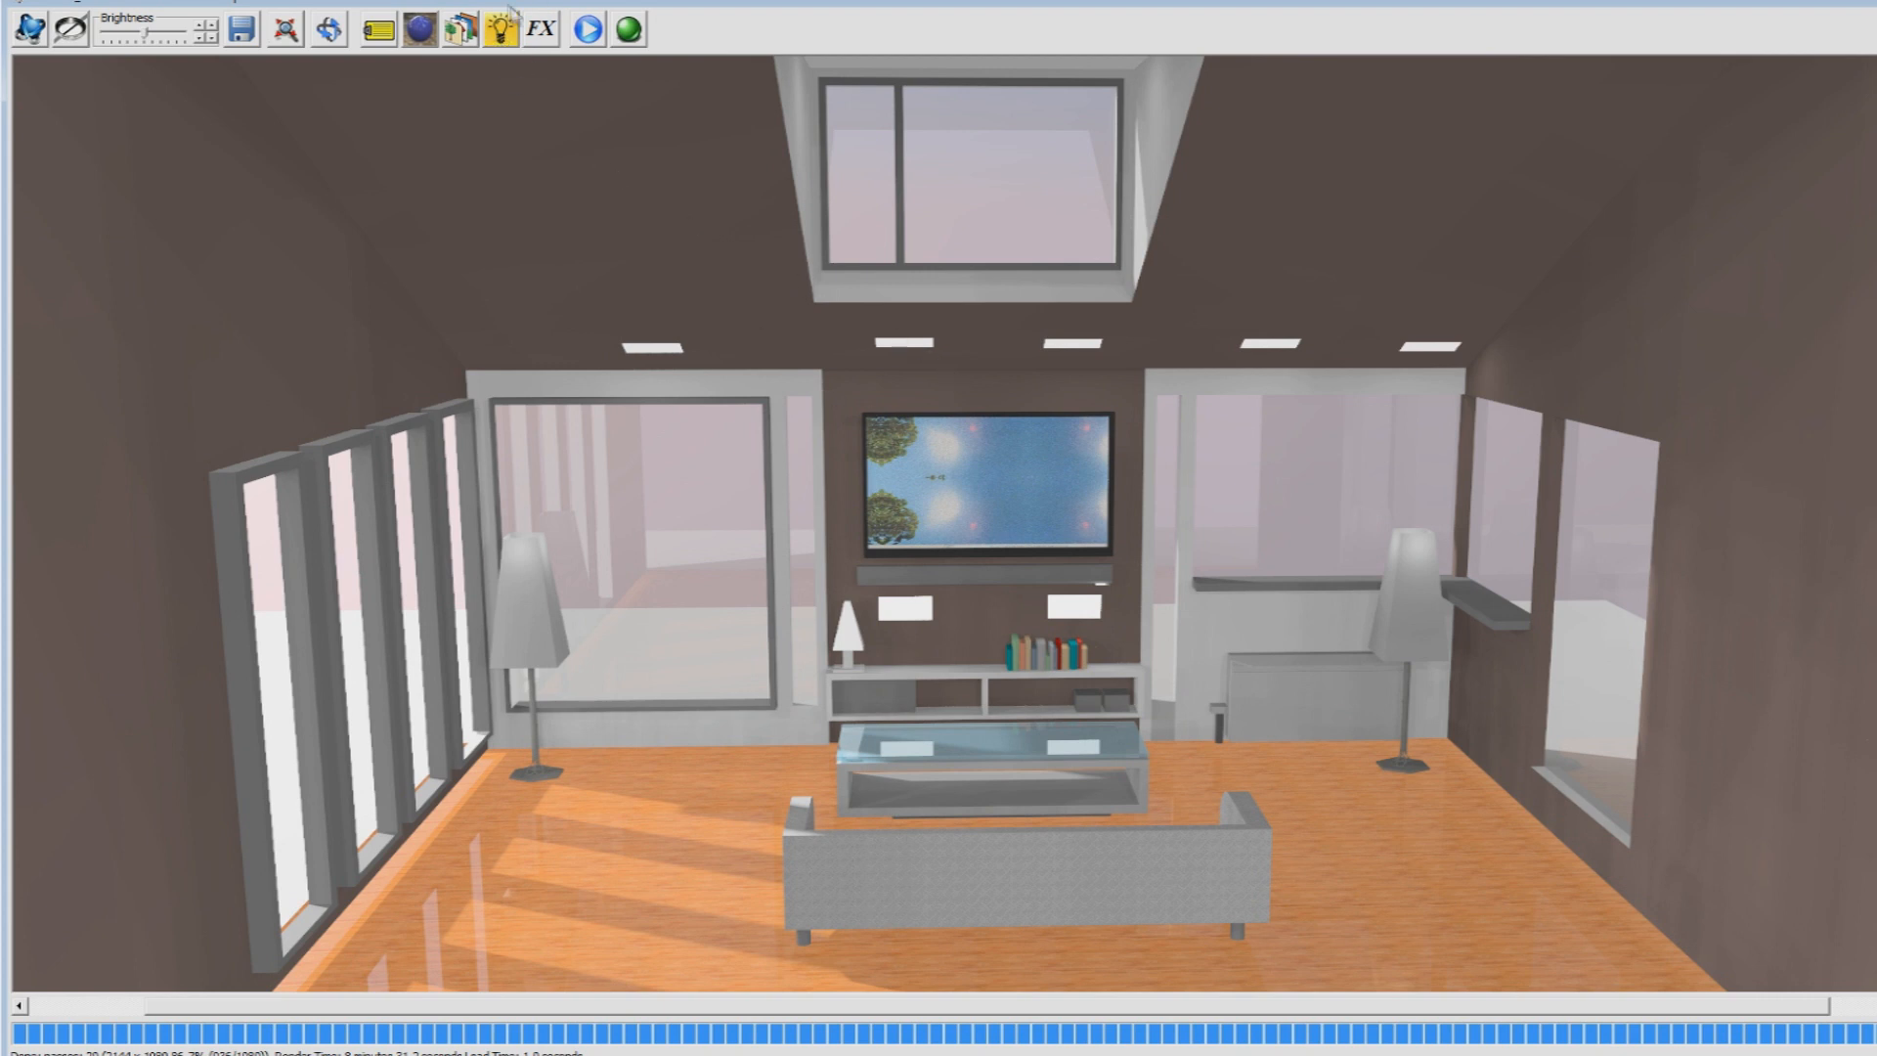
# - Show the Lighting Channels dialog over the rendered living room
pyautogui.click(488, 29)
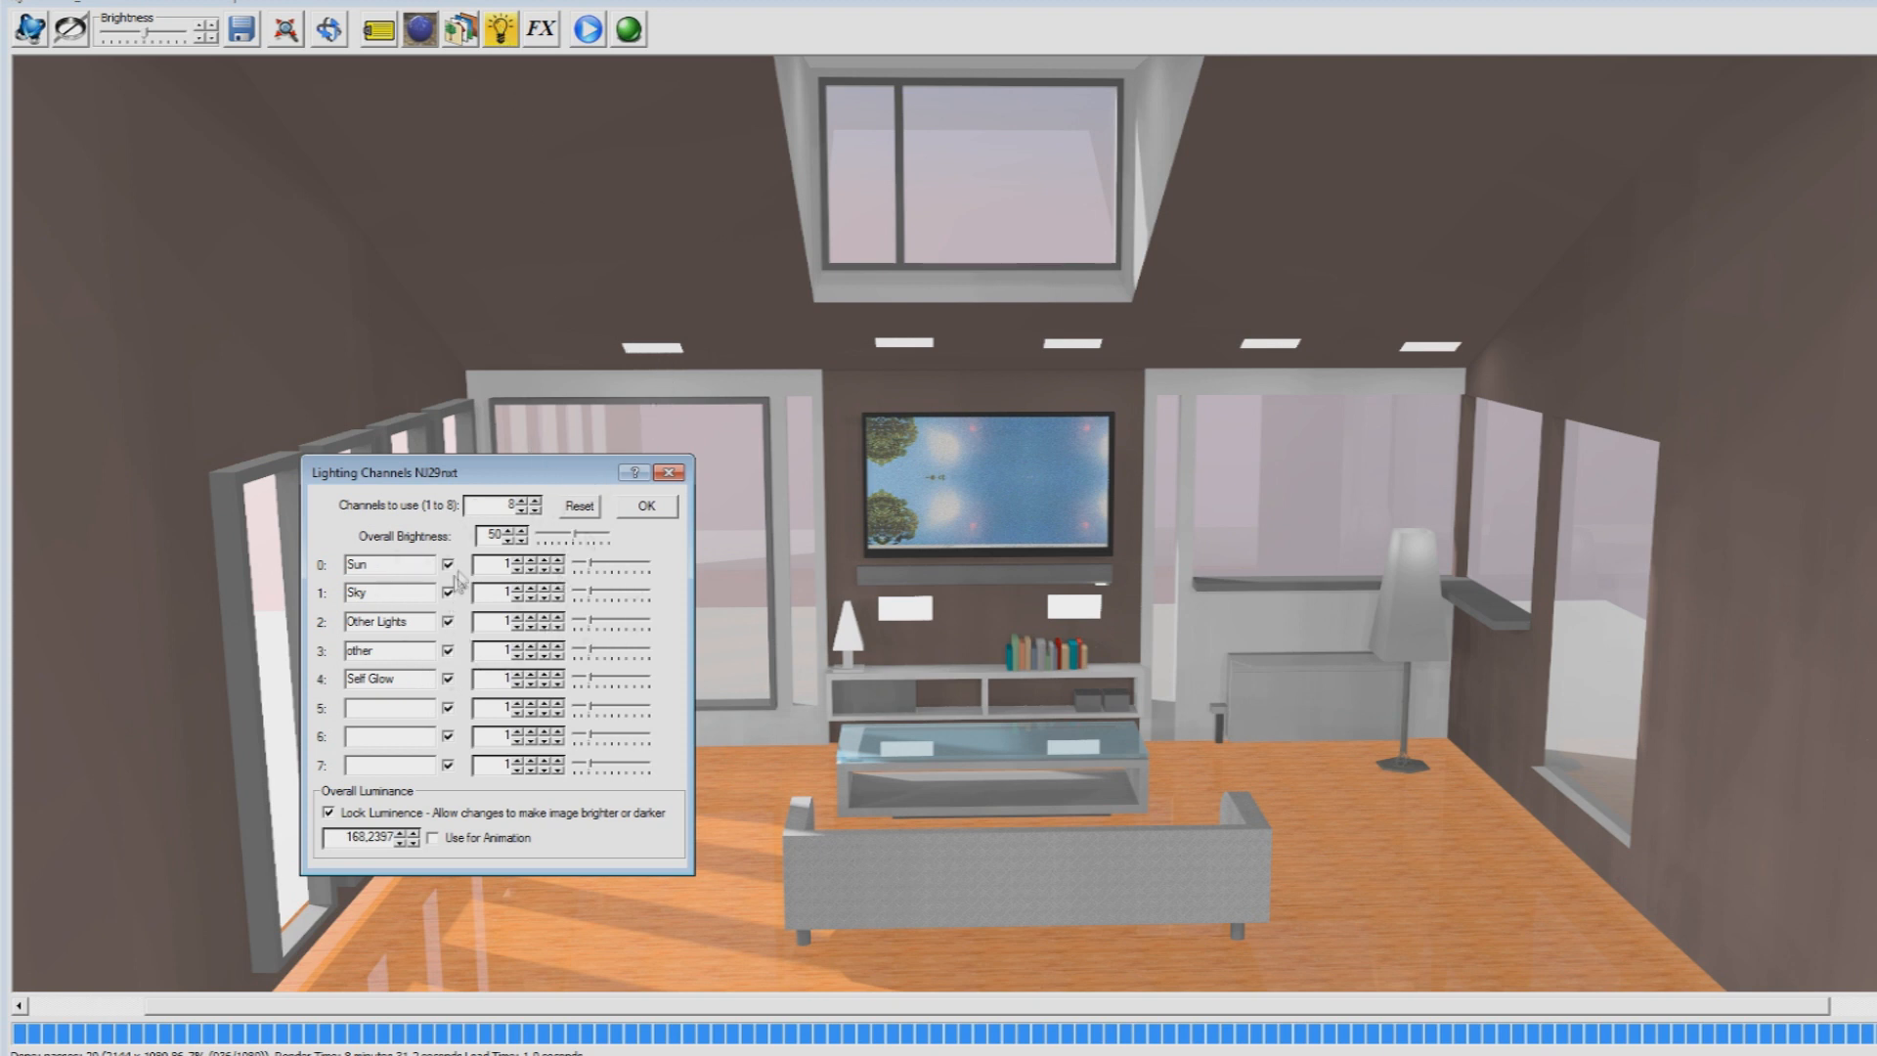
pyautogui.moveTo(406, 493)
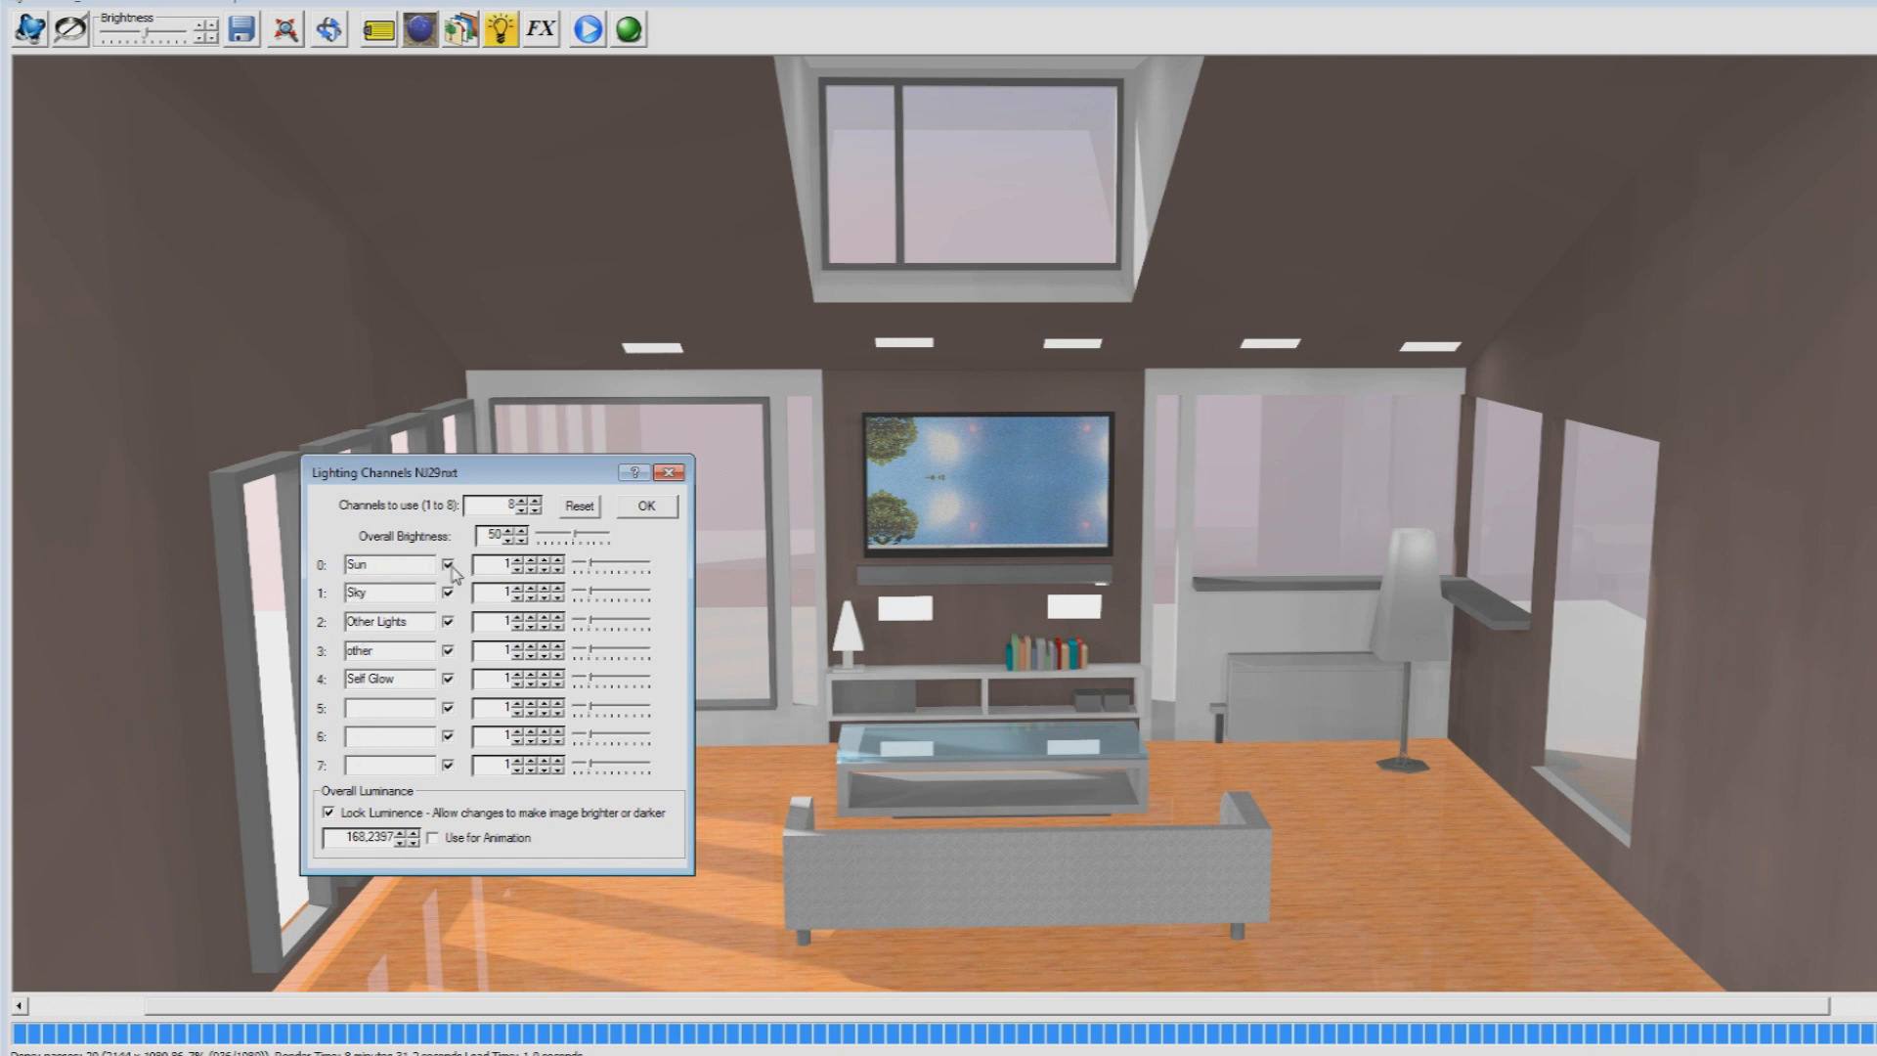
# - Switch daylight off, then toggle the lamp channel off and back on to check it
pyautogui.click(451, 565)
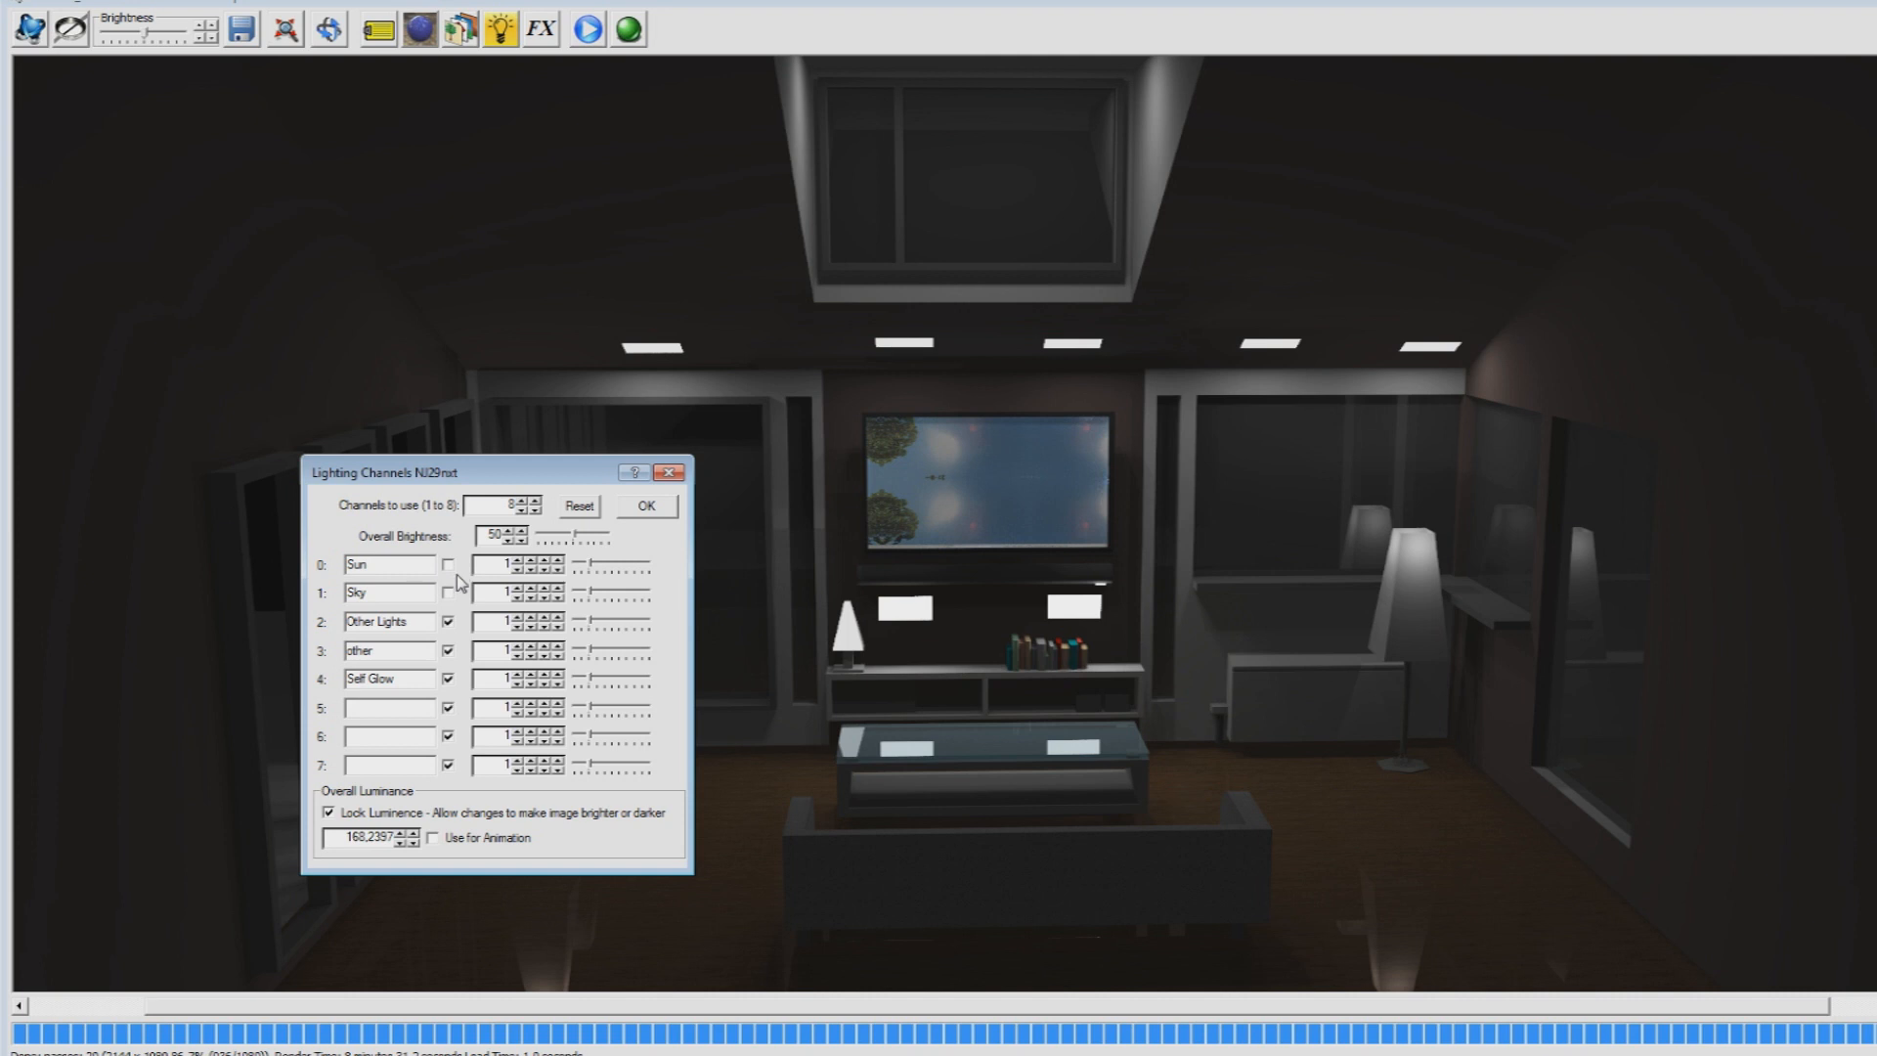
pyautogui.moveTo(1206, 418)
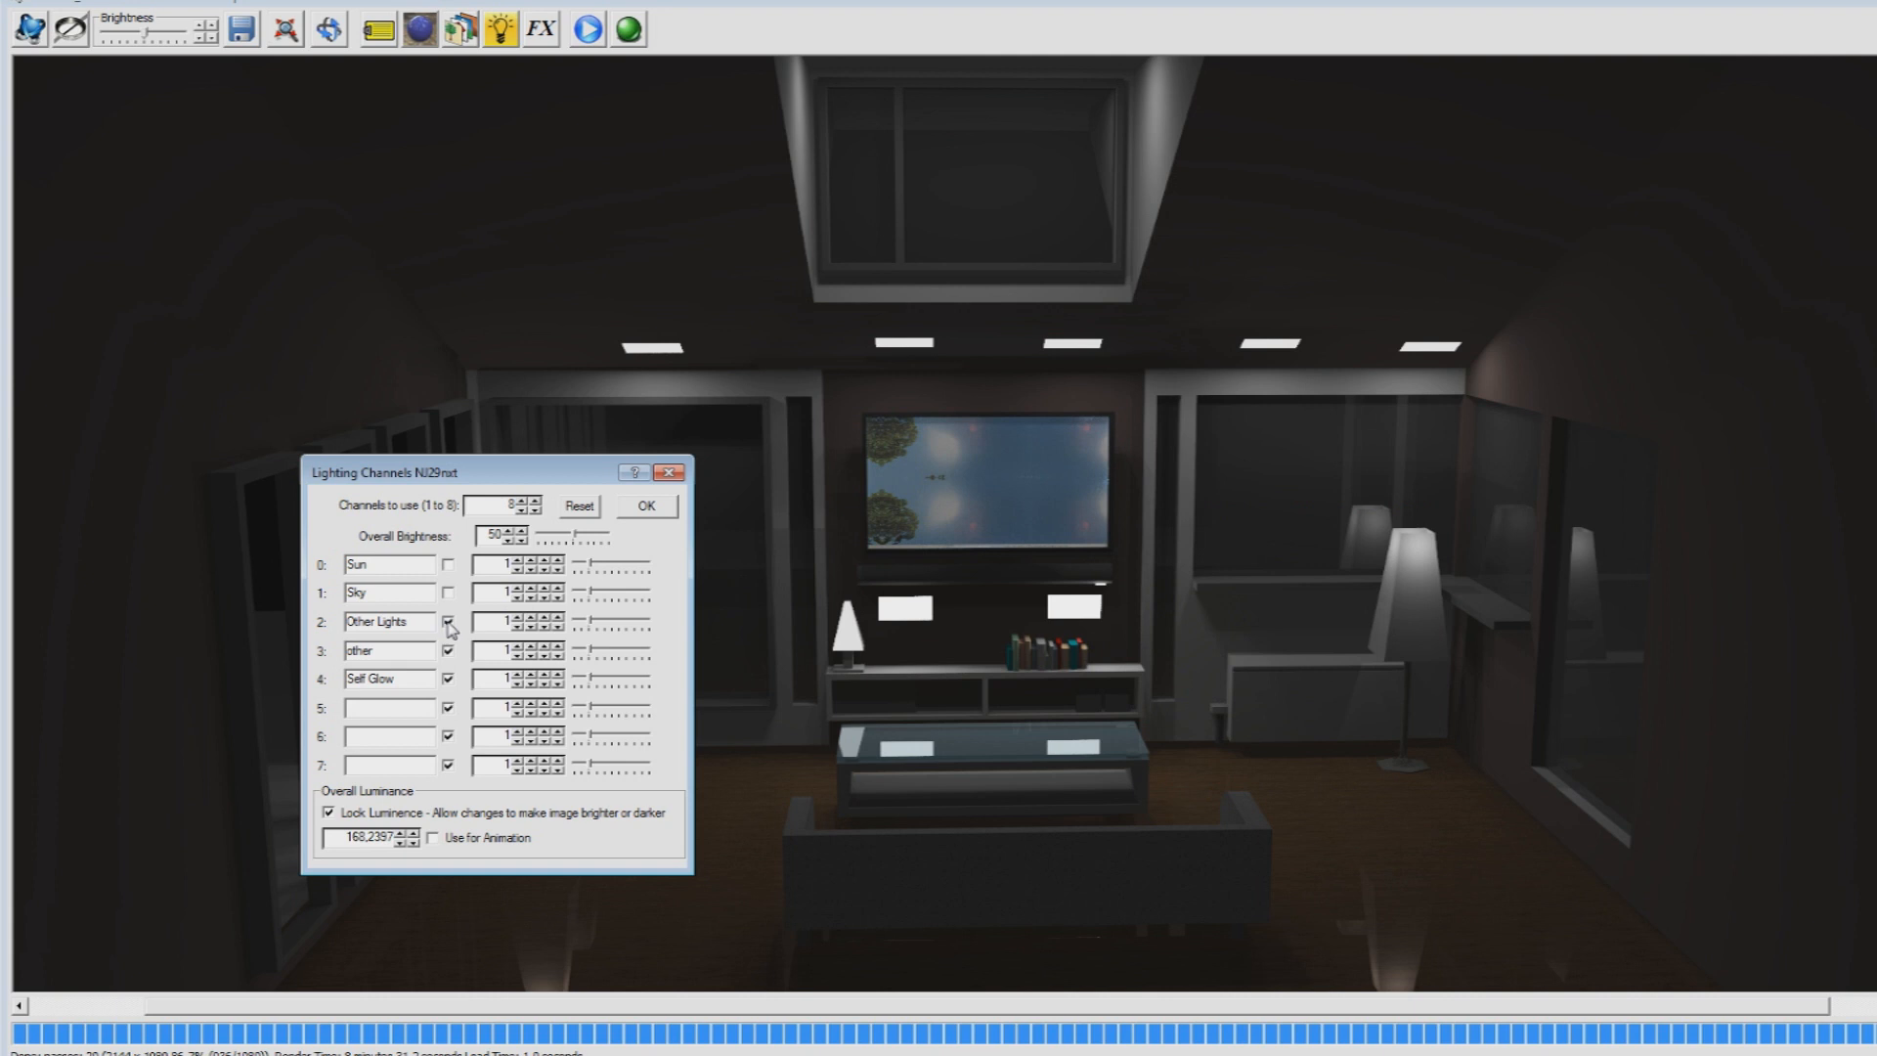
pyautogui.click(448, 622)
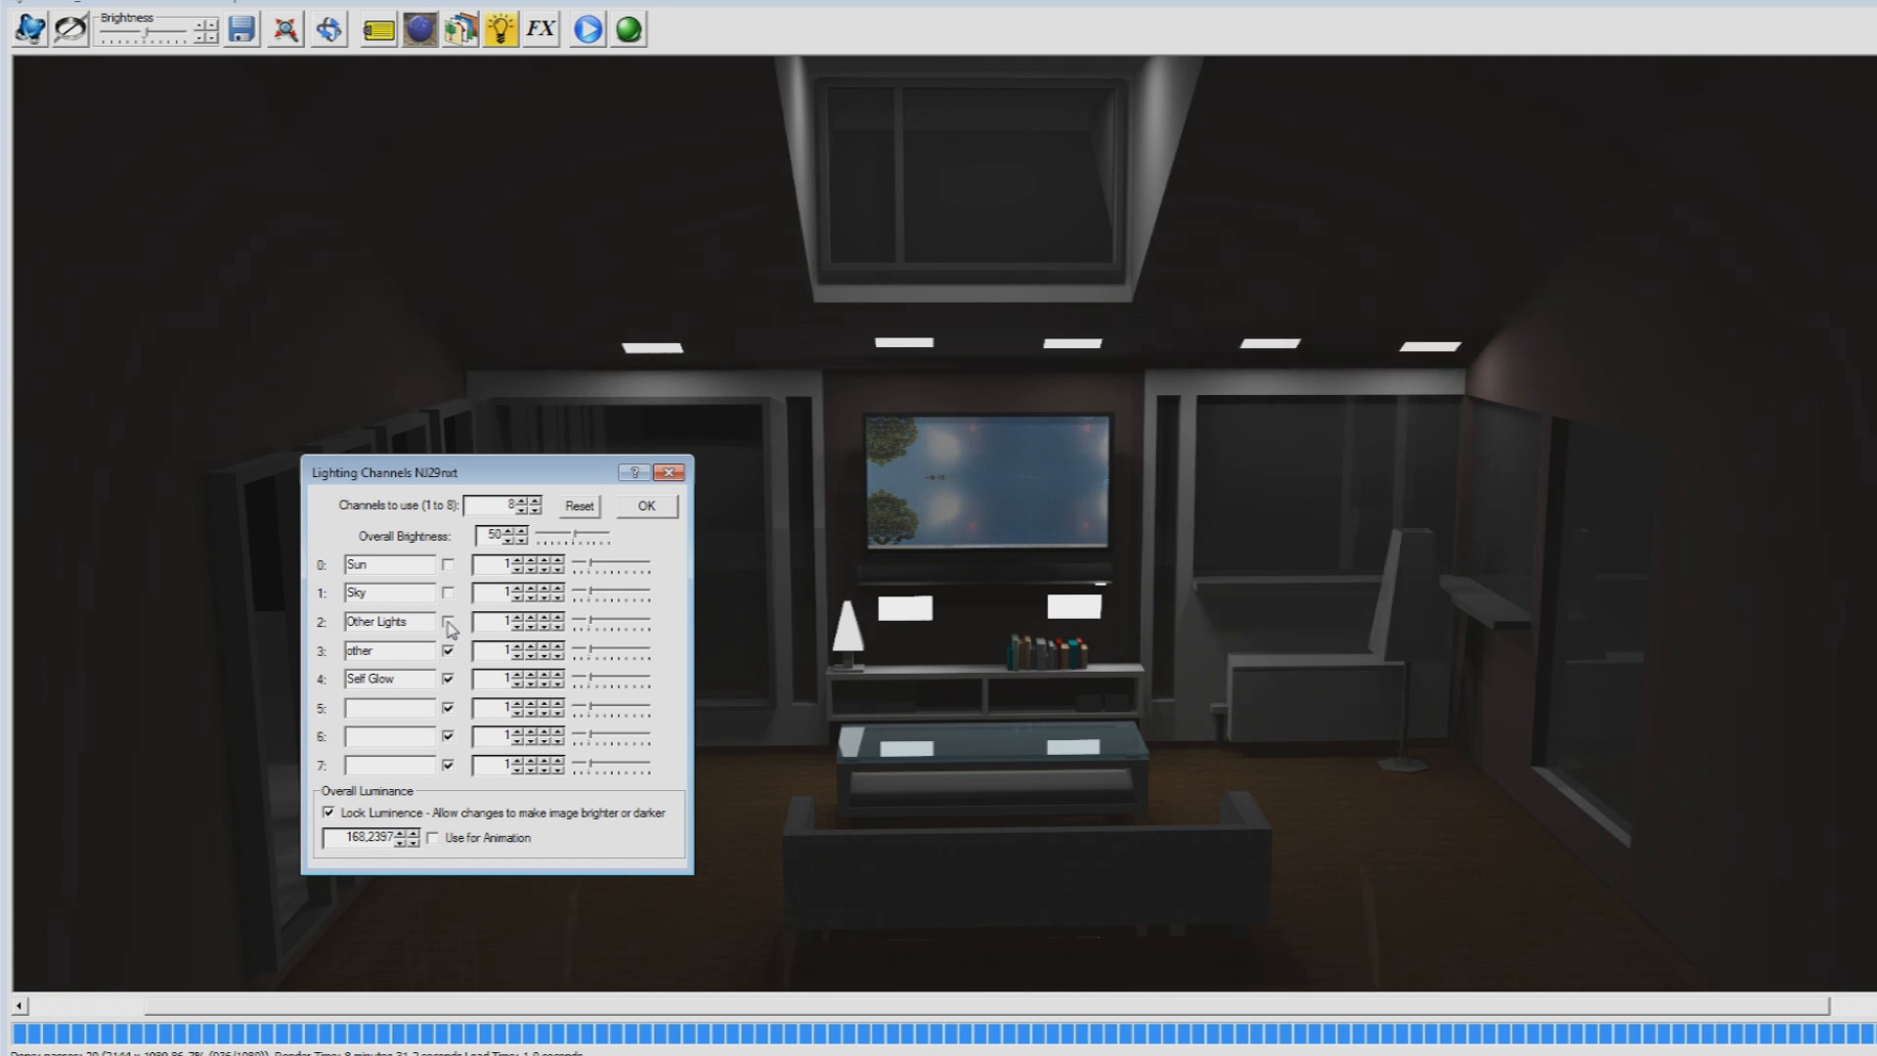
pyautogui.click(447, 620)
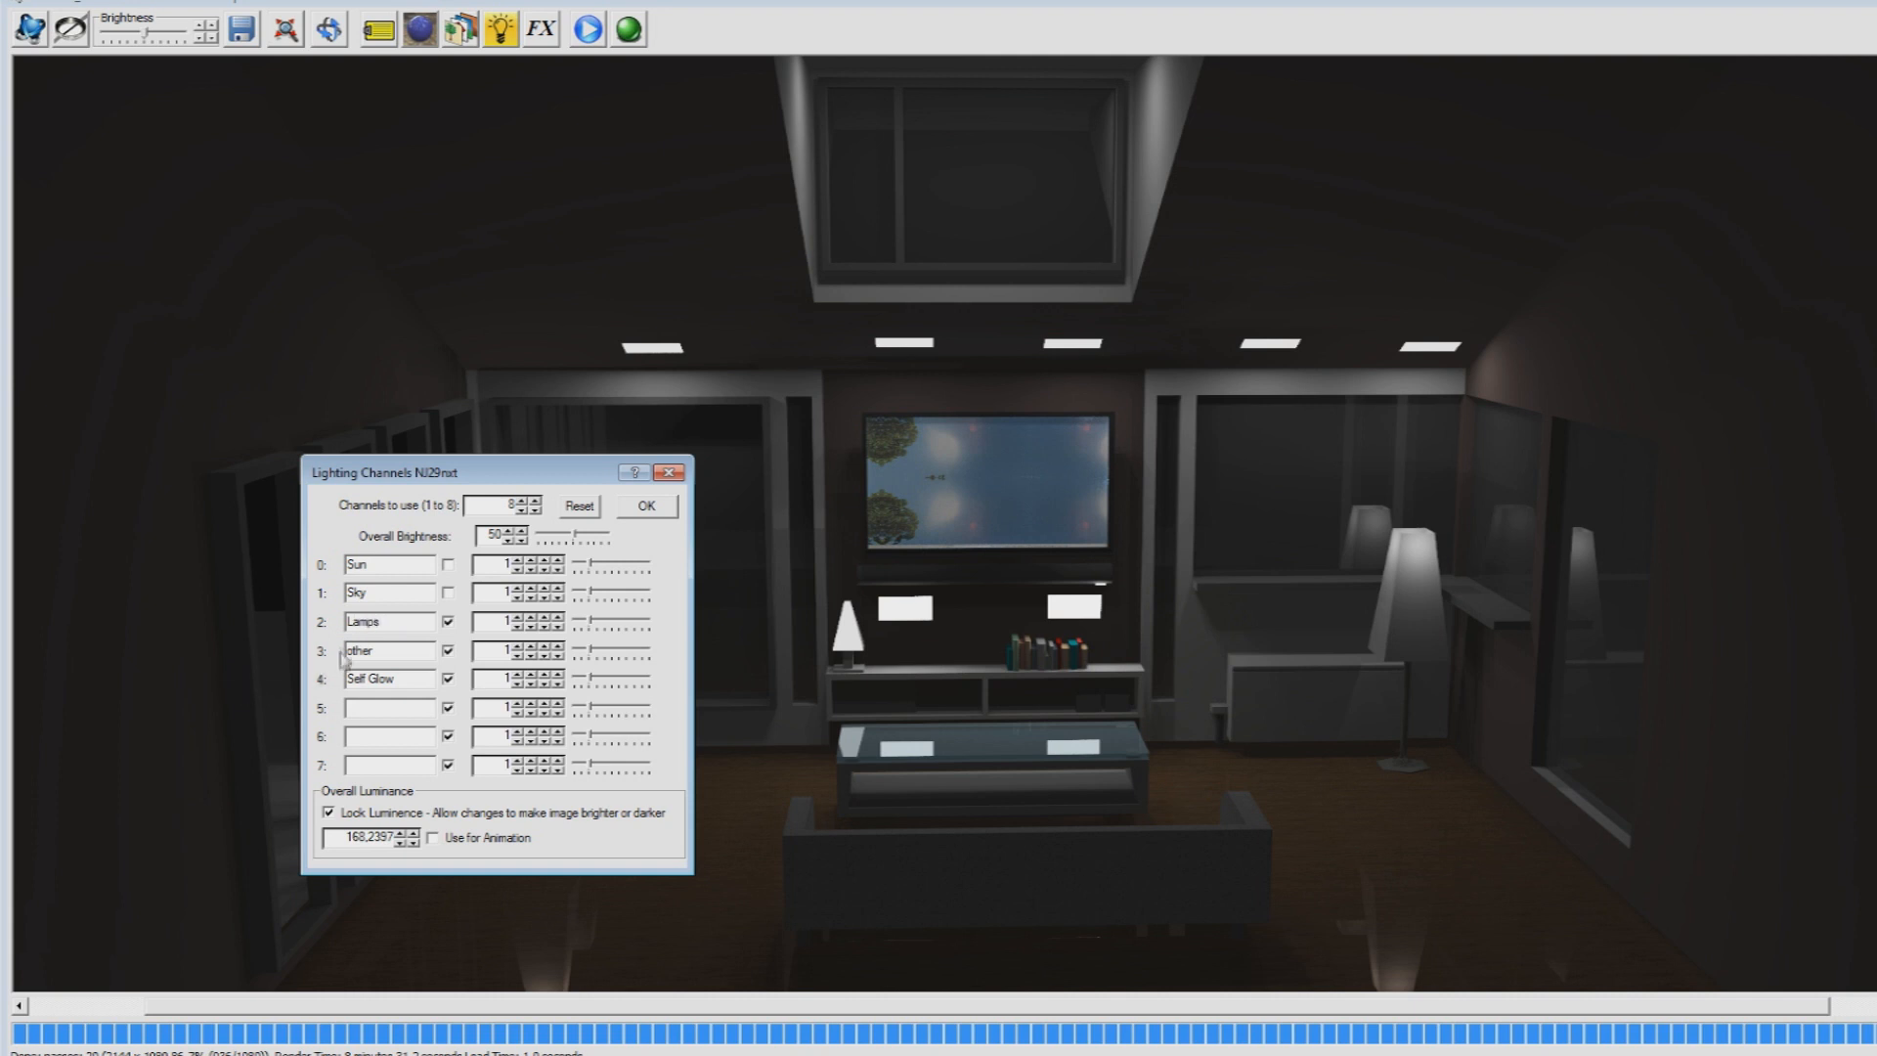
# - Name channels 3–7 TV other, TV, Ceiling, Tv lamp and Audio box
pyautogui.click(448, 649)
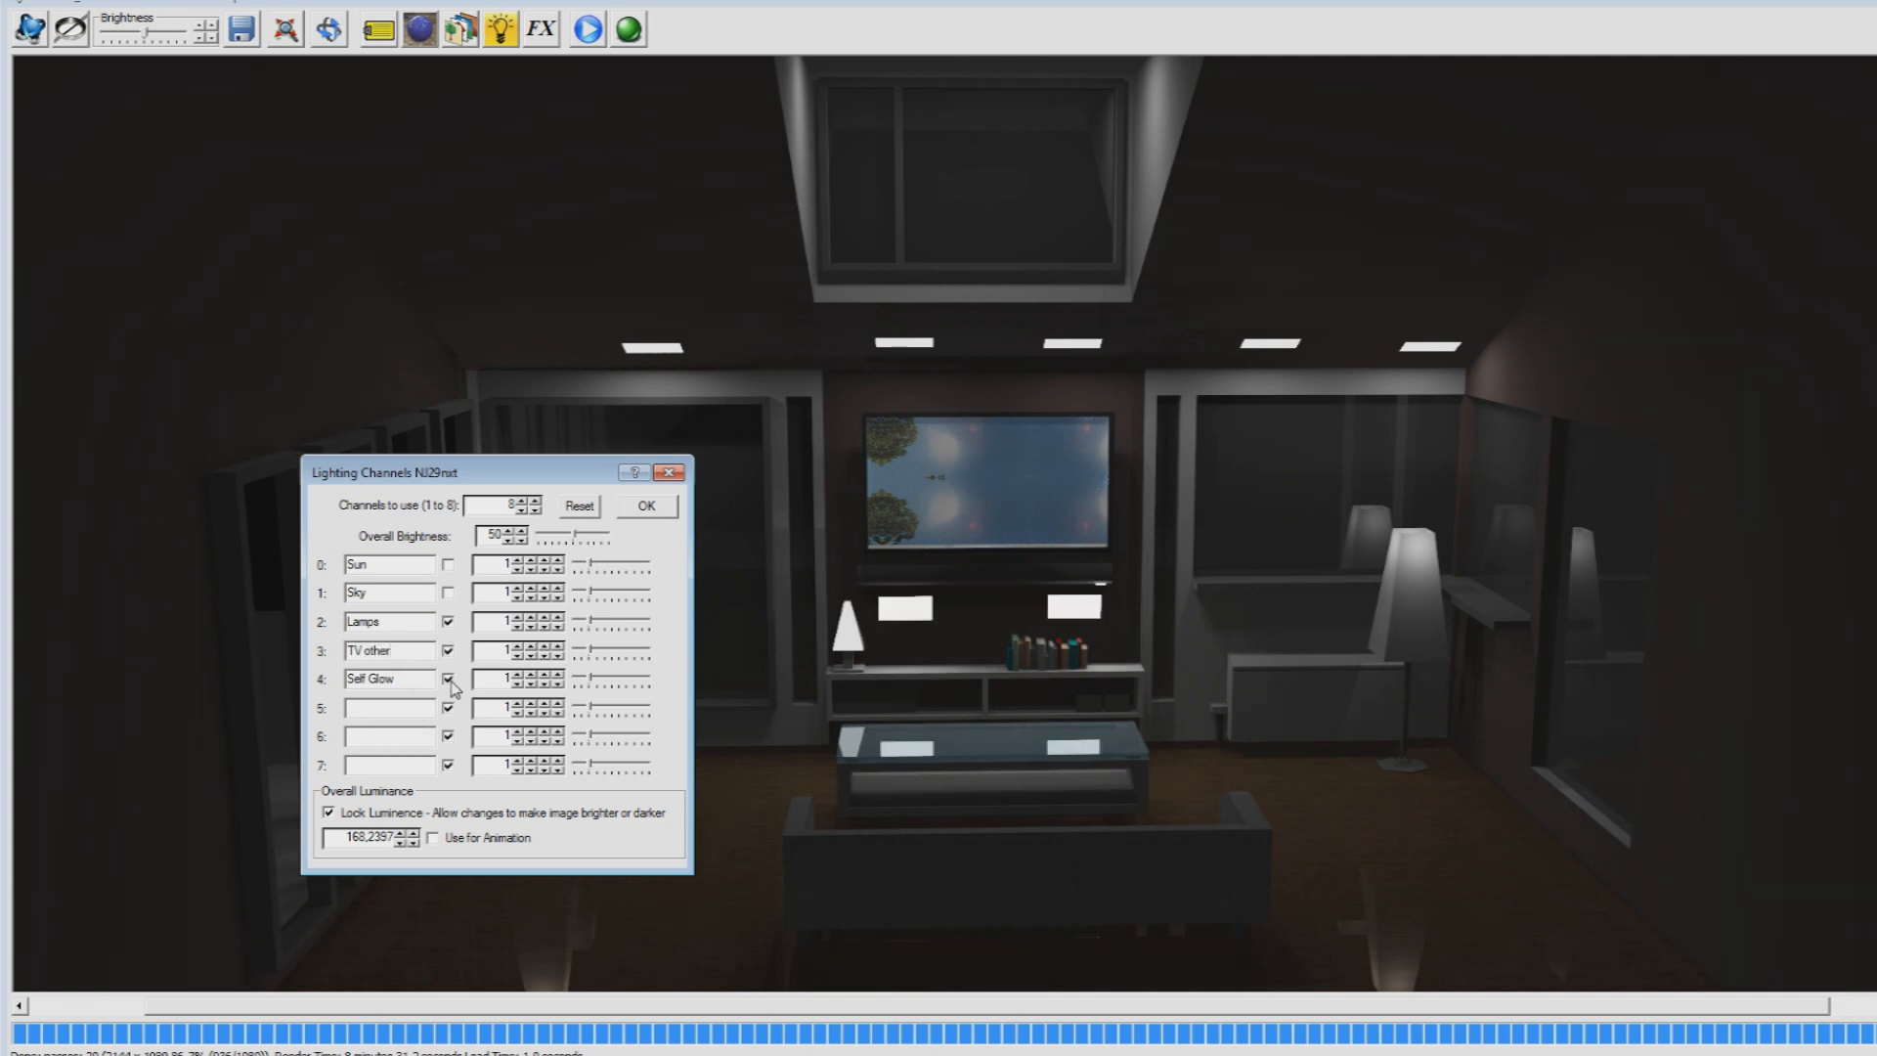
pyautogui.click(445, 678)
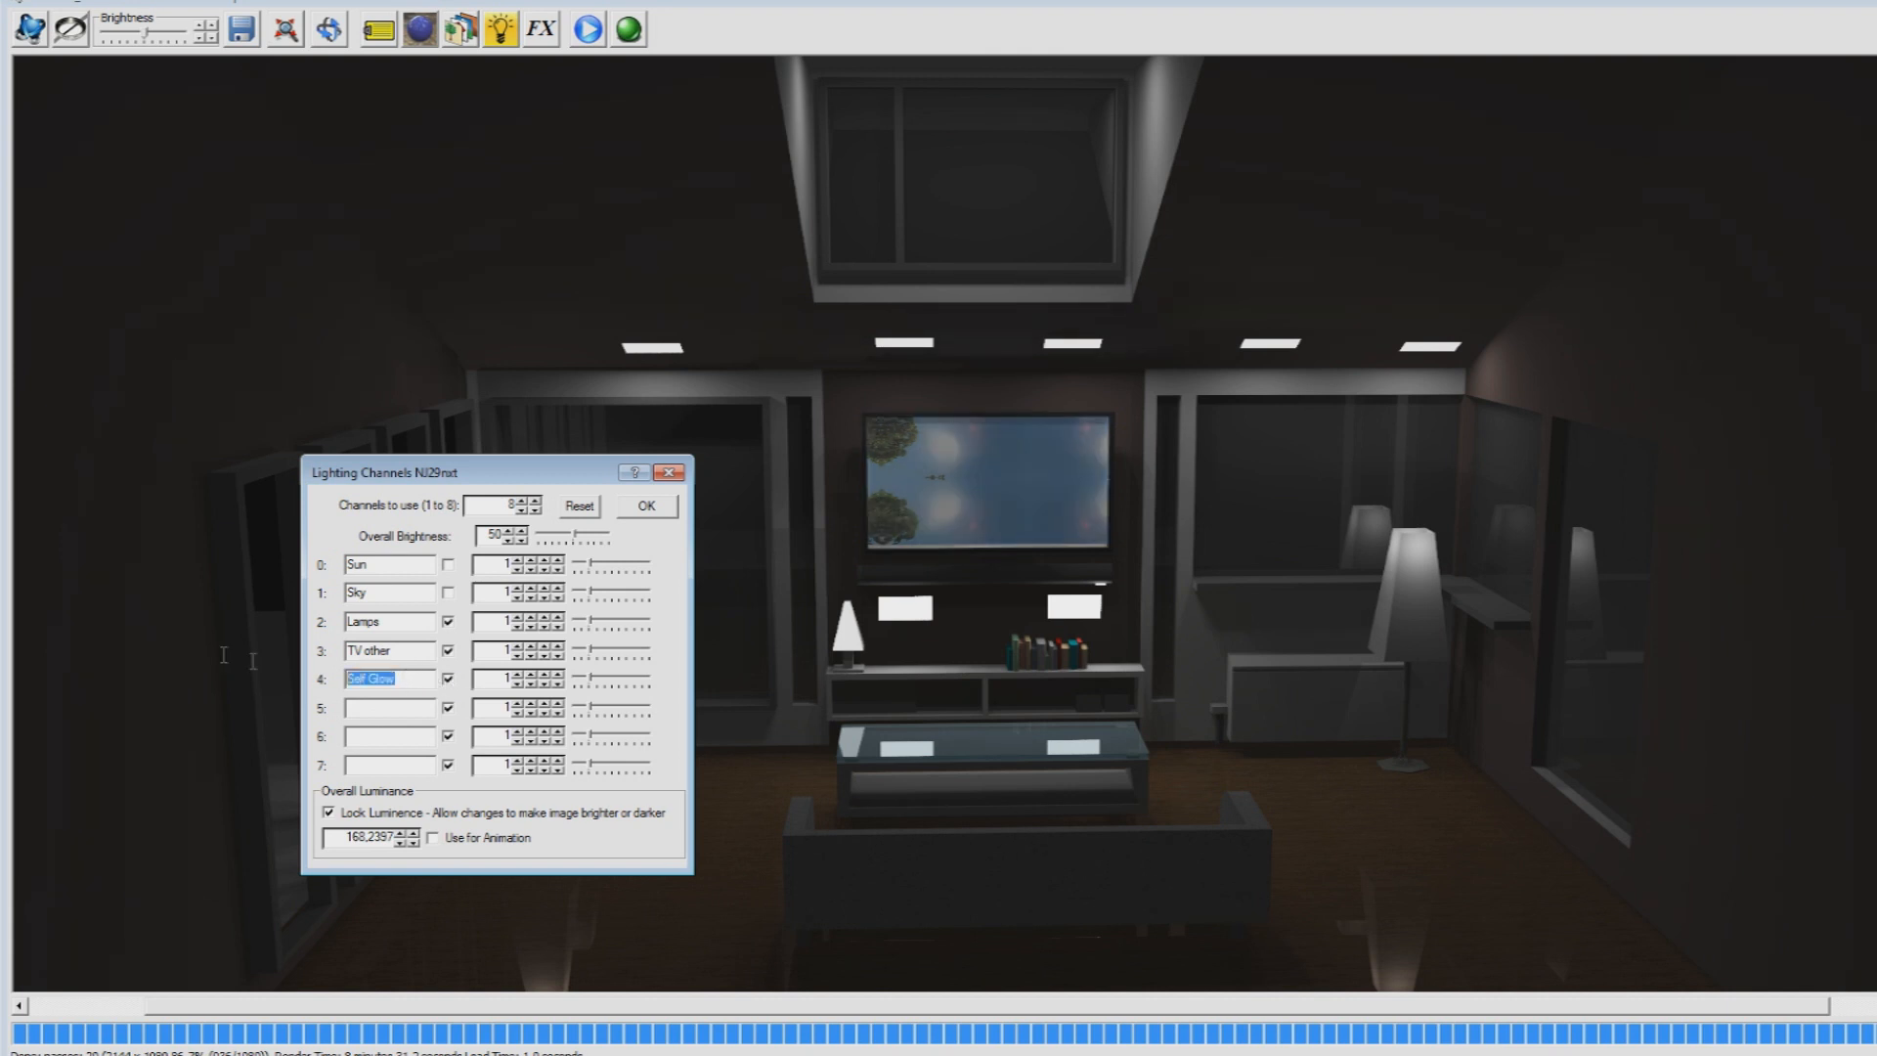
pyautogui.write('TV')
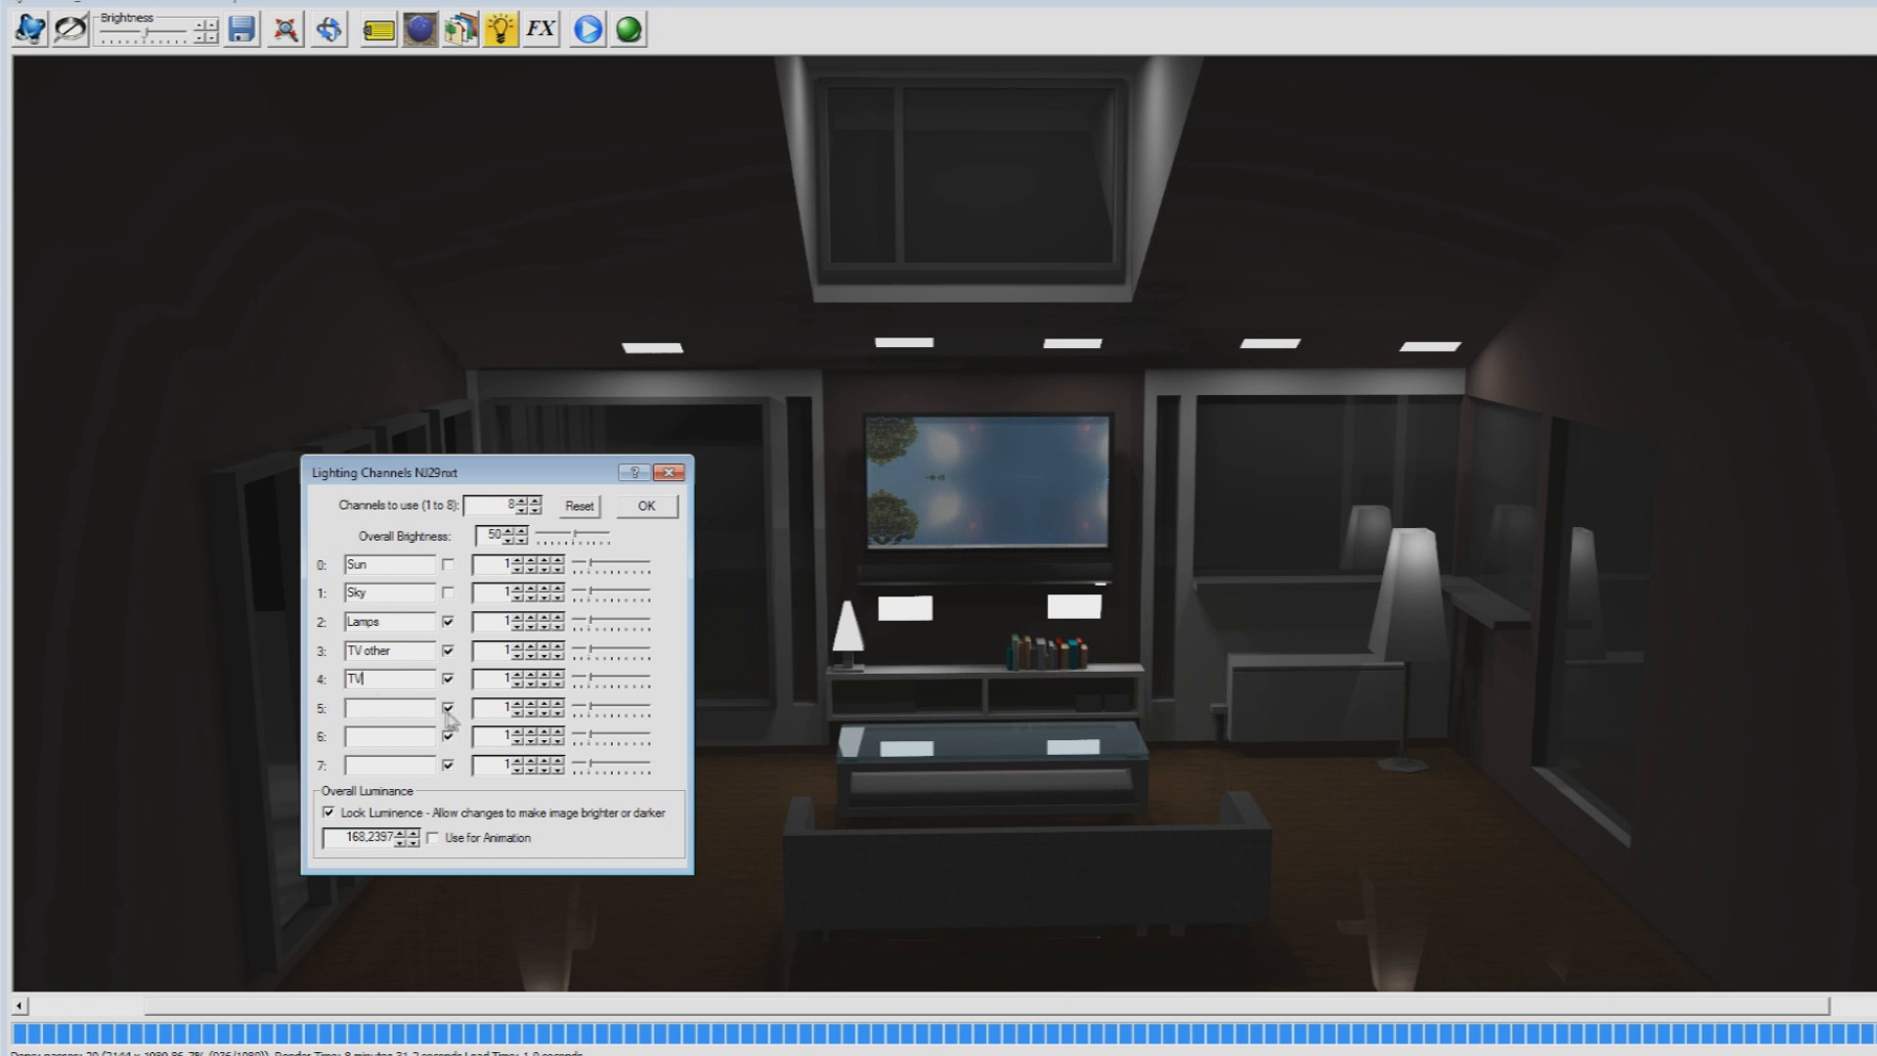
pyautogui.click(447, 708)
pyautogui.write('C')
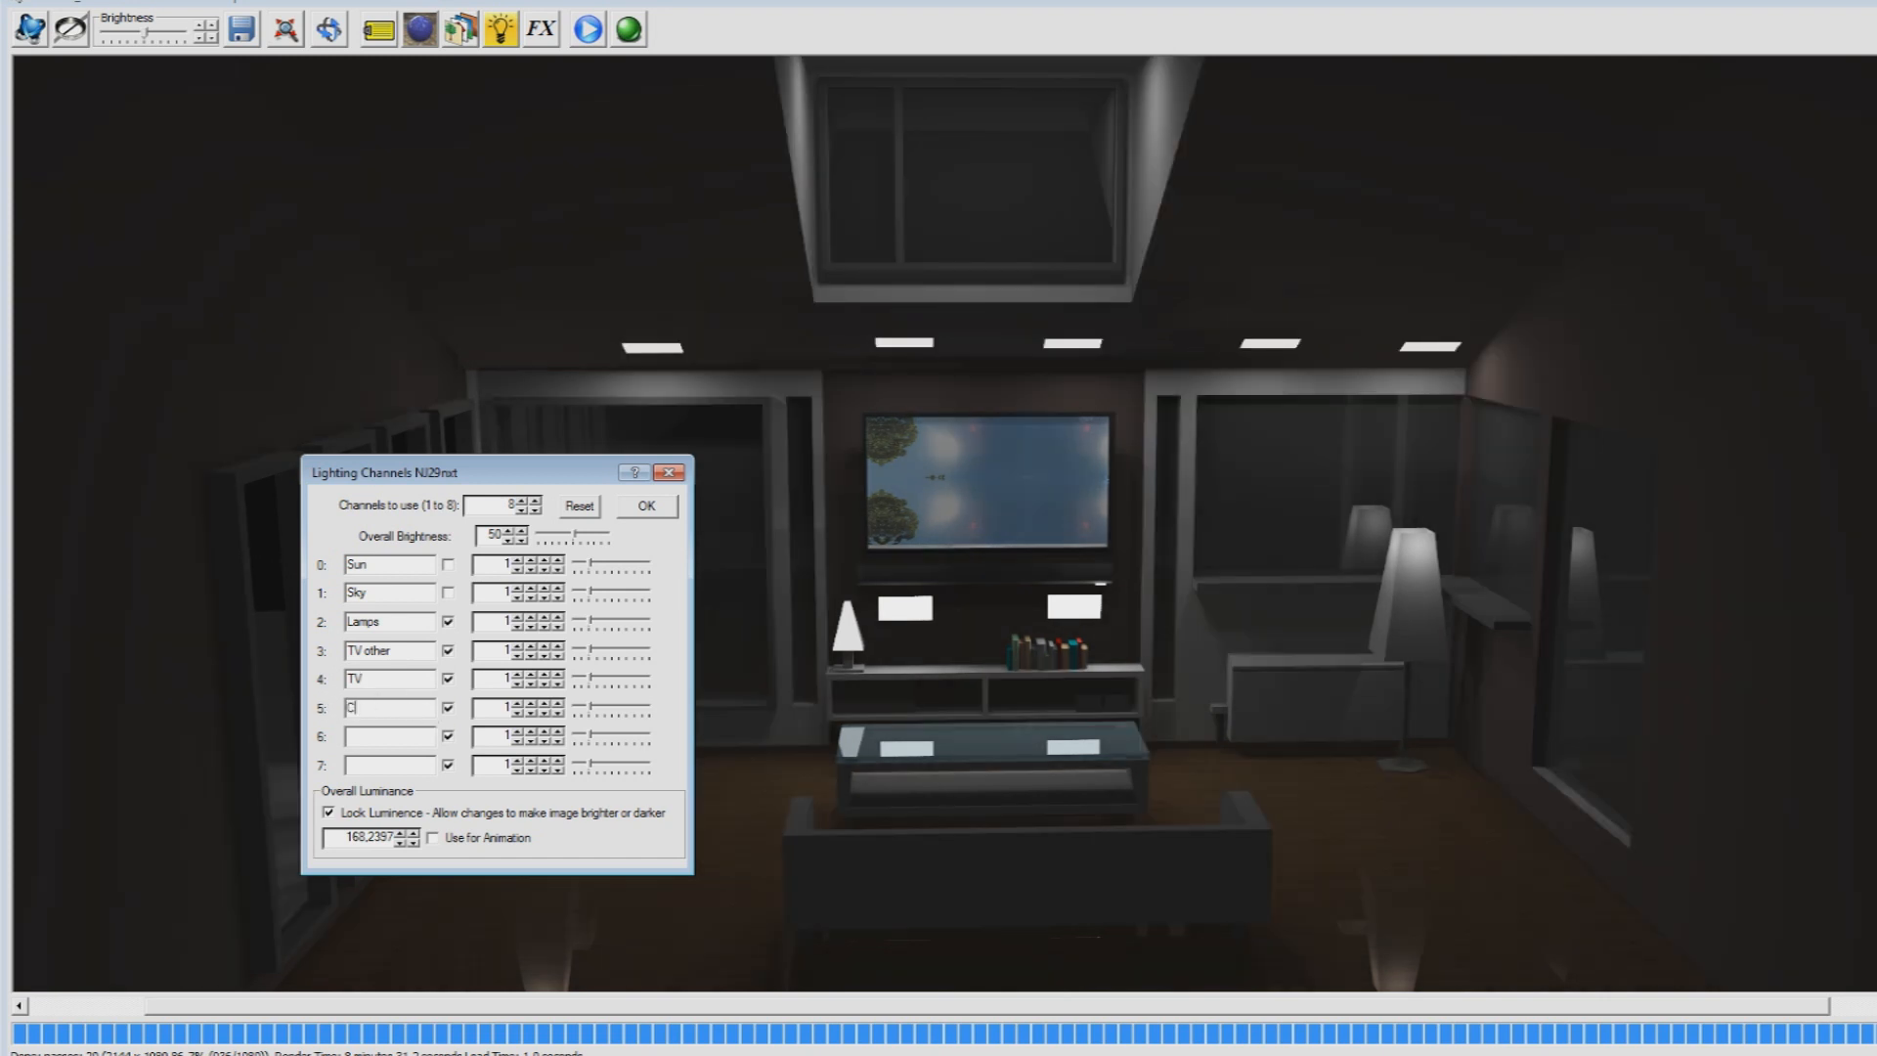
pyautogui.write('eiling')
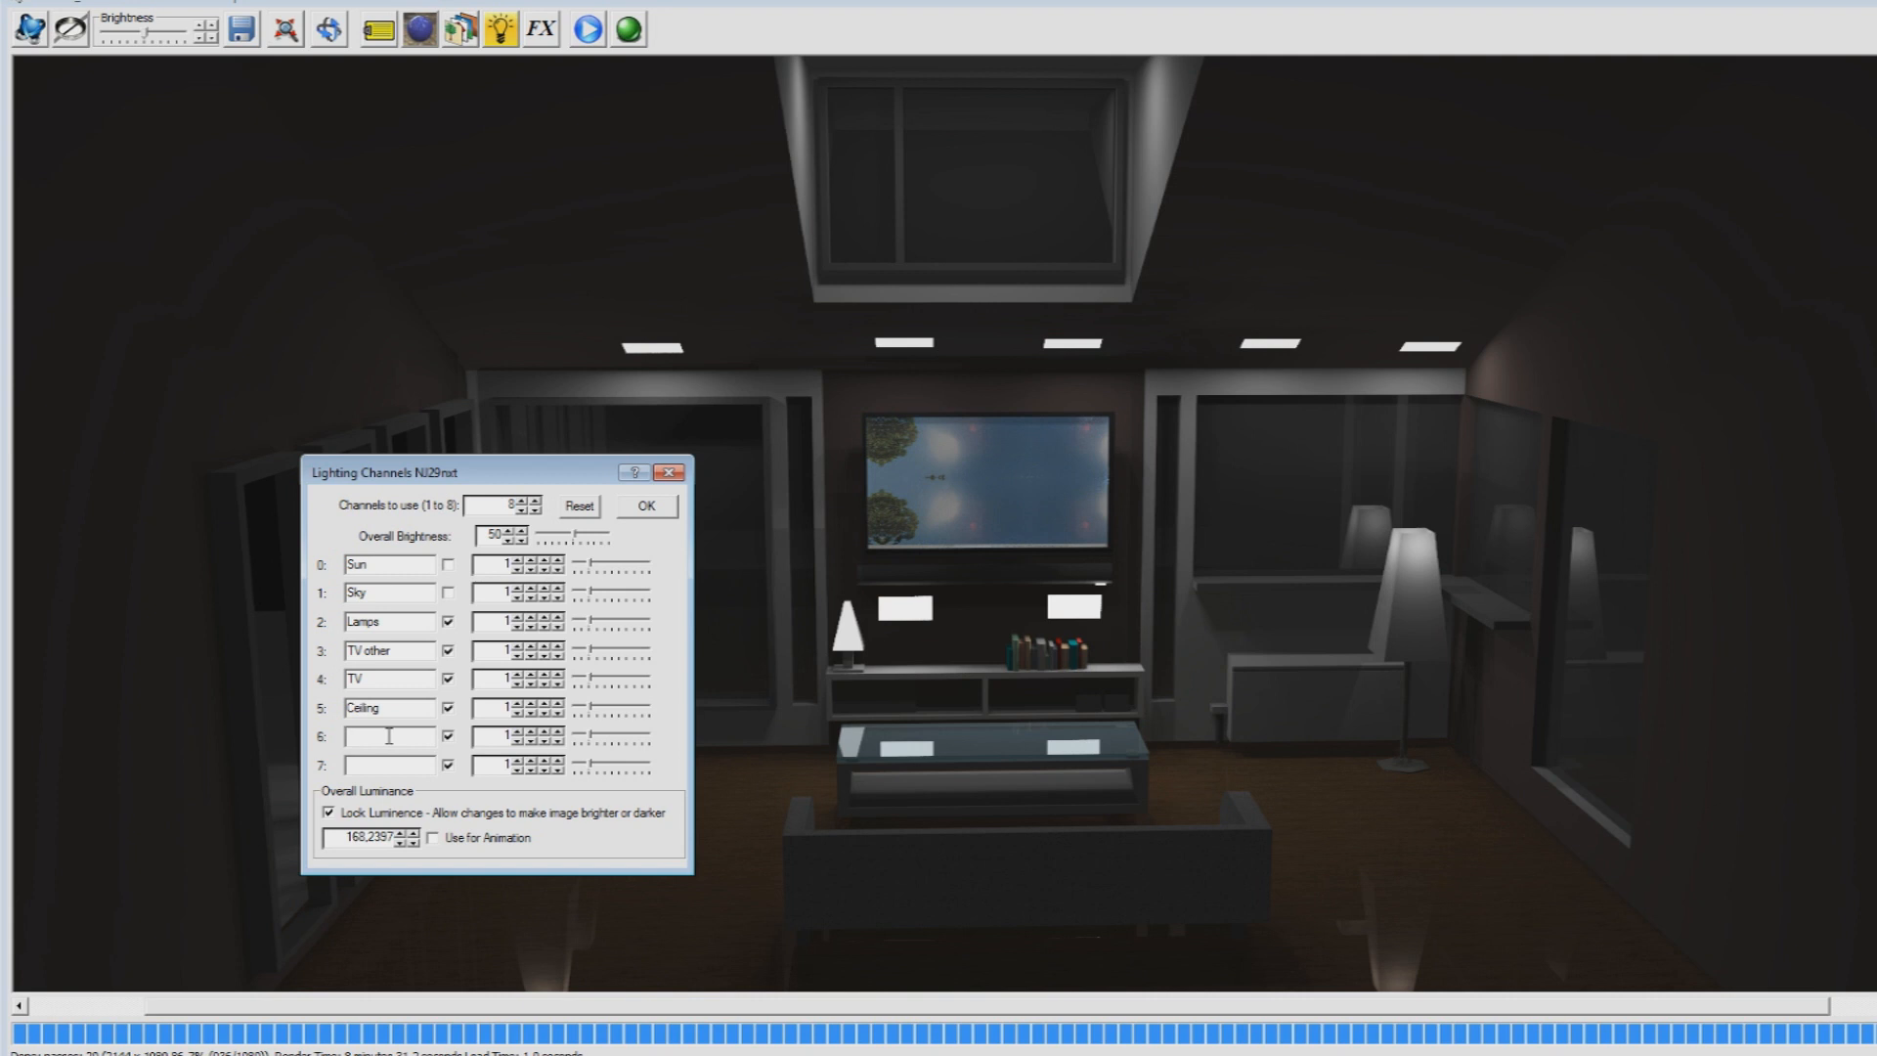
pyautogui.write('Tv lamp')
pyautogui.write('Audio')
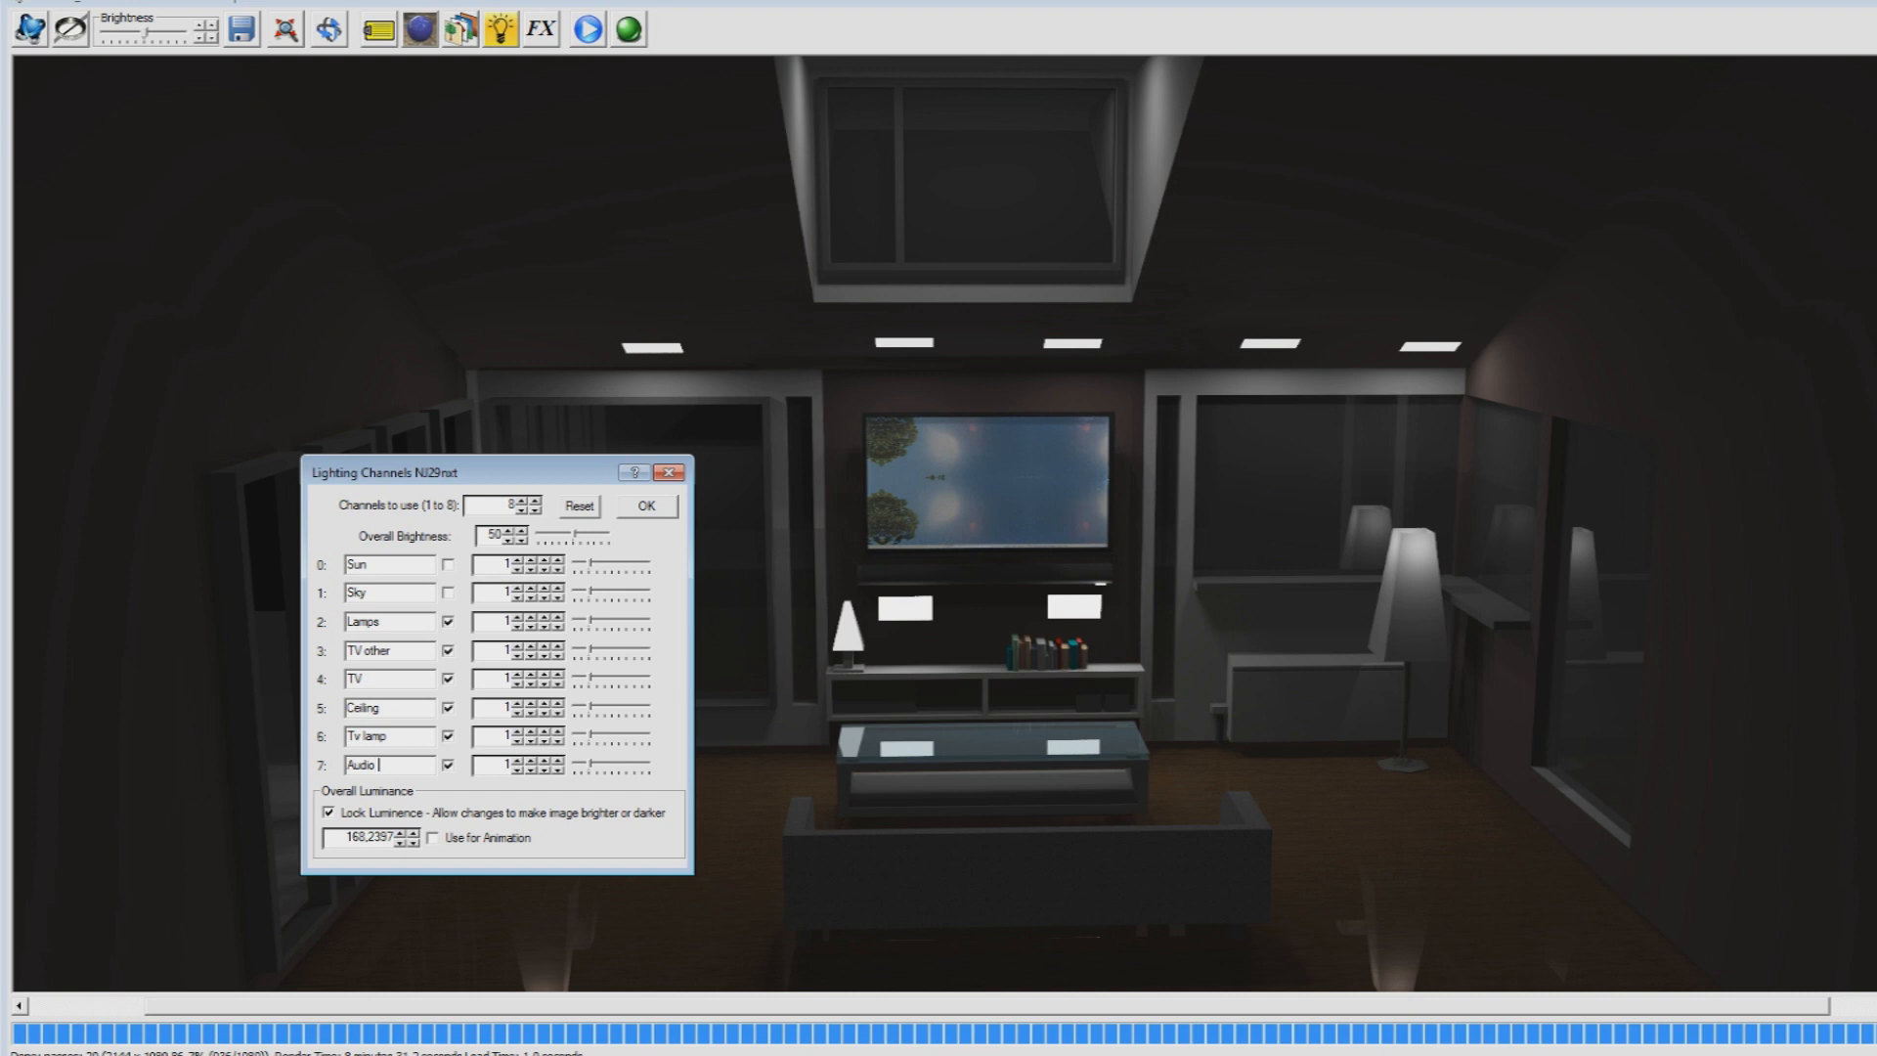
pyautogui.write('box')
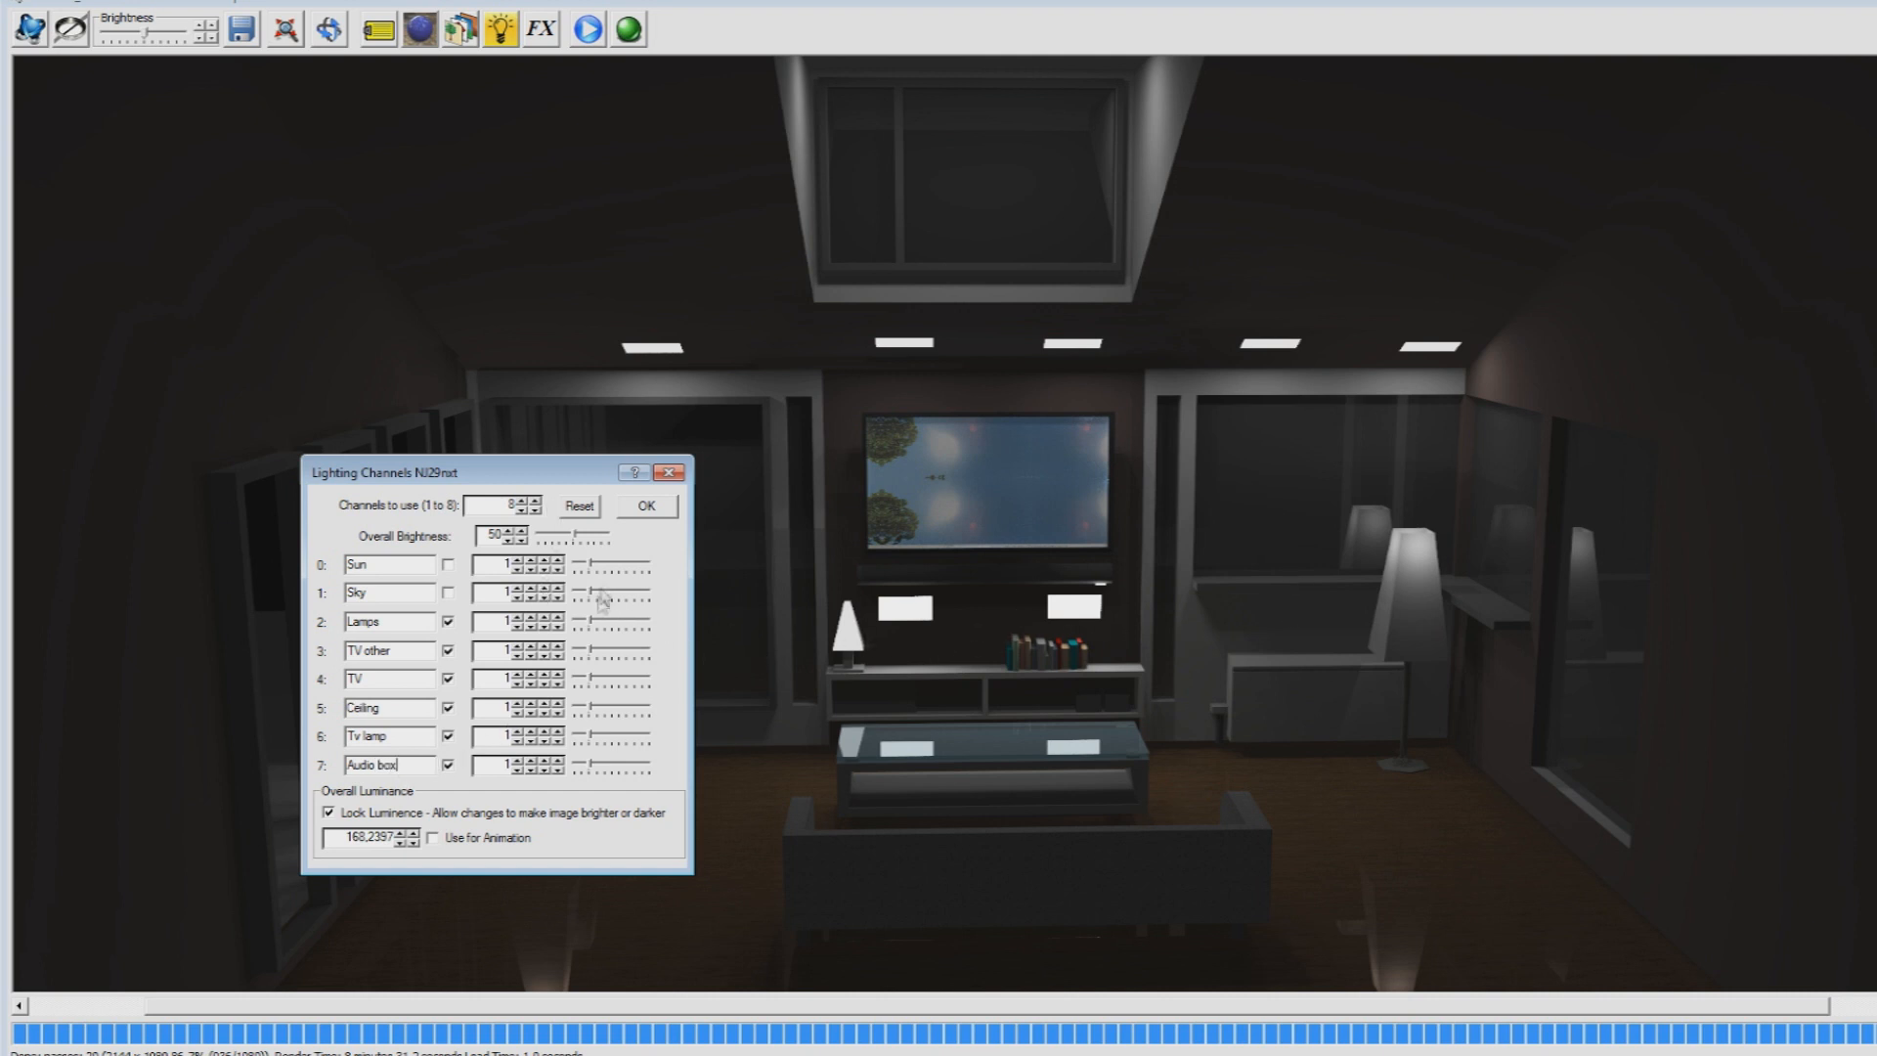
pyautogui.moveTo(1132, 582)
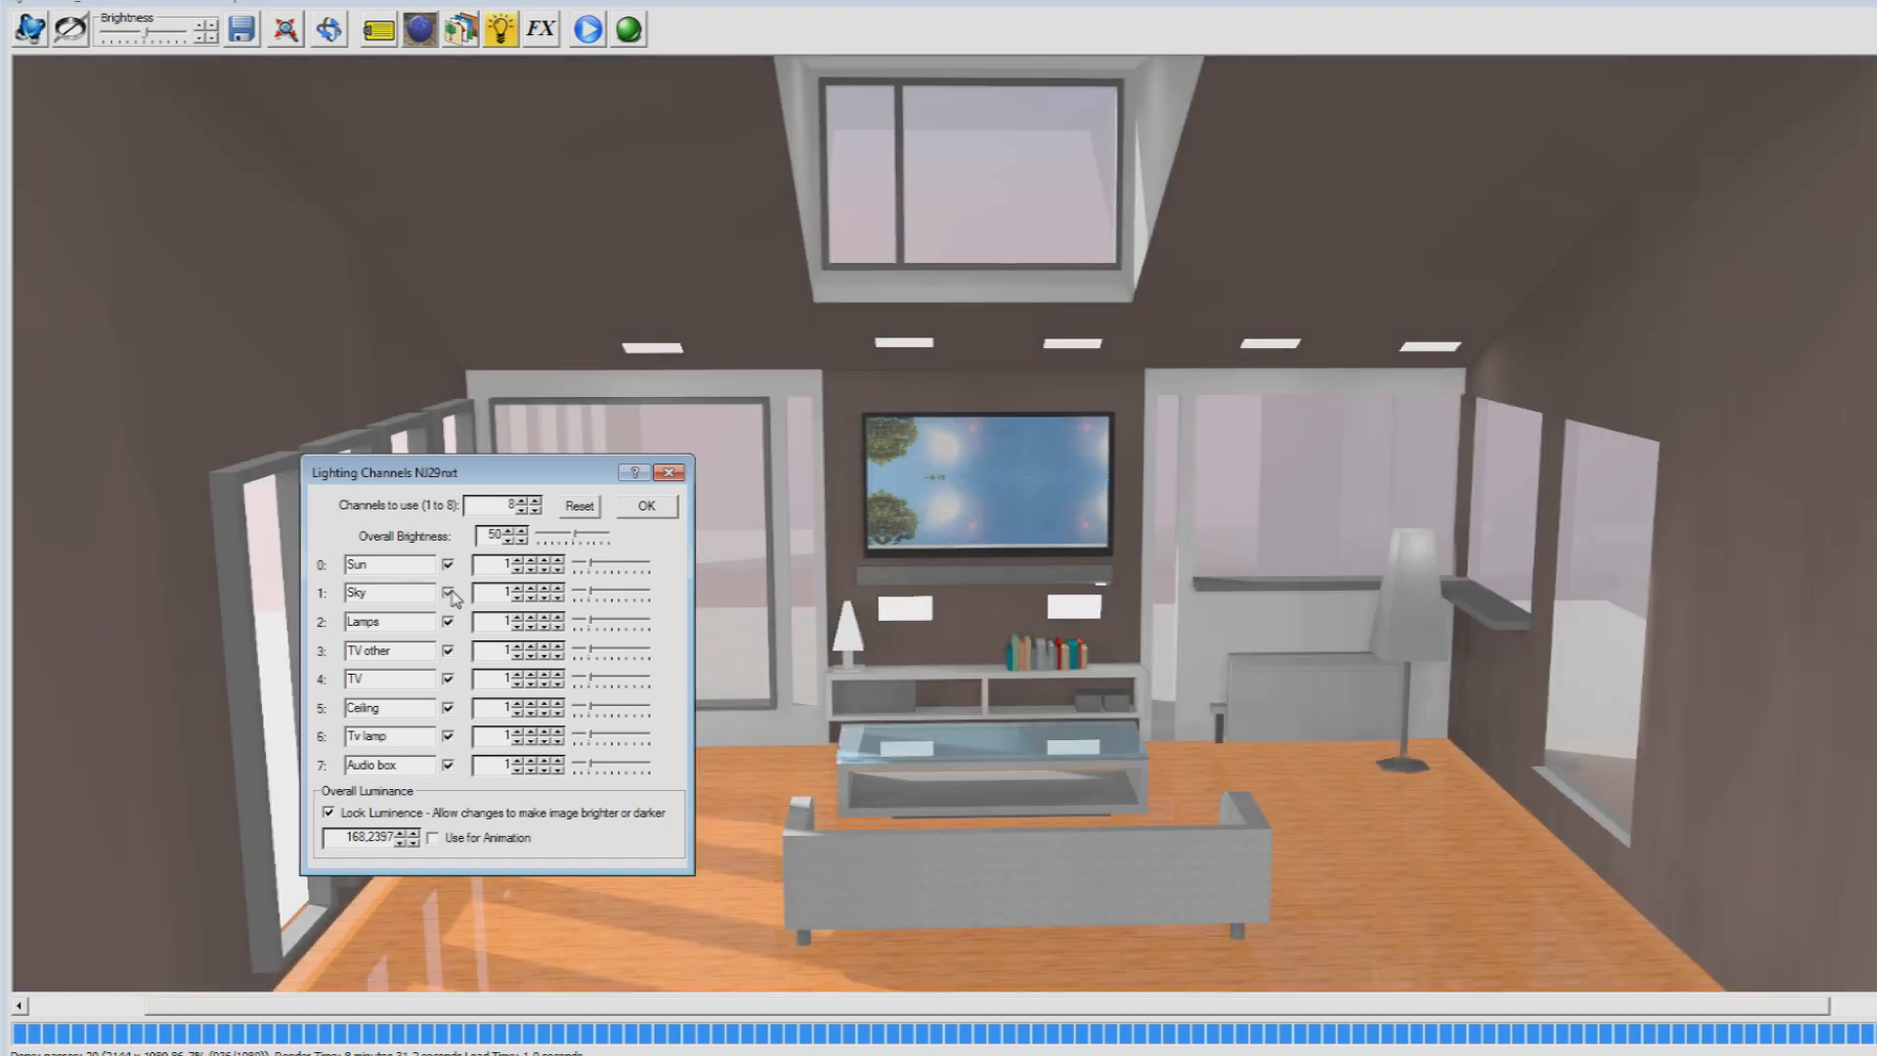
# - With daylight off, raise the Lamps channel and adjust the TV other channel brightness
pyautogui.click(448, 595)
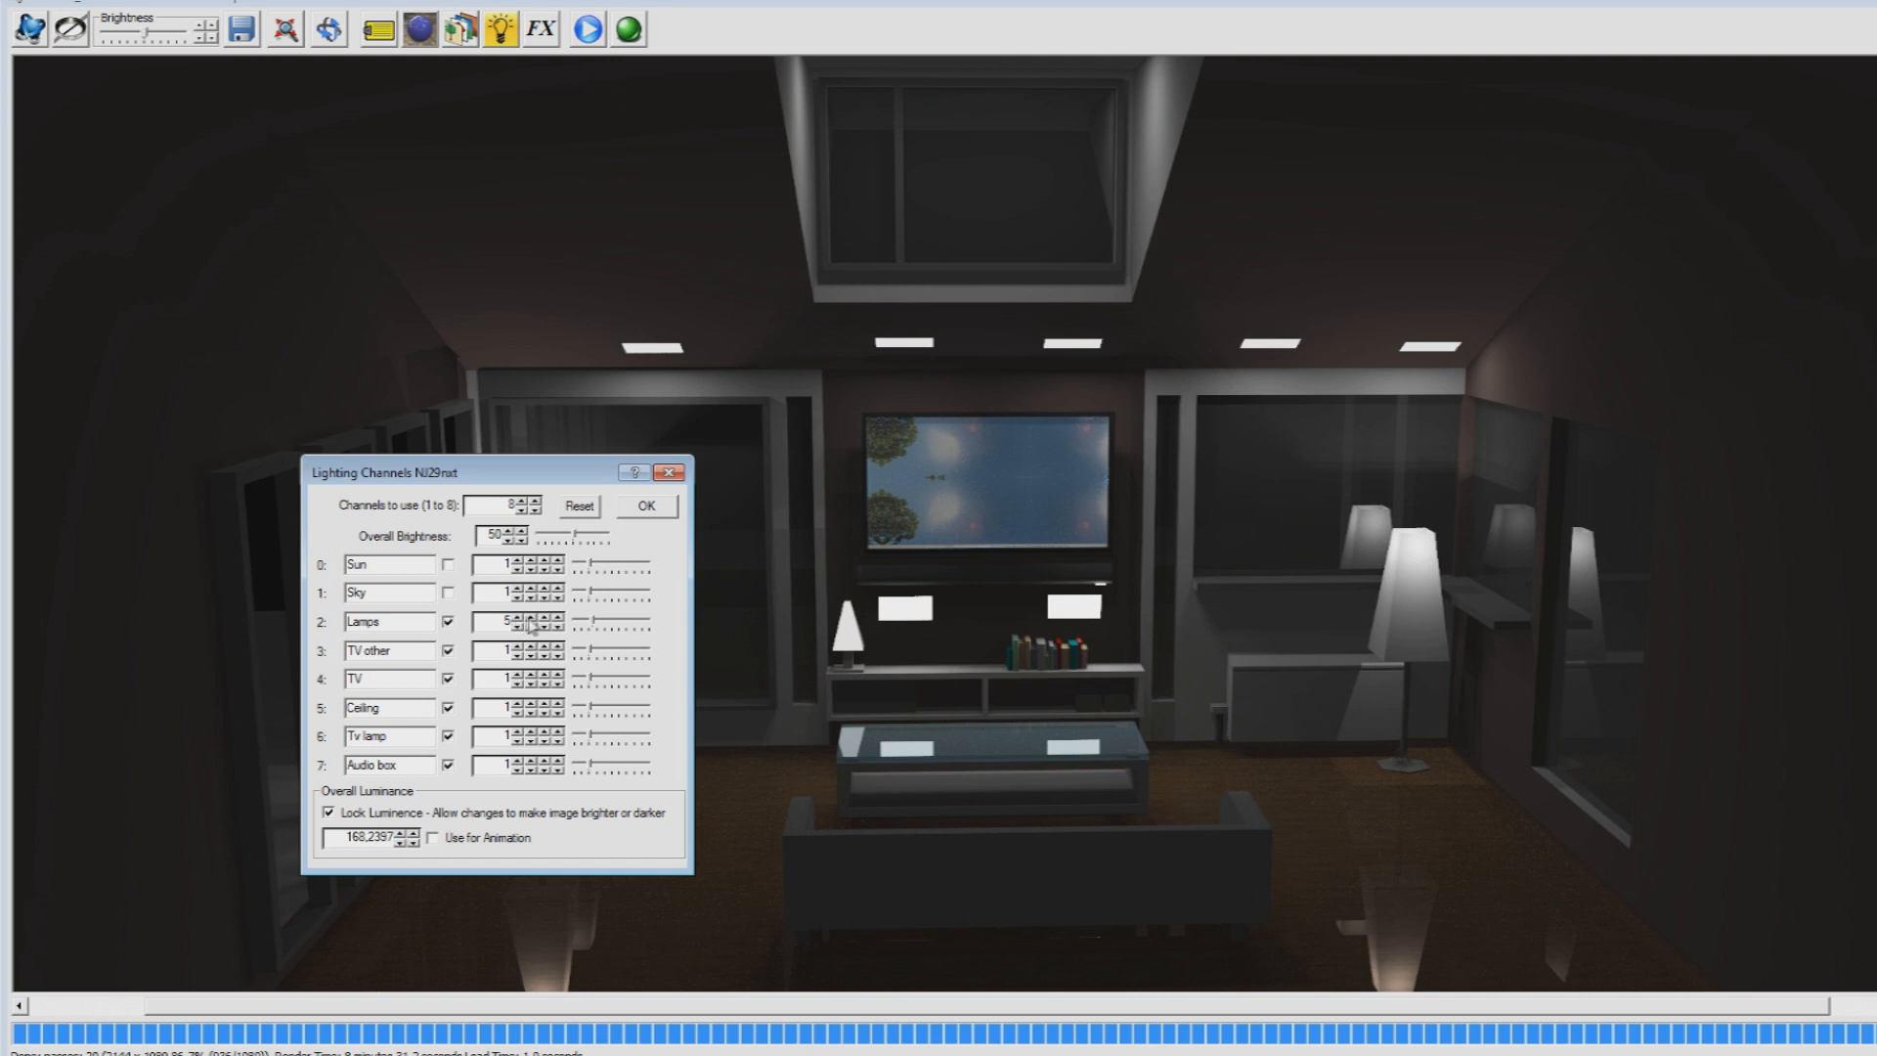
pyautogui.click(542, 616)
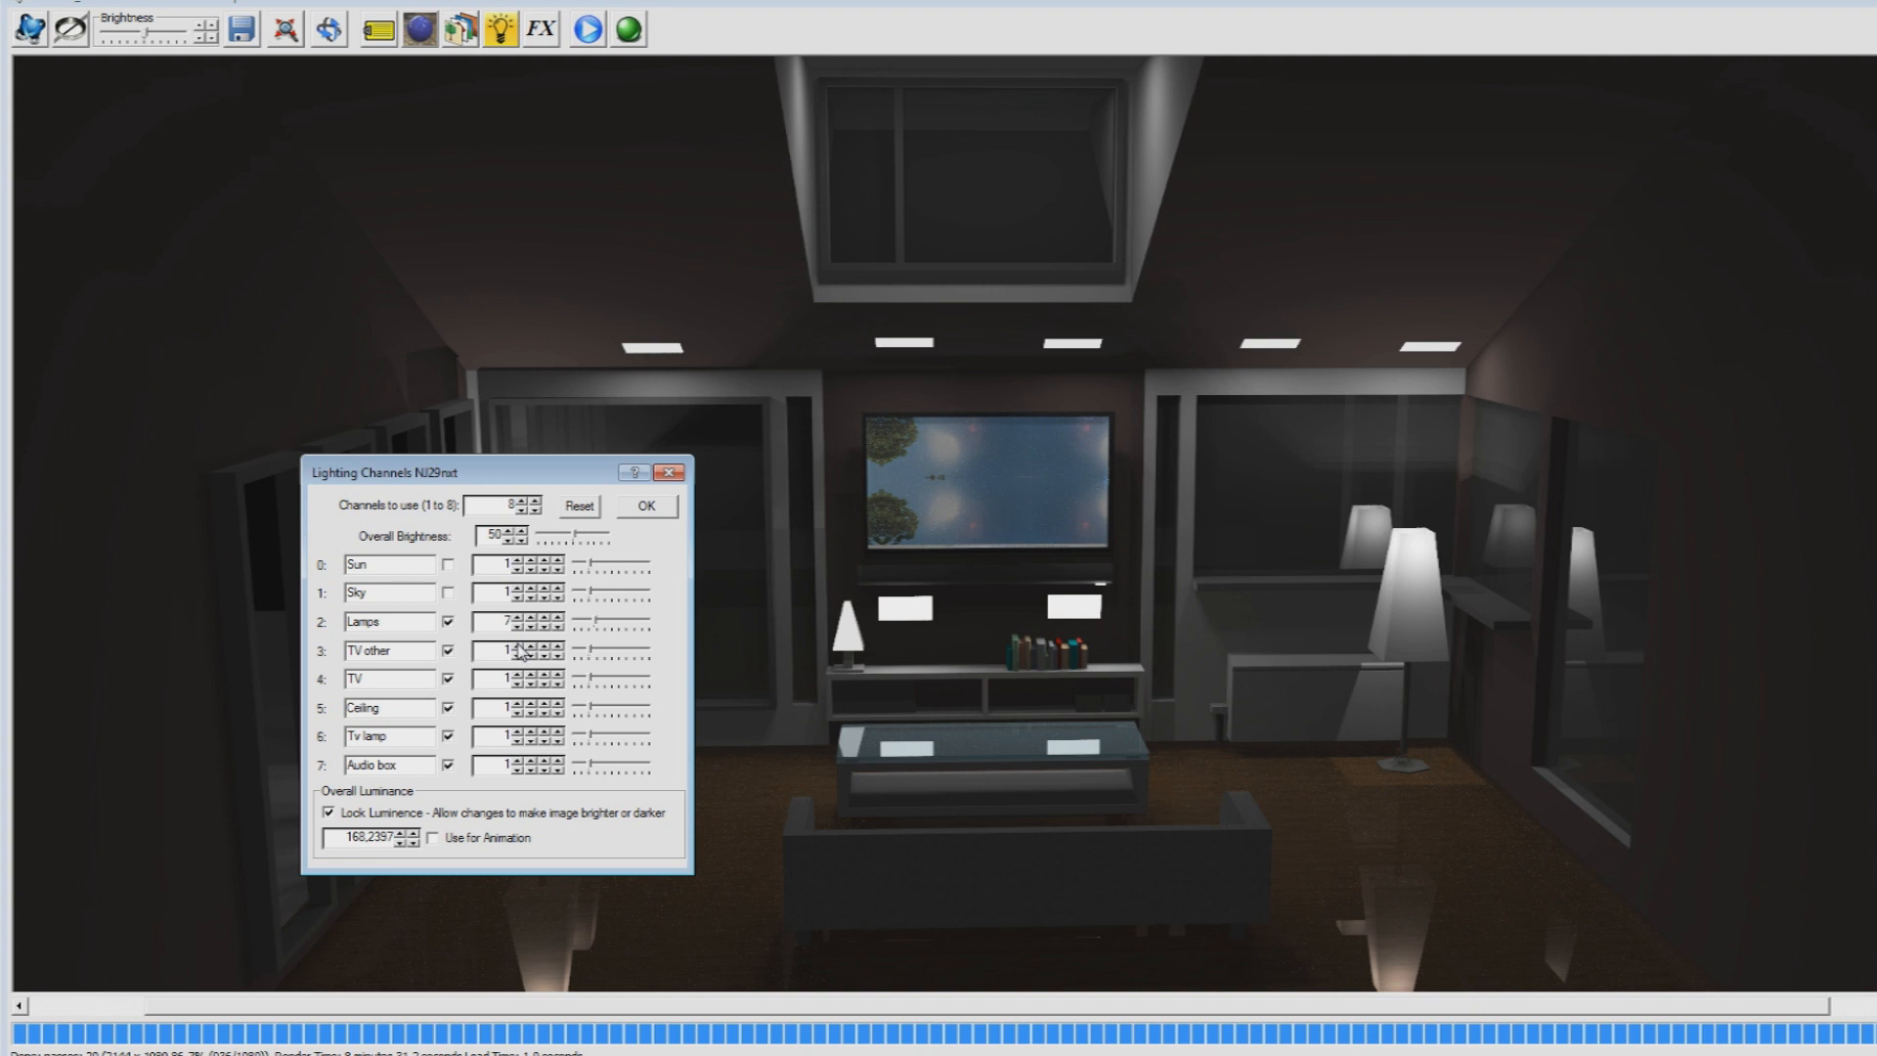
pyautogui.click(543, 657)
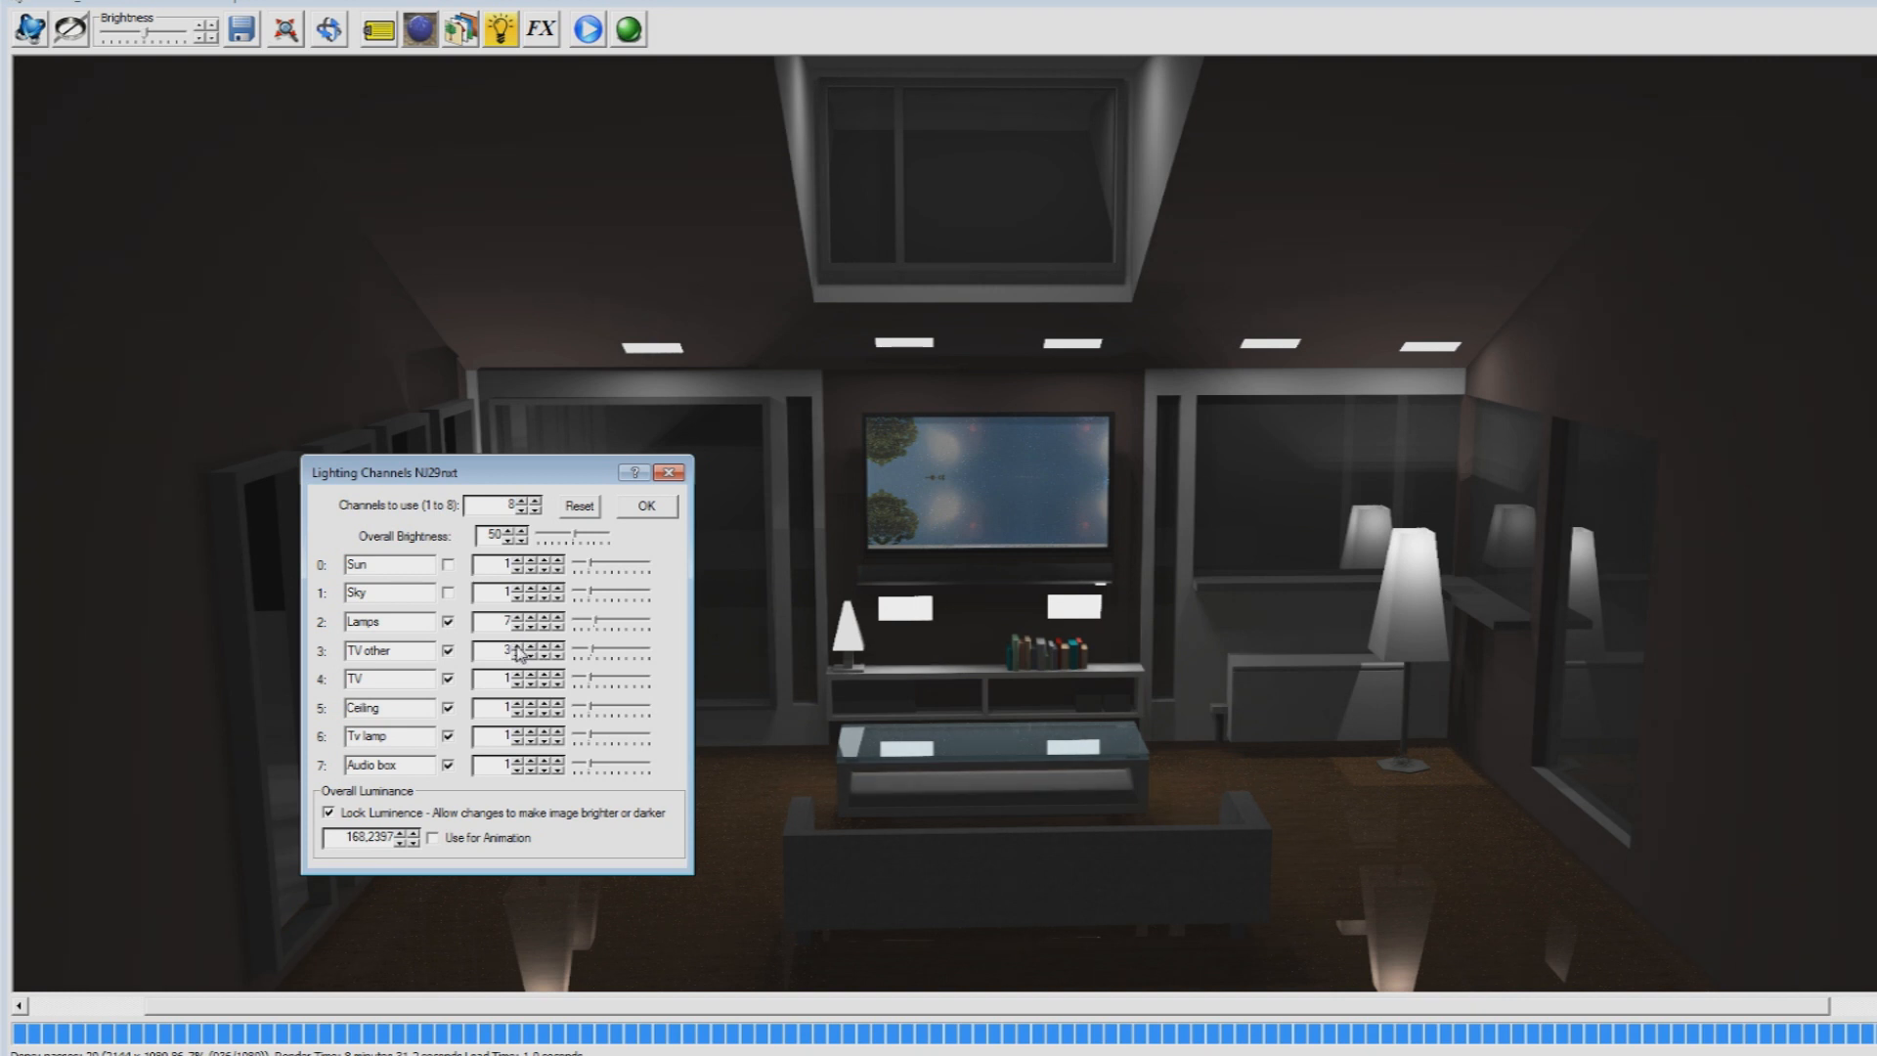
pyautogui.click(538, 647)
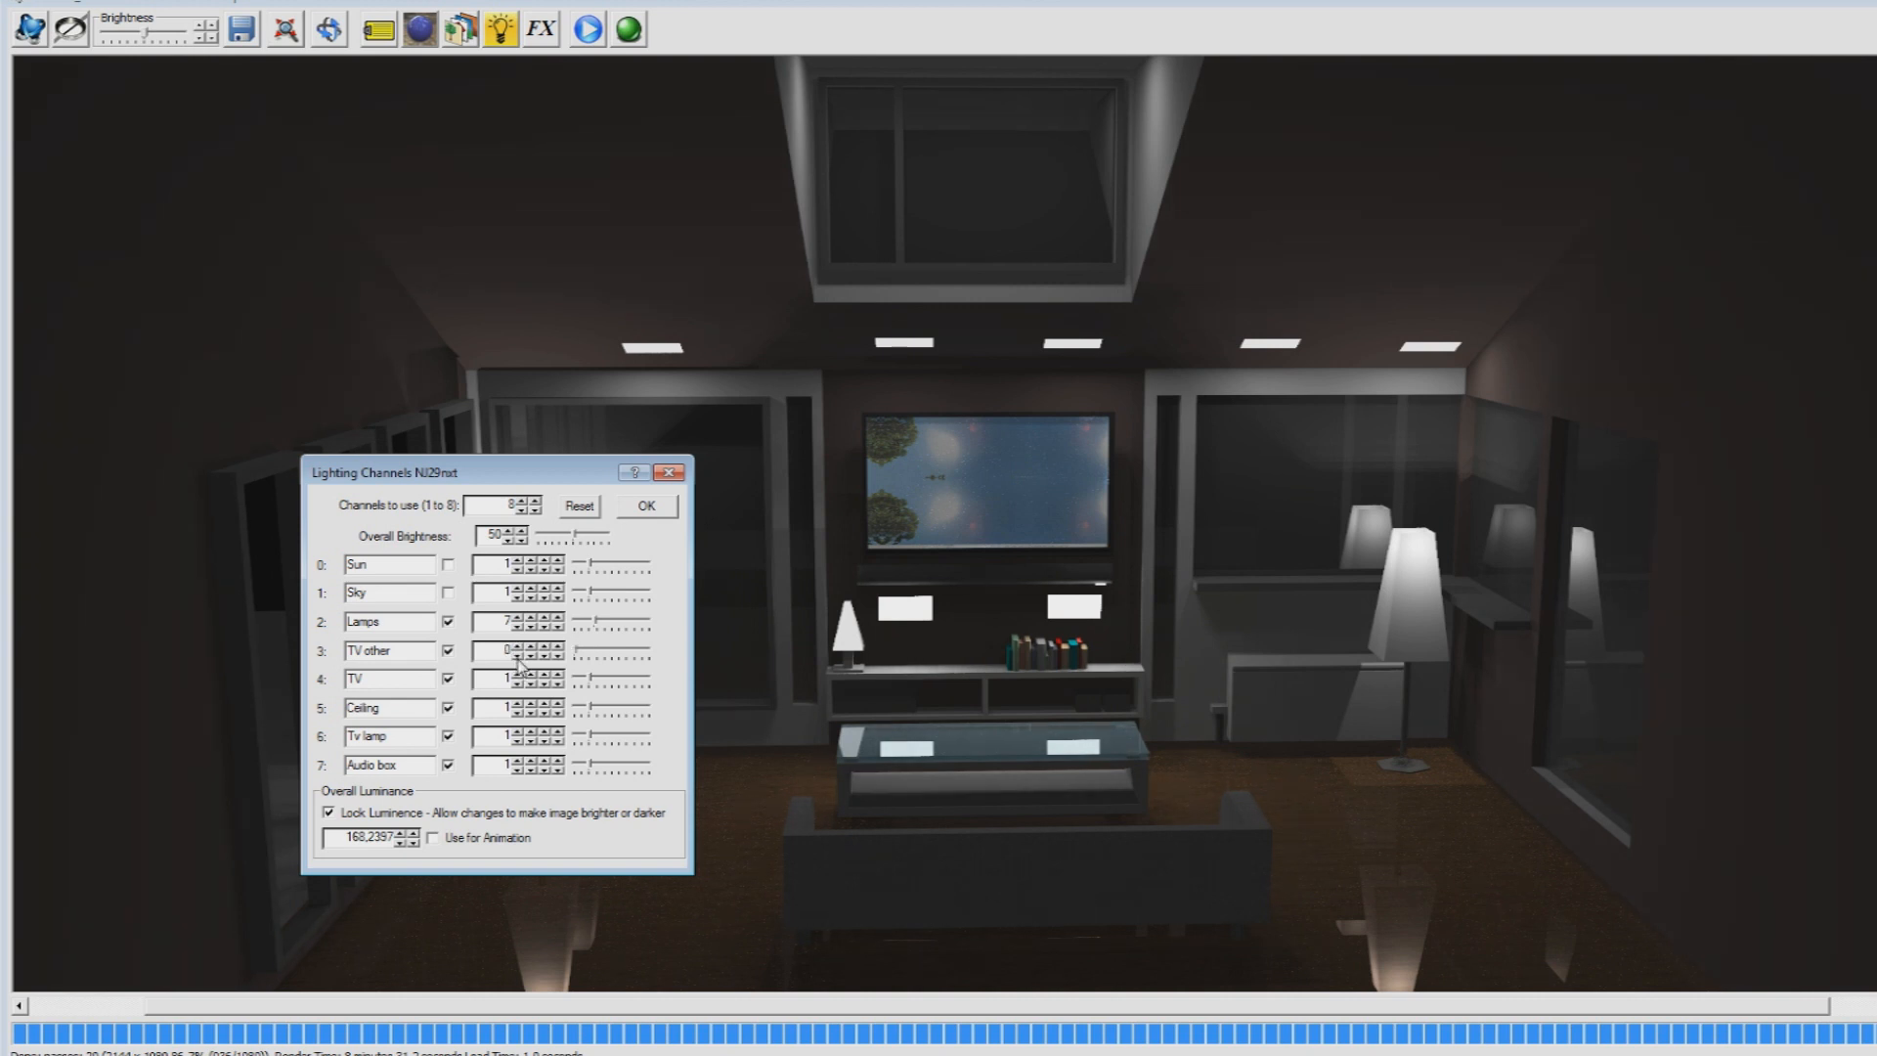
pyautogui.click(530, 645)
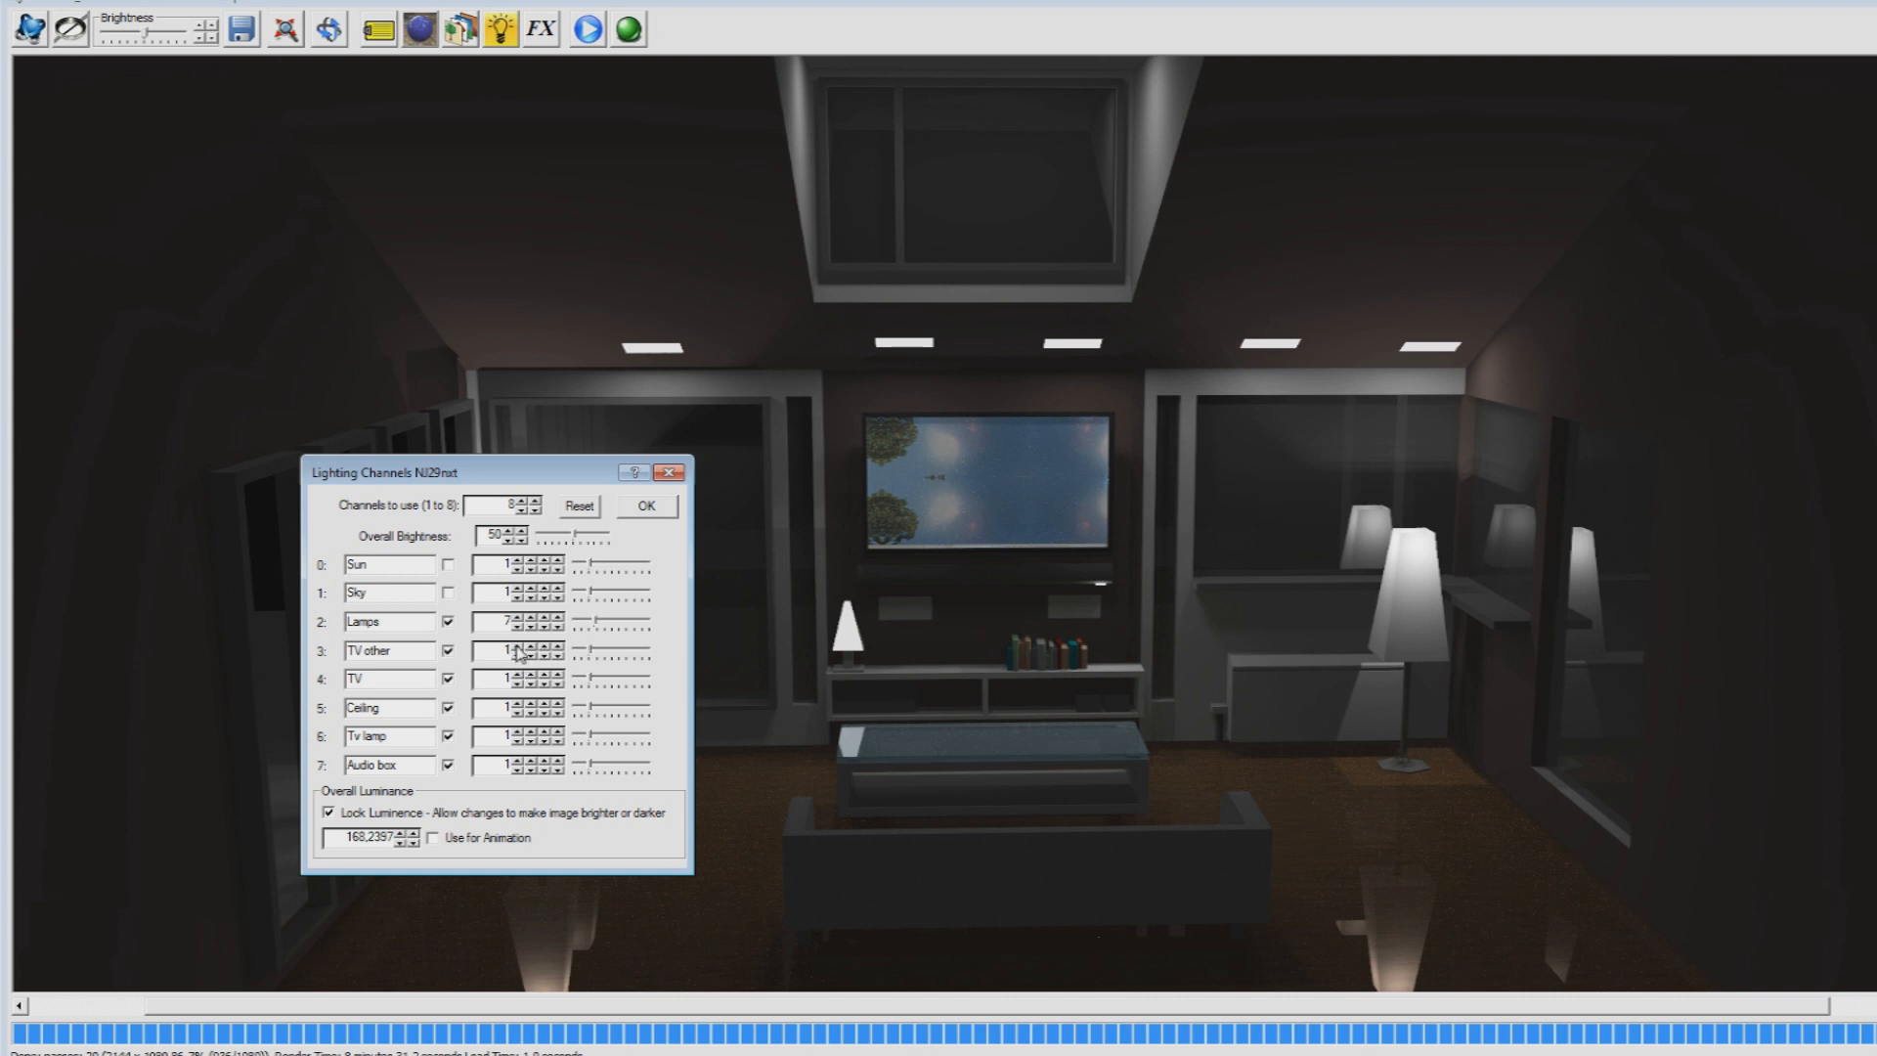
pyautogui.click(539, 645)
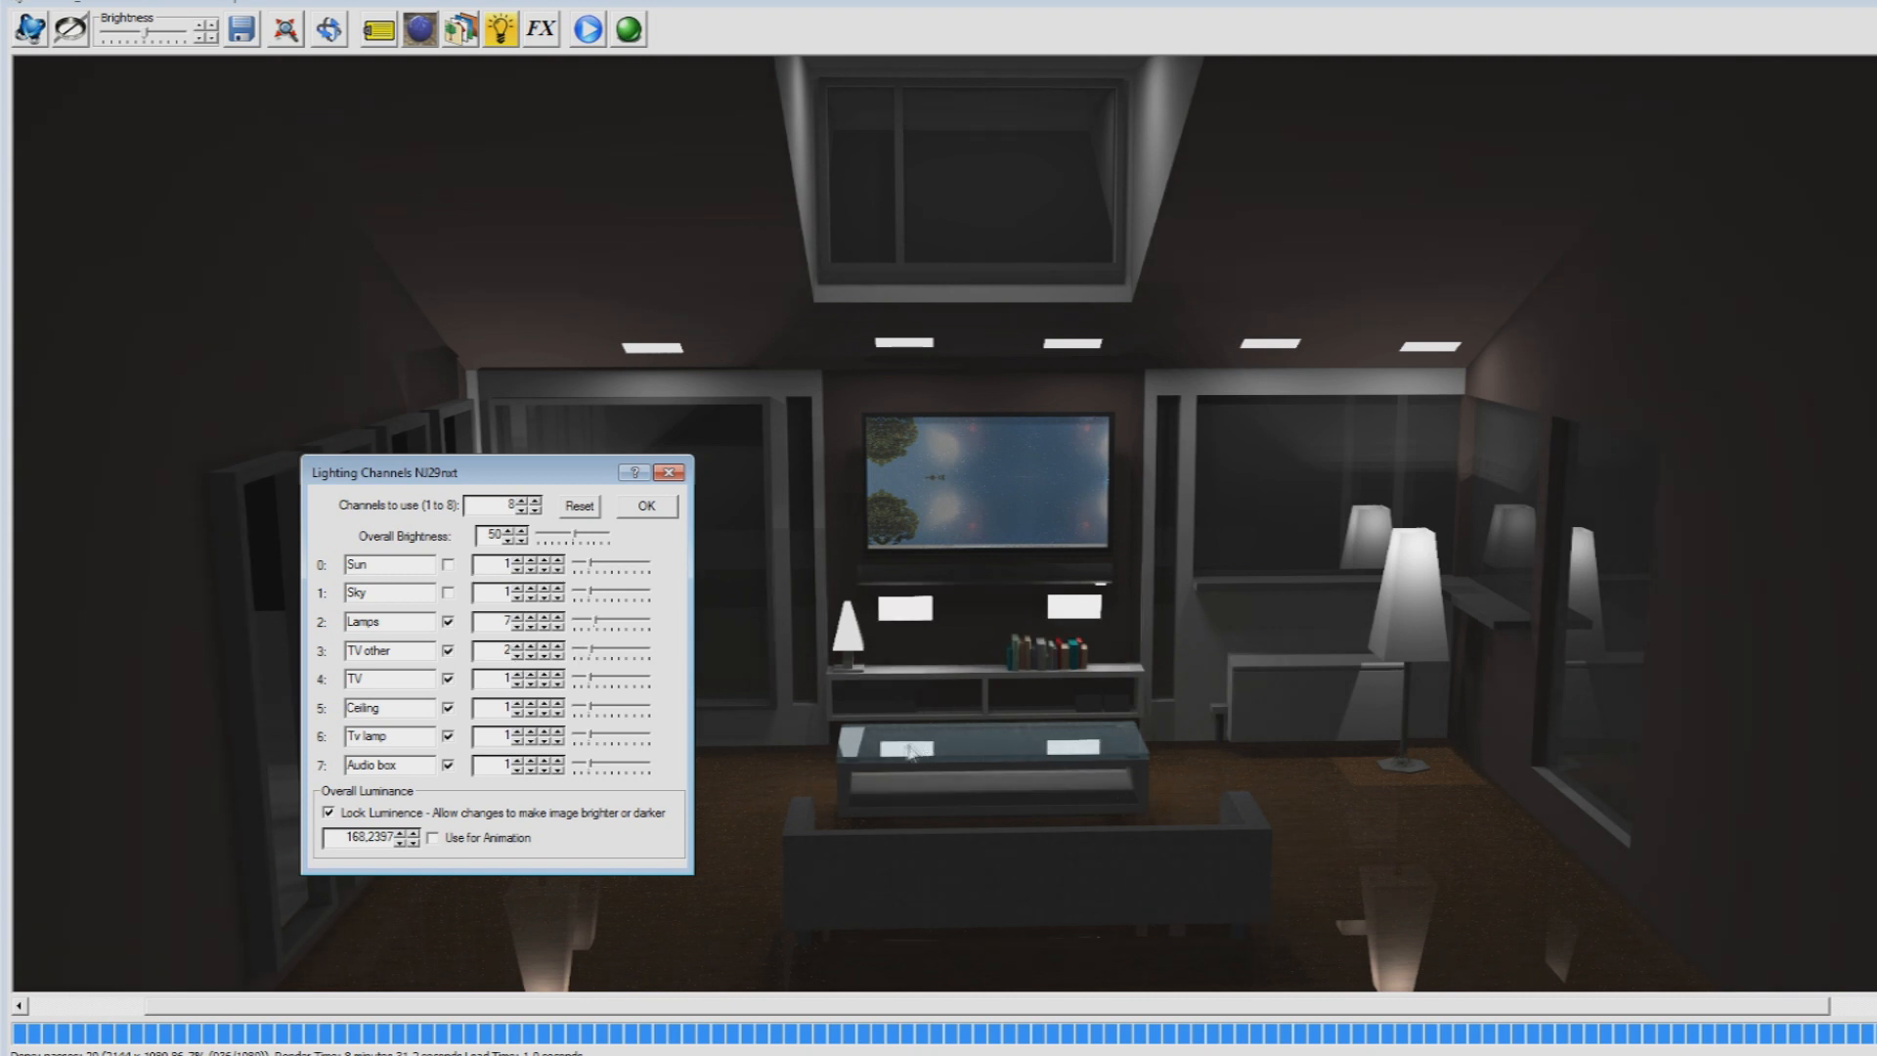
pyautogui.moveTo(1429, 864)
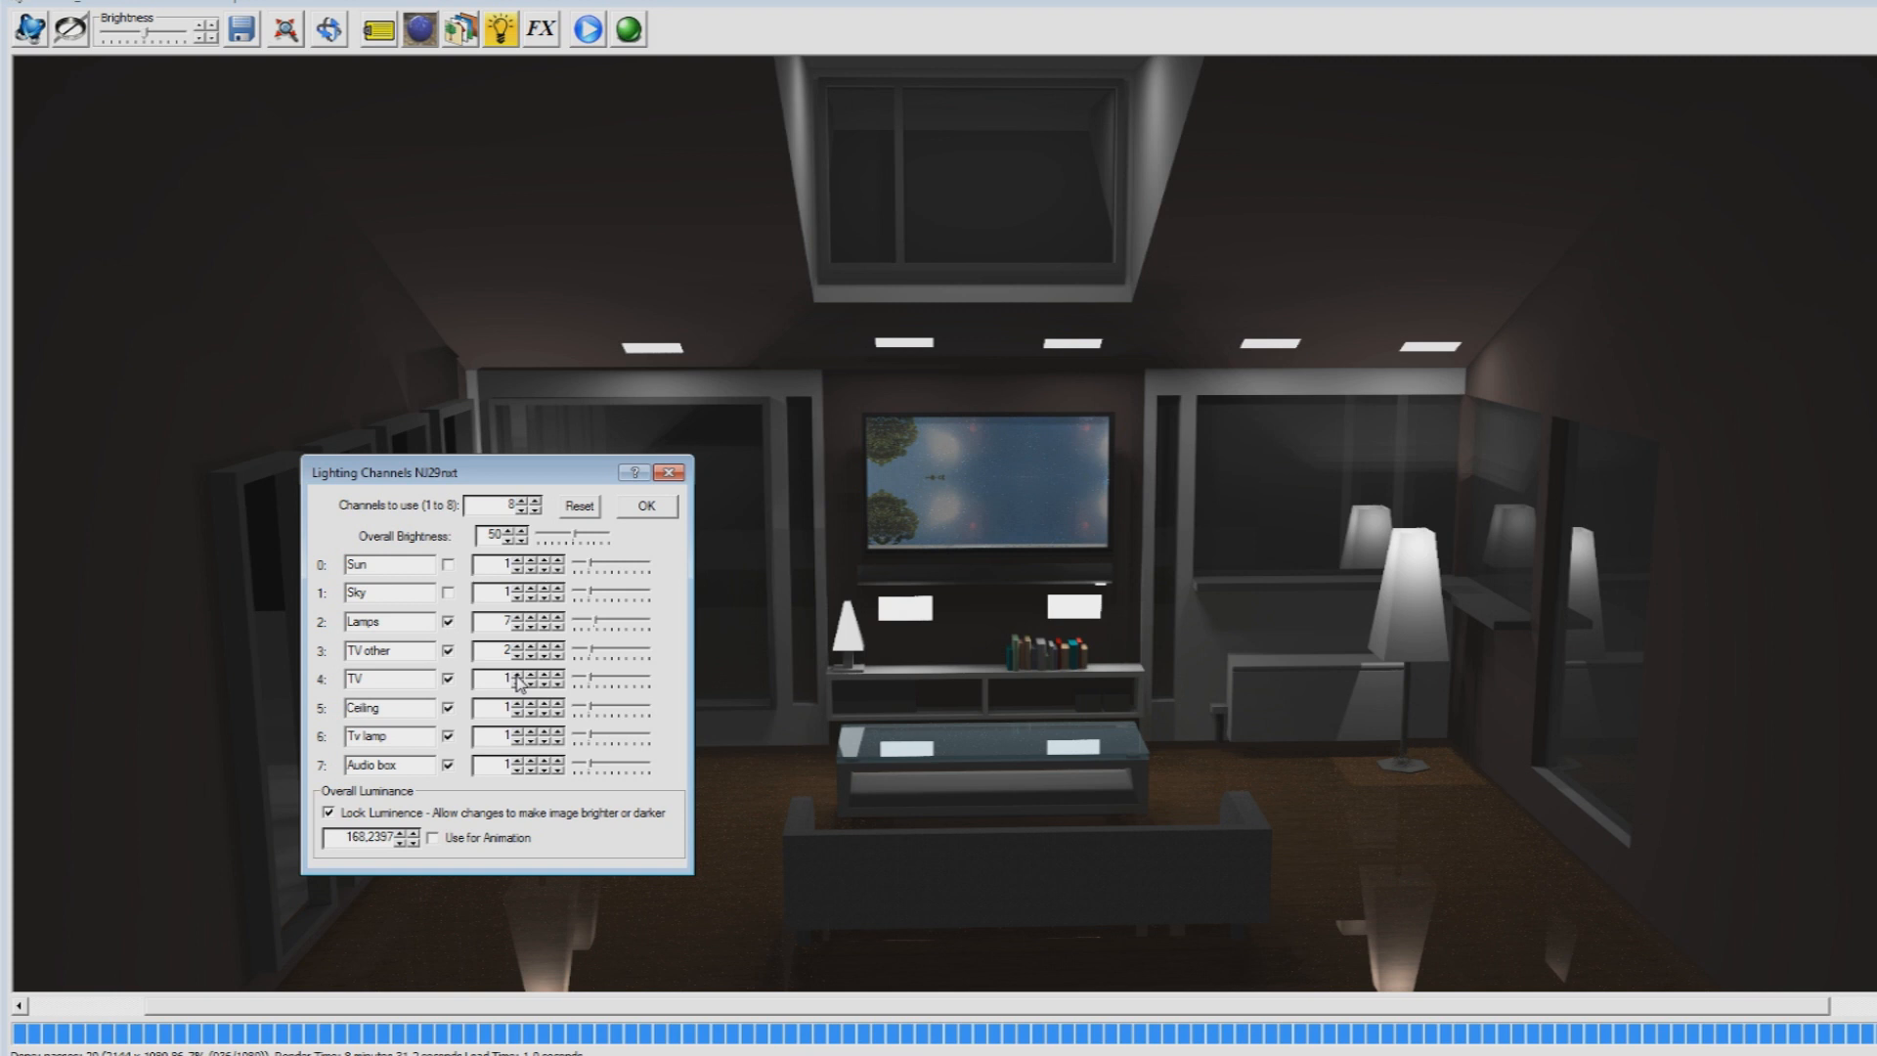
pyautogui.moveTo(1010, 489)
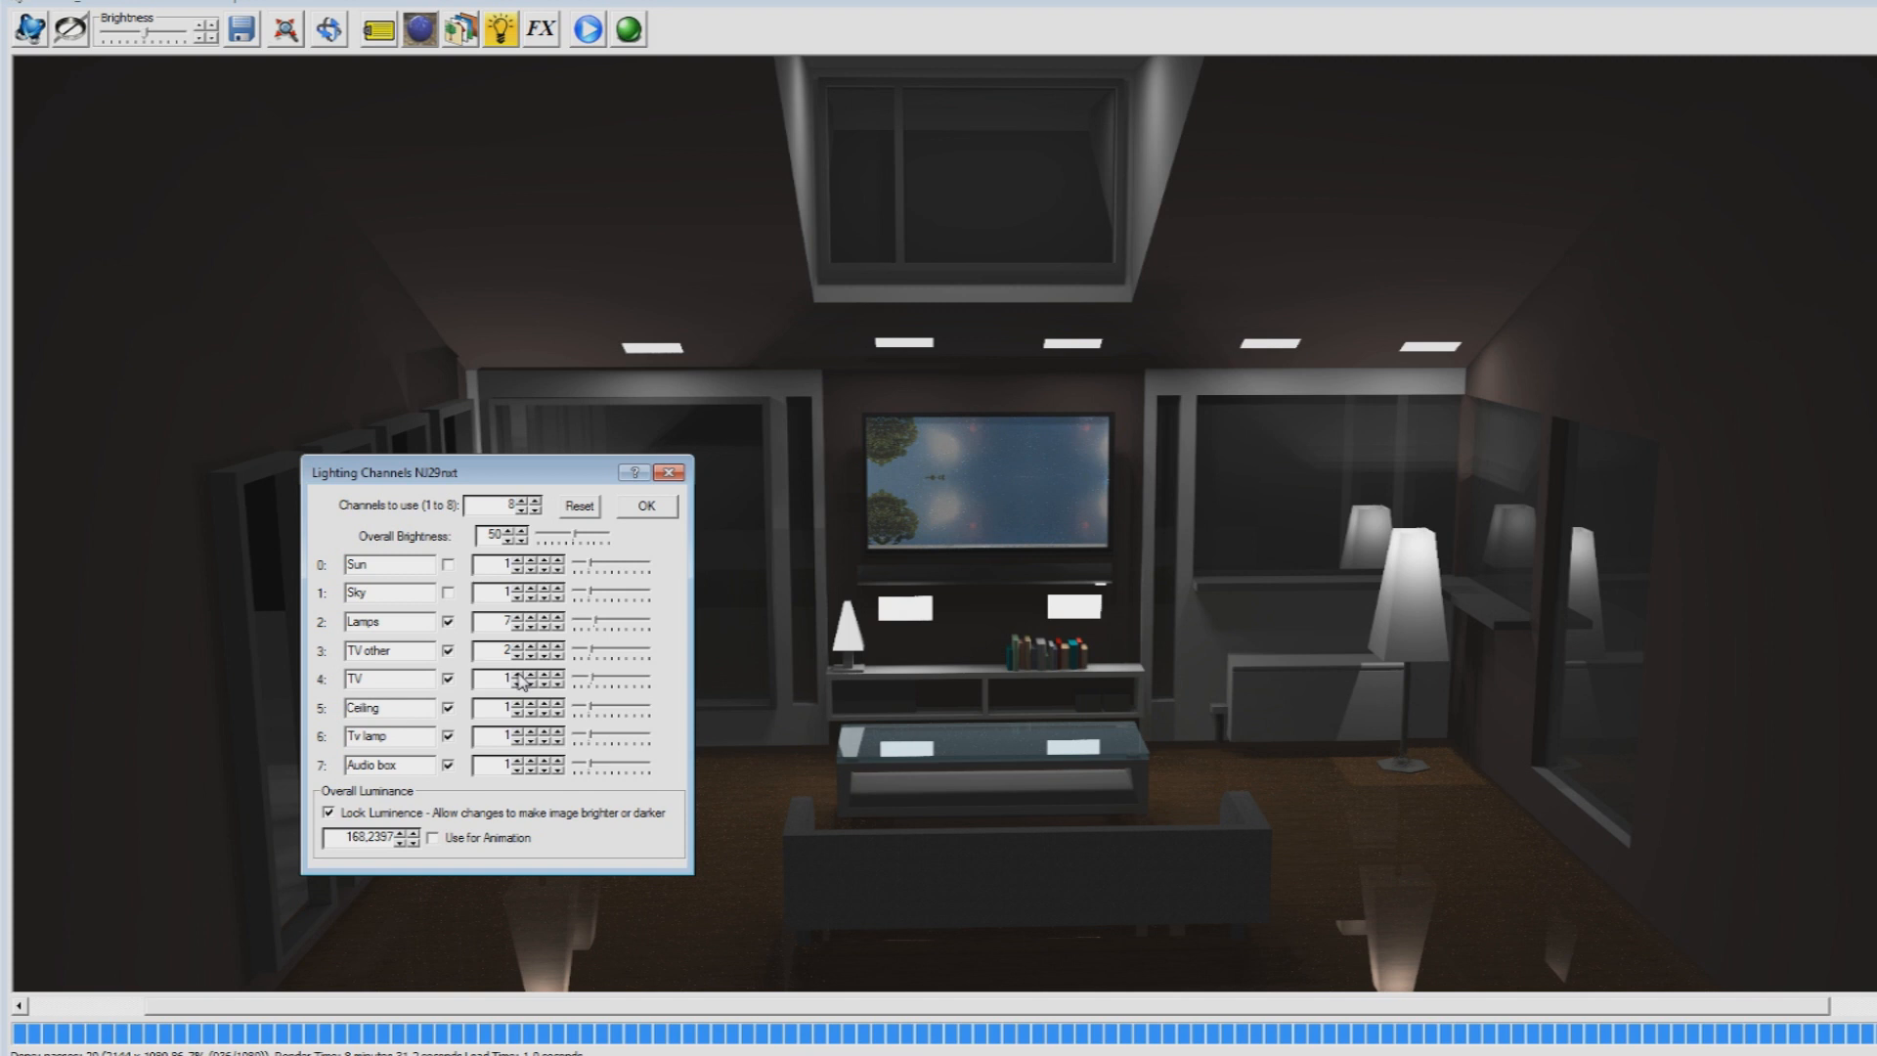
# - Raise the TV channel to 6 and the Ceiling channel to 8
pyautogui.click(512, 678)
pyautogui.write('6')
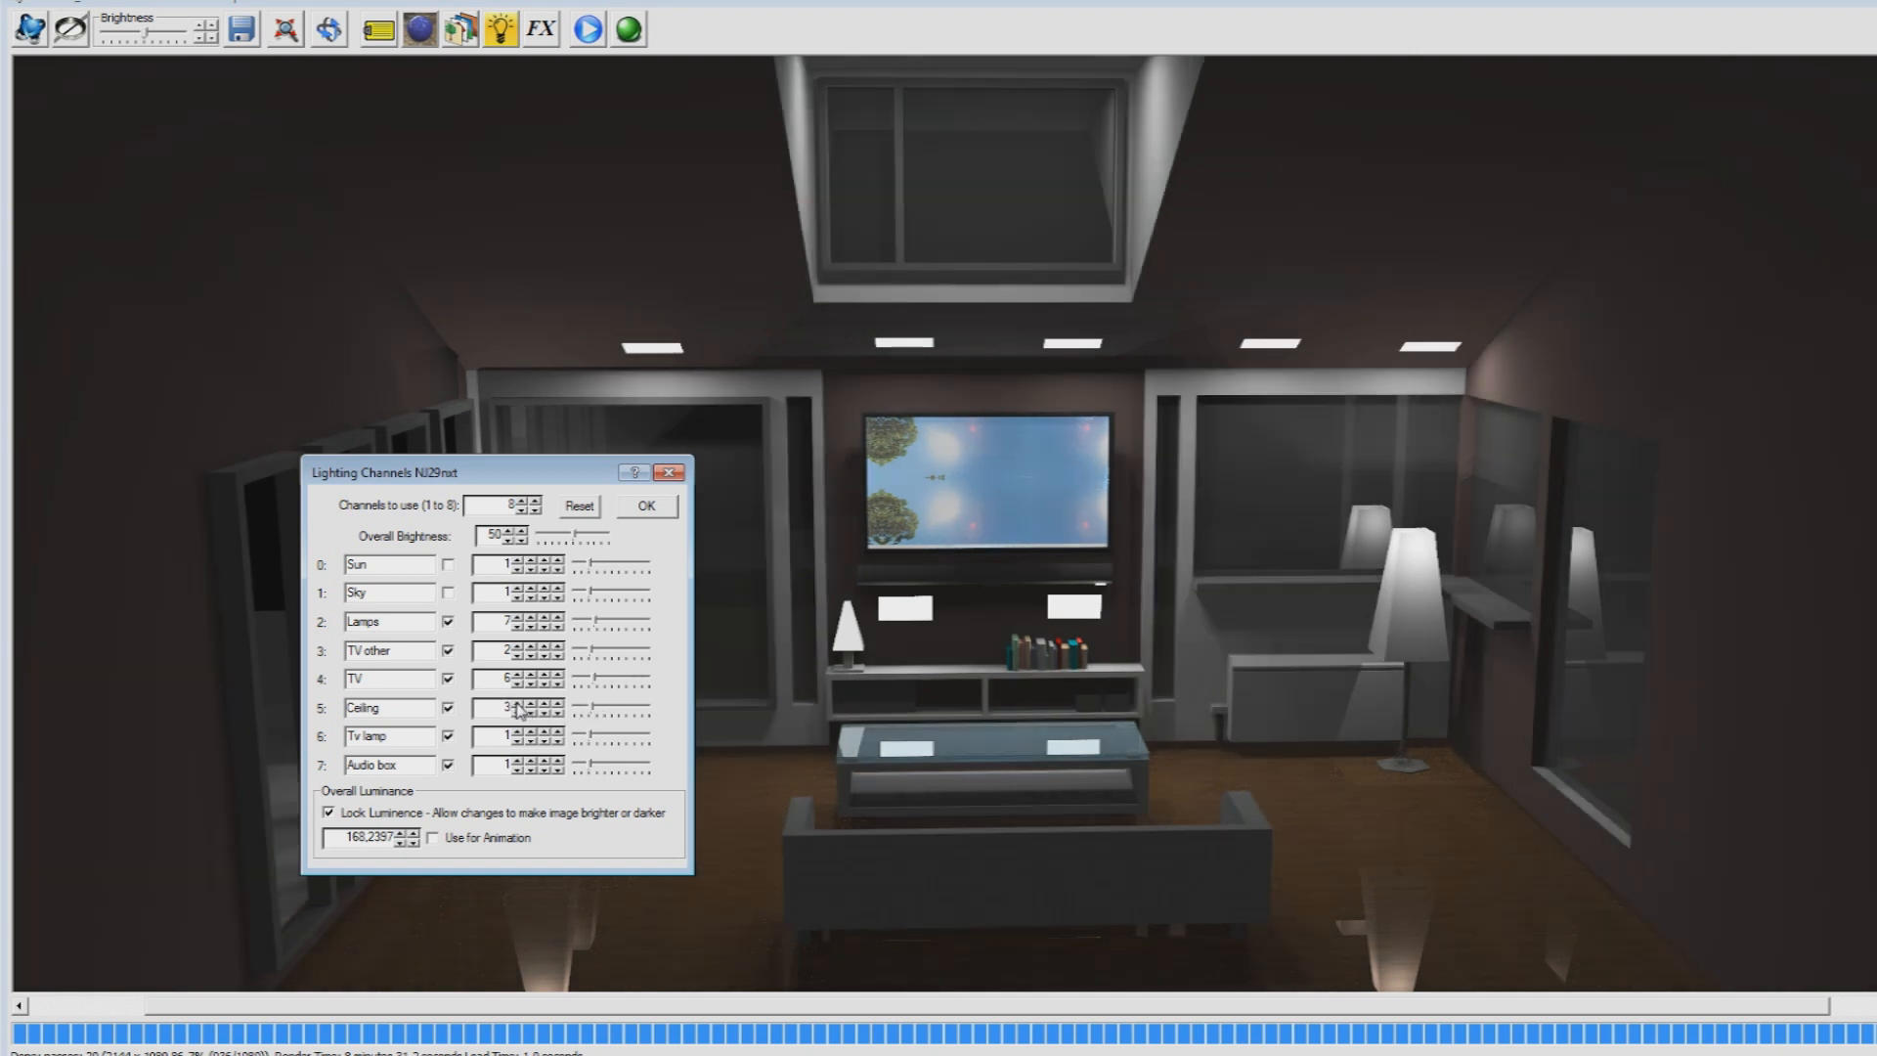
pyautogui.click(532, 702)
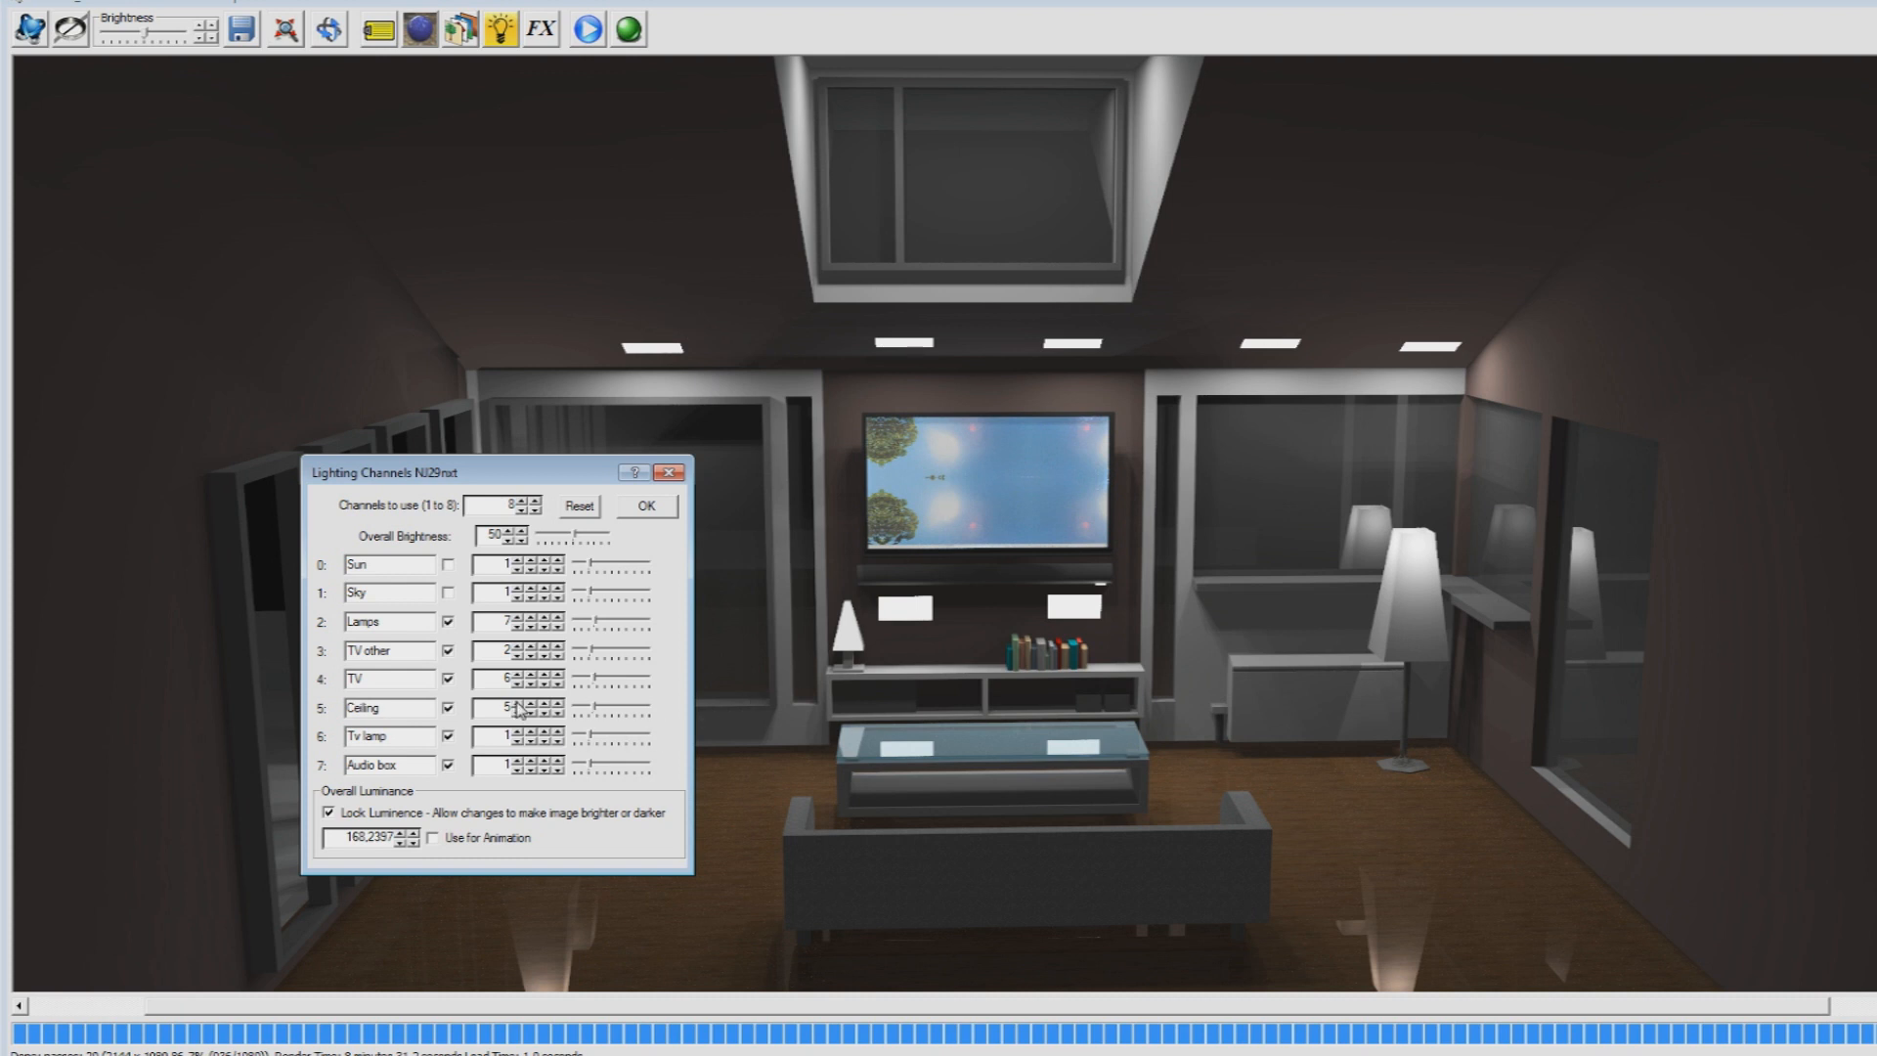
pyautogui.click(552, 704)
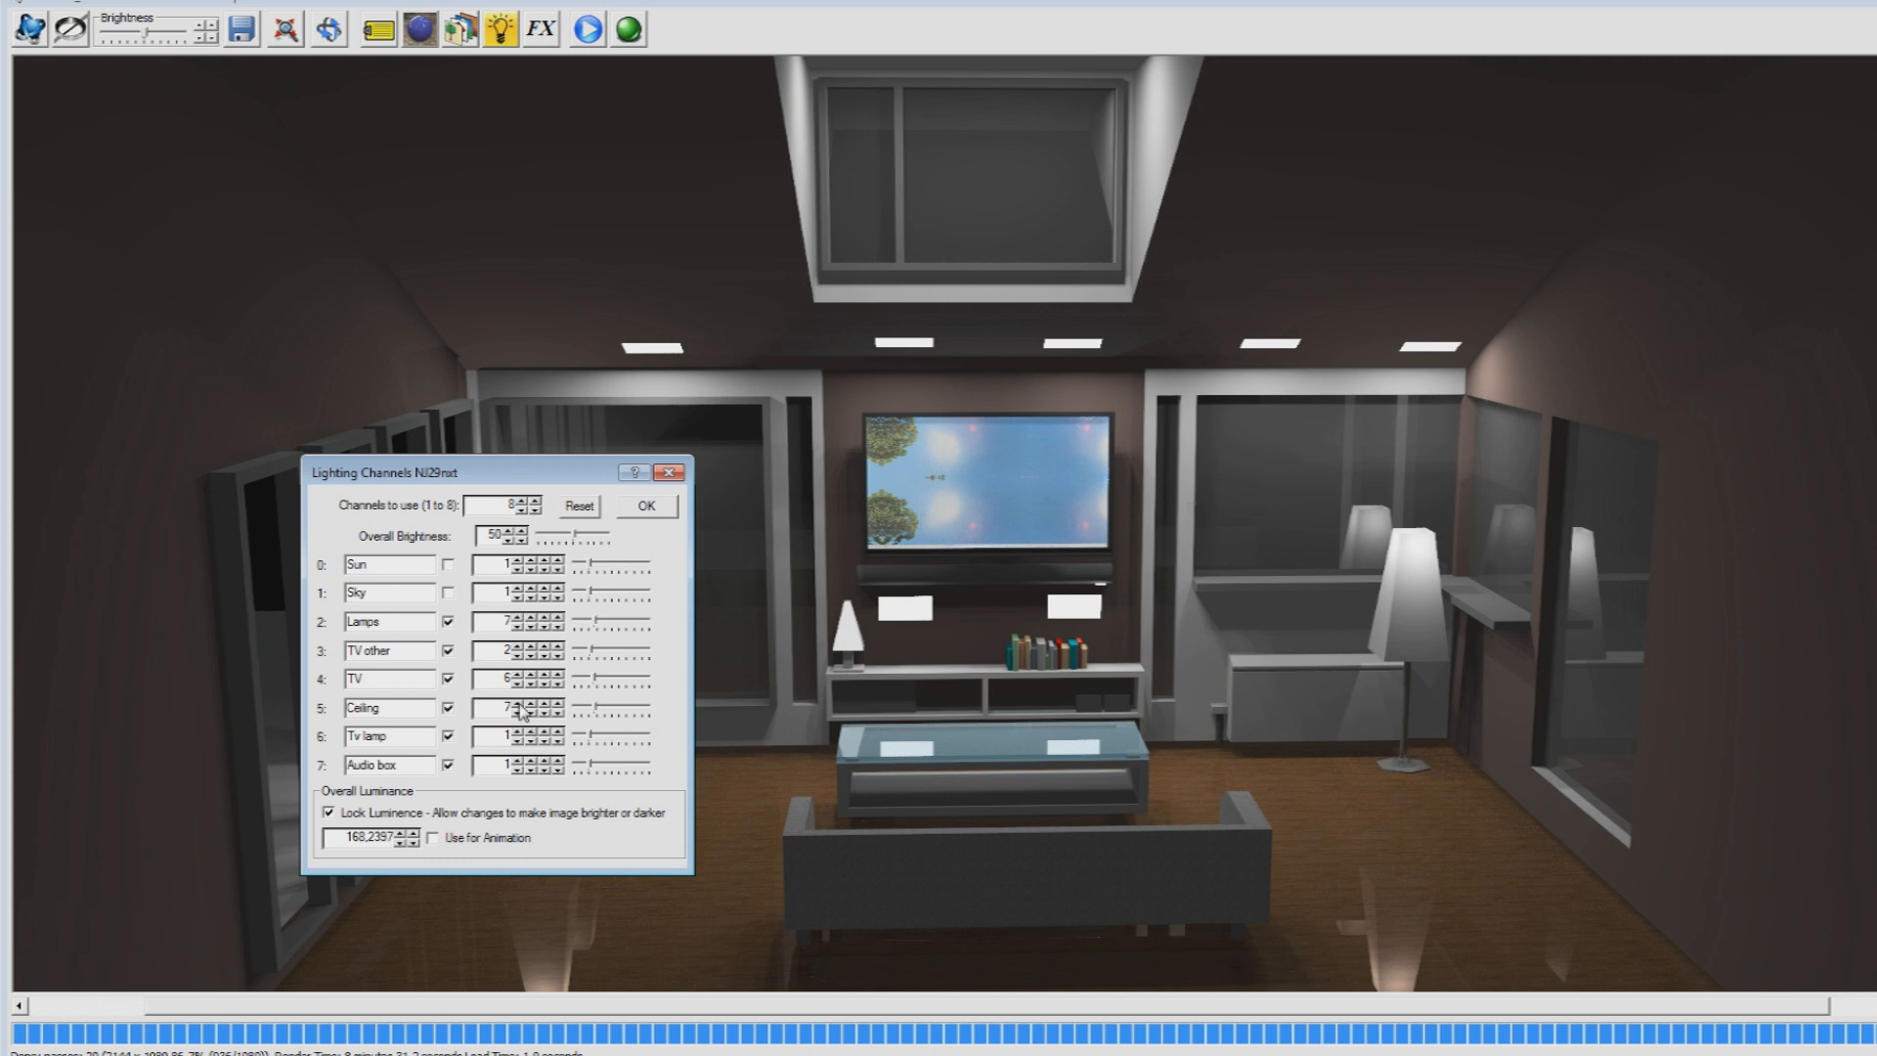
pyautogui.click(516, 702)
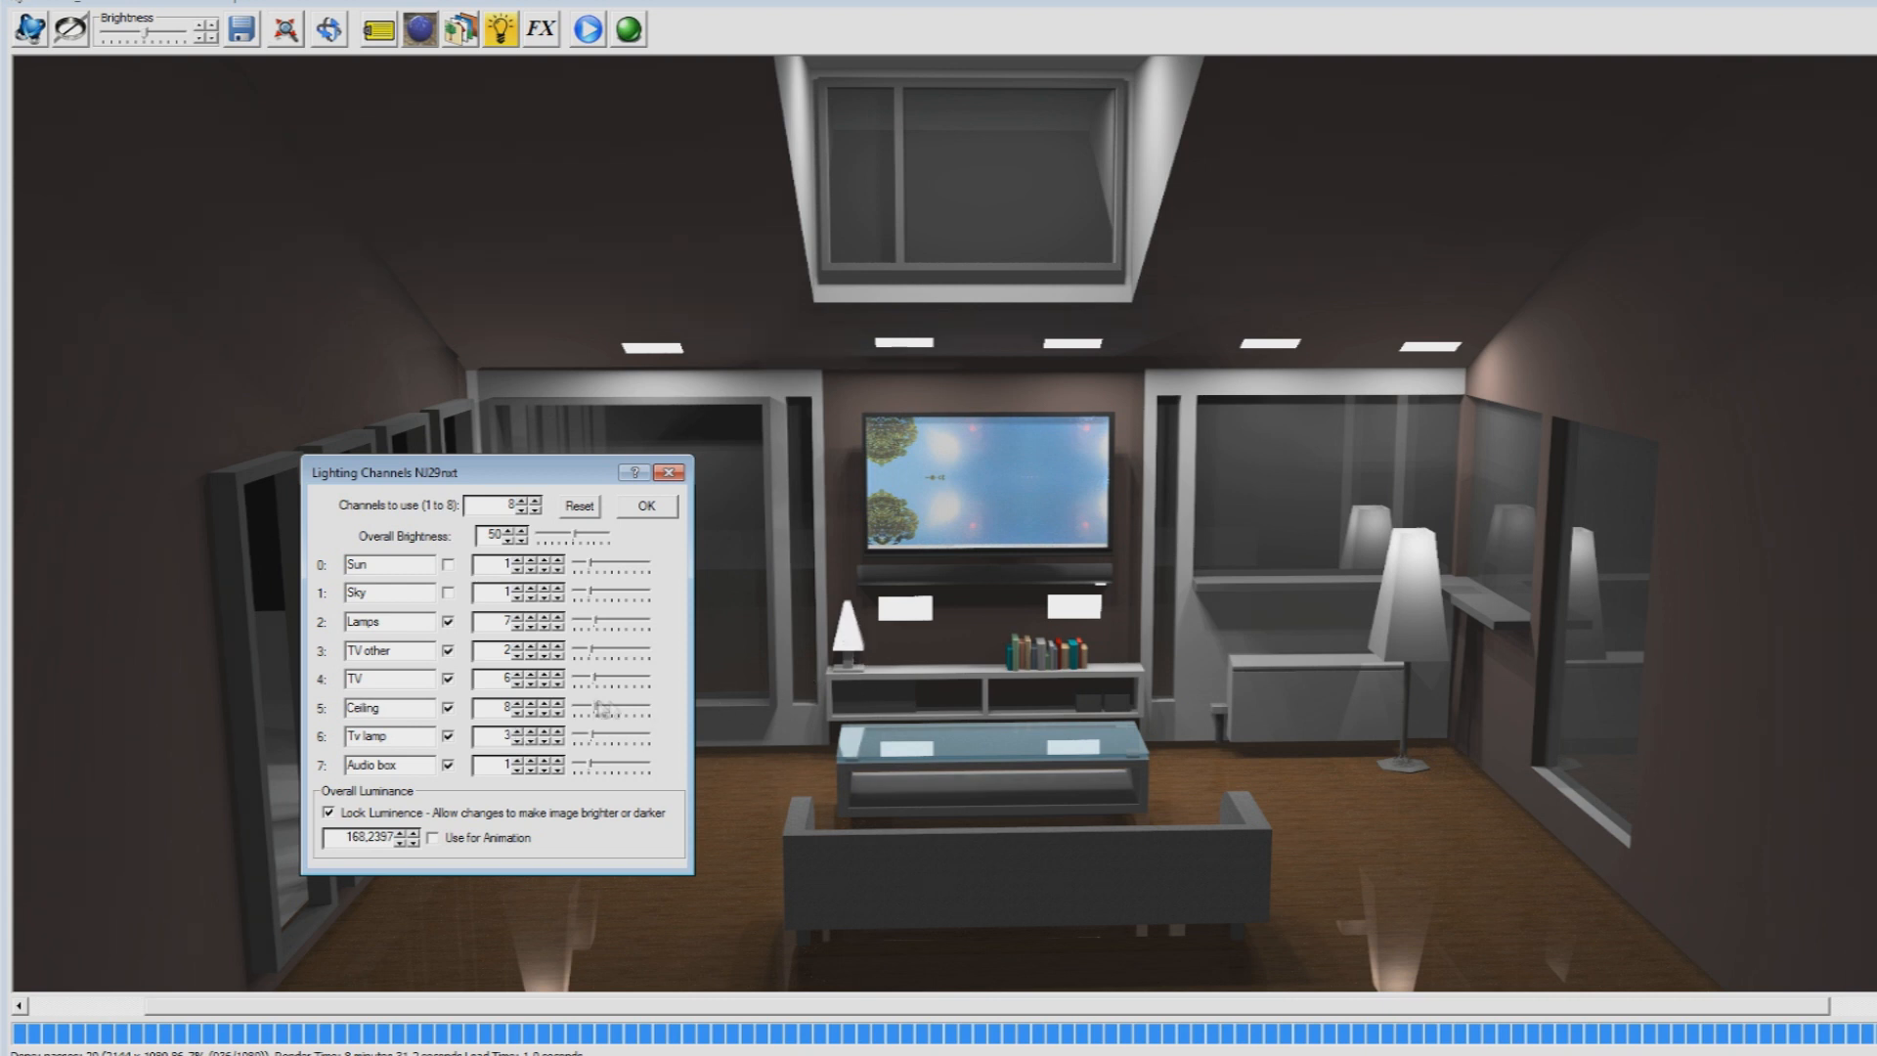
# - Raise the Tv lamp channel, toggling Lamps off and on to compare the result
pyautogui.click(516, 731)
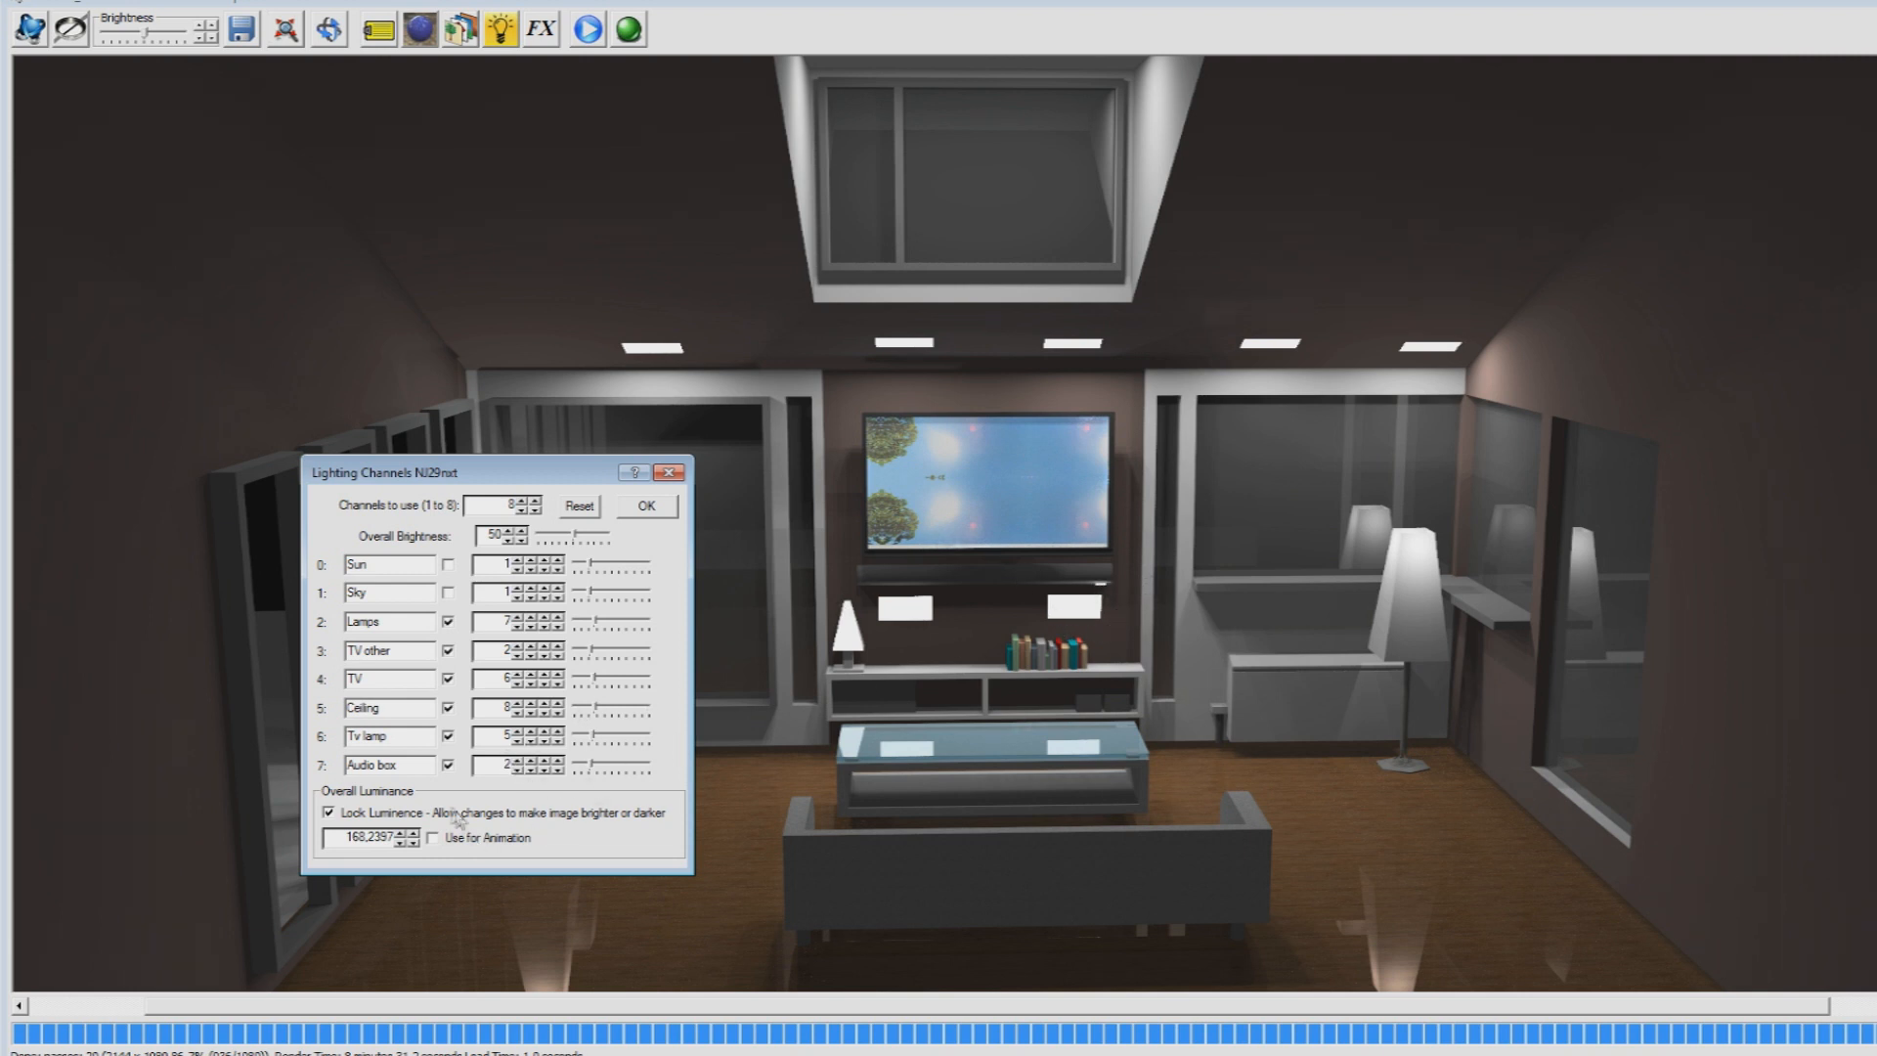
pyautogui.click(446, 622)
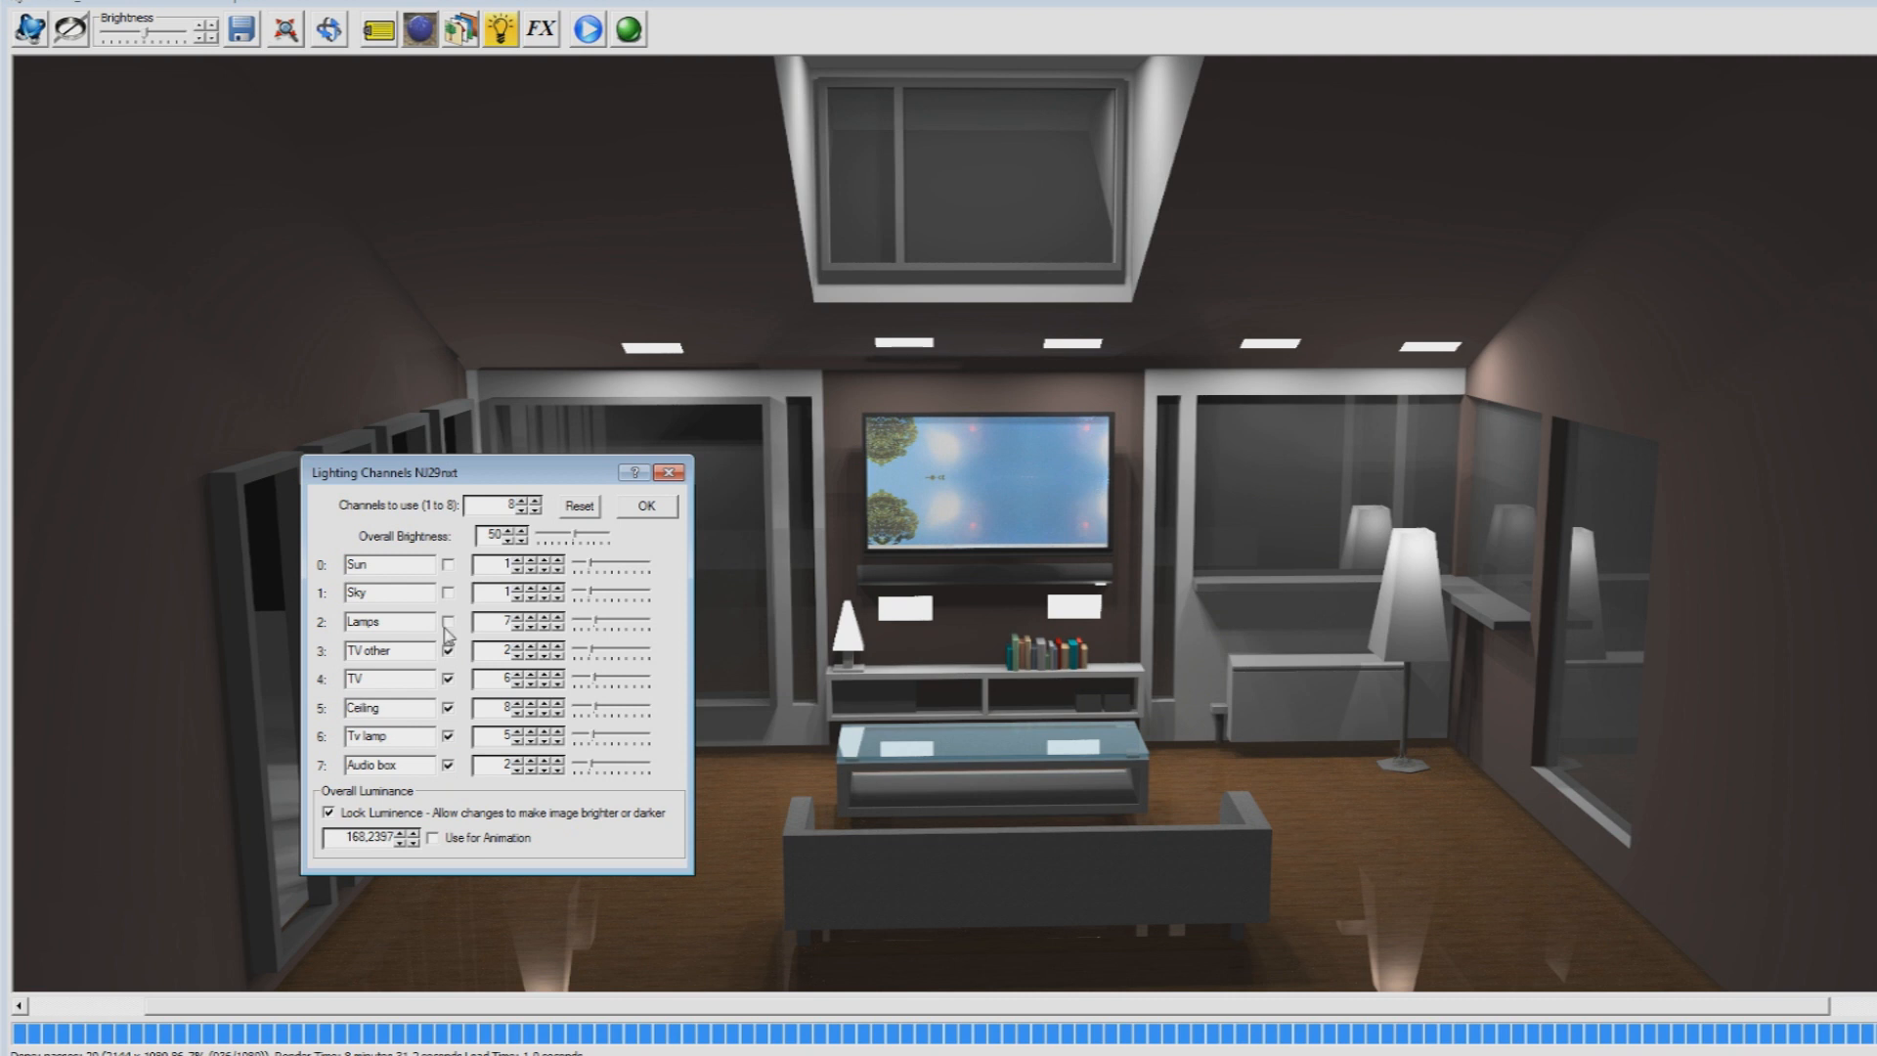
pyautogui.click(446, 622)
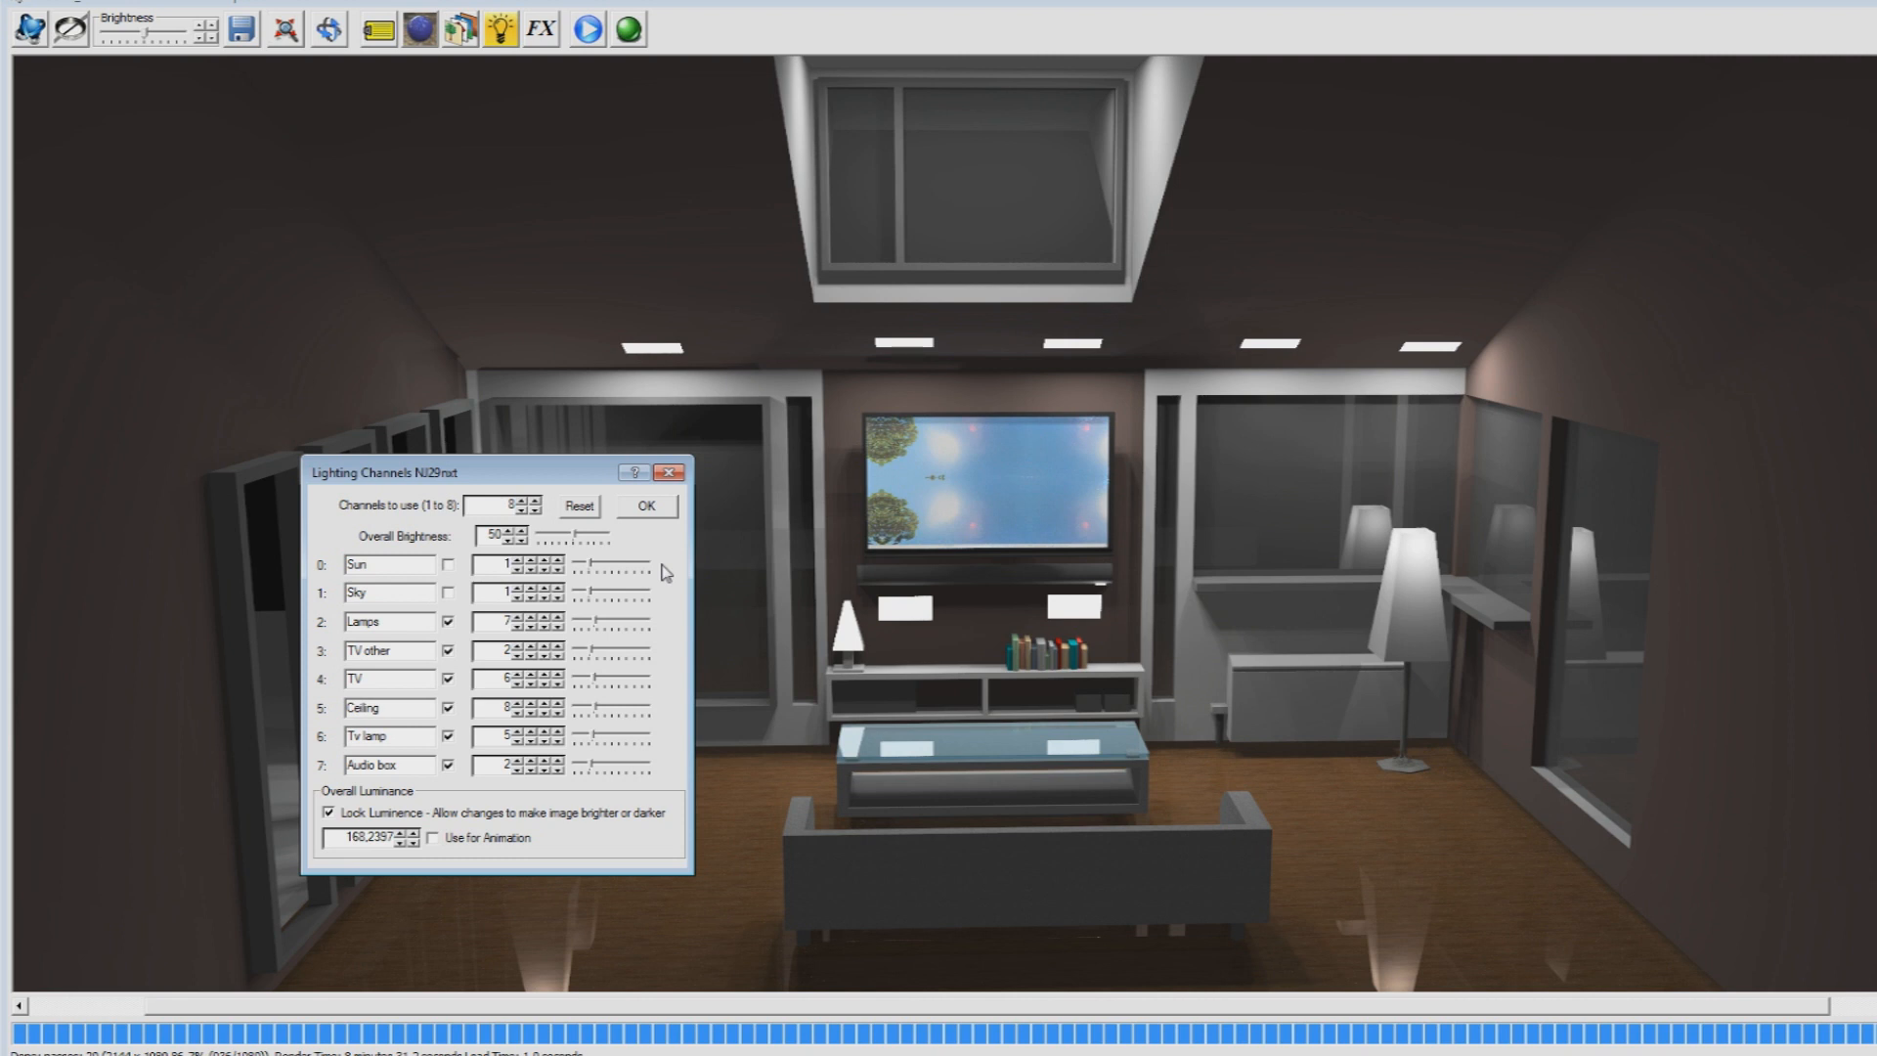
pyautogui.moveTo(594, 1026)
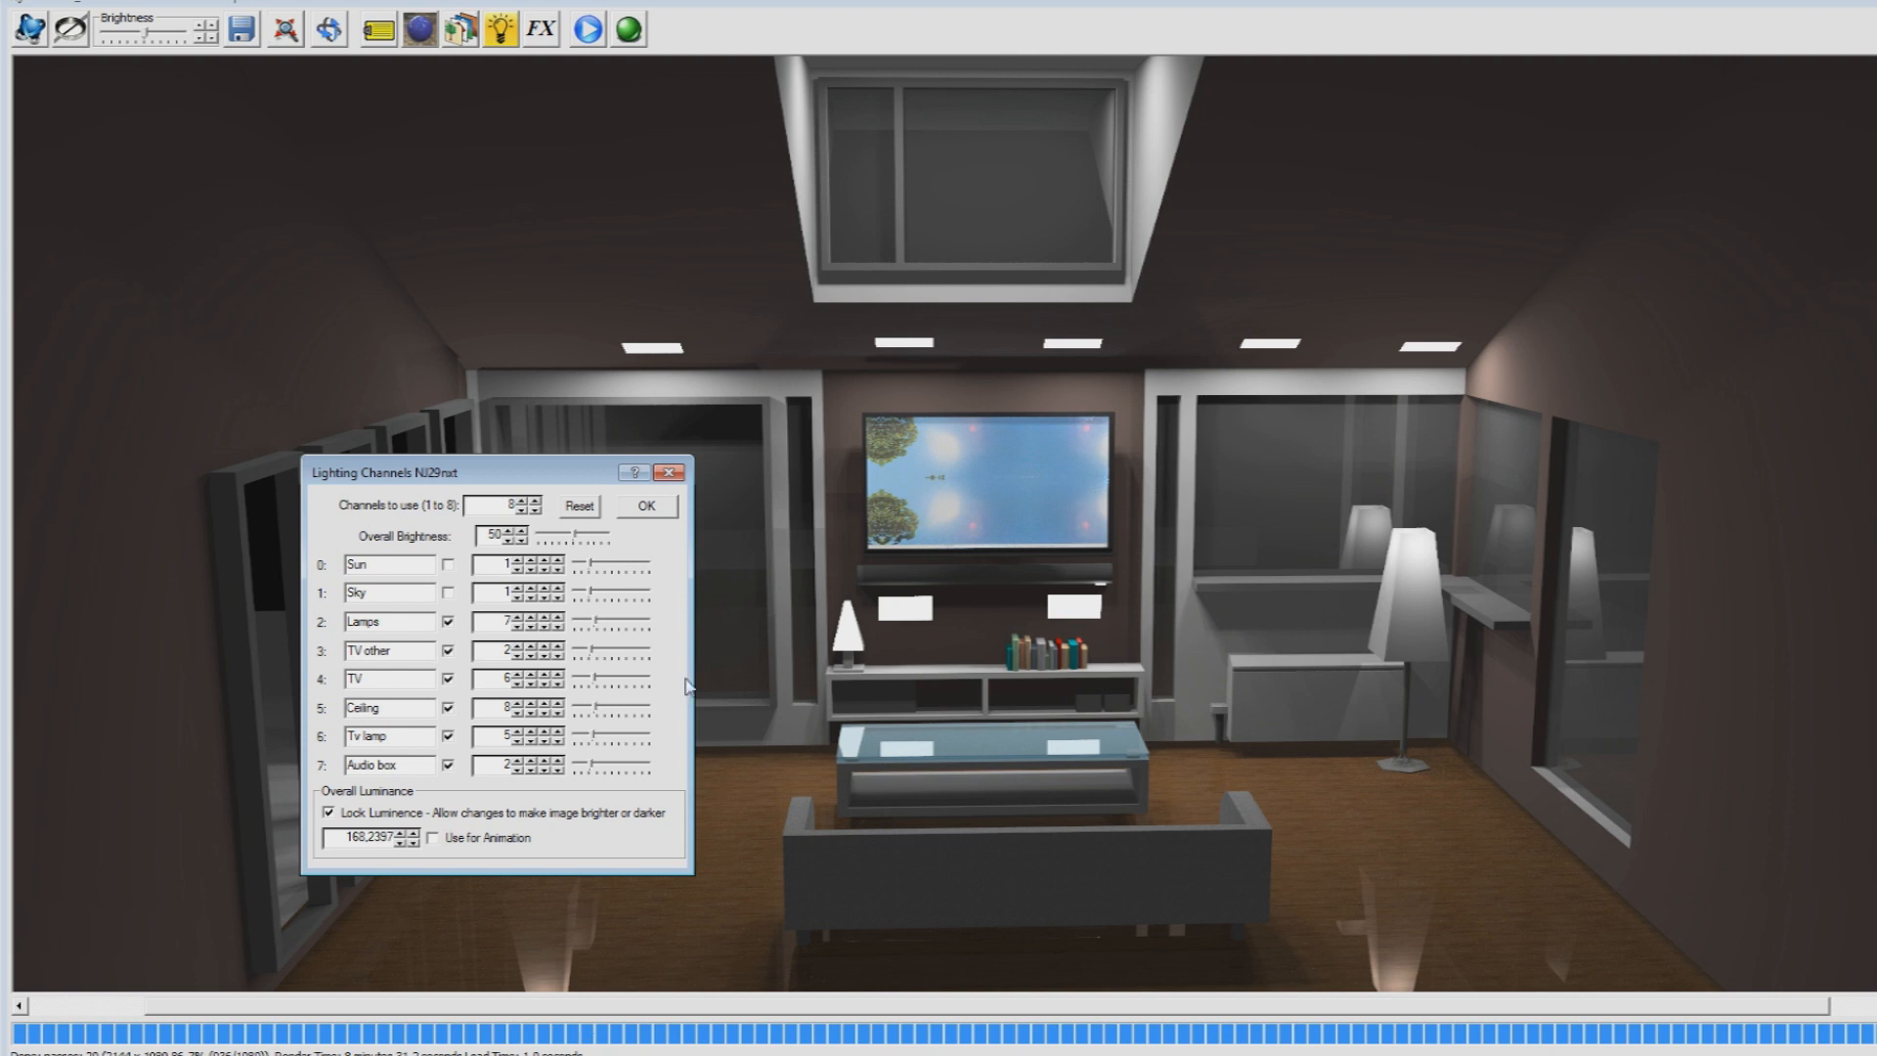
pyautogui.click(387, 563)
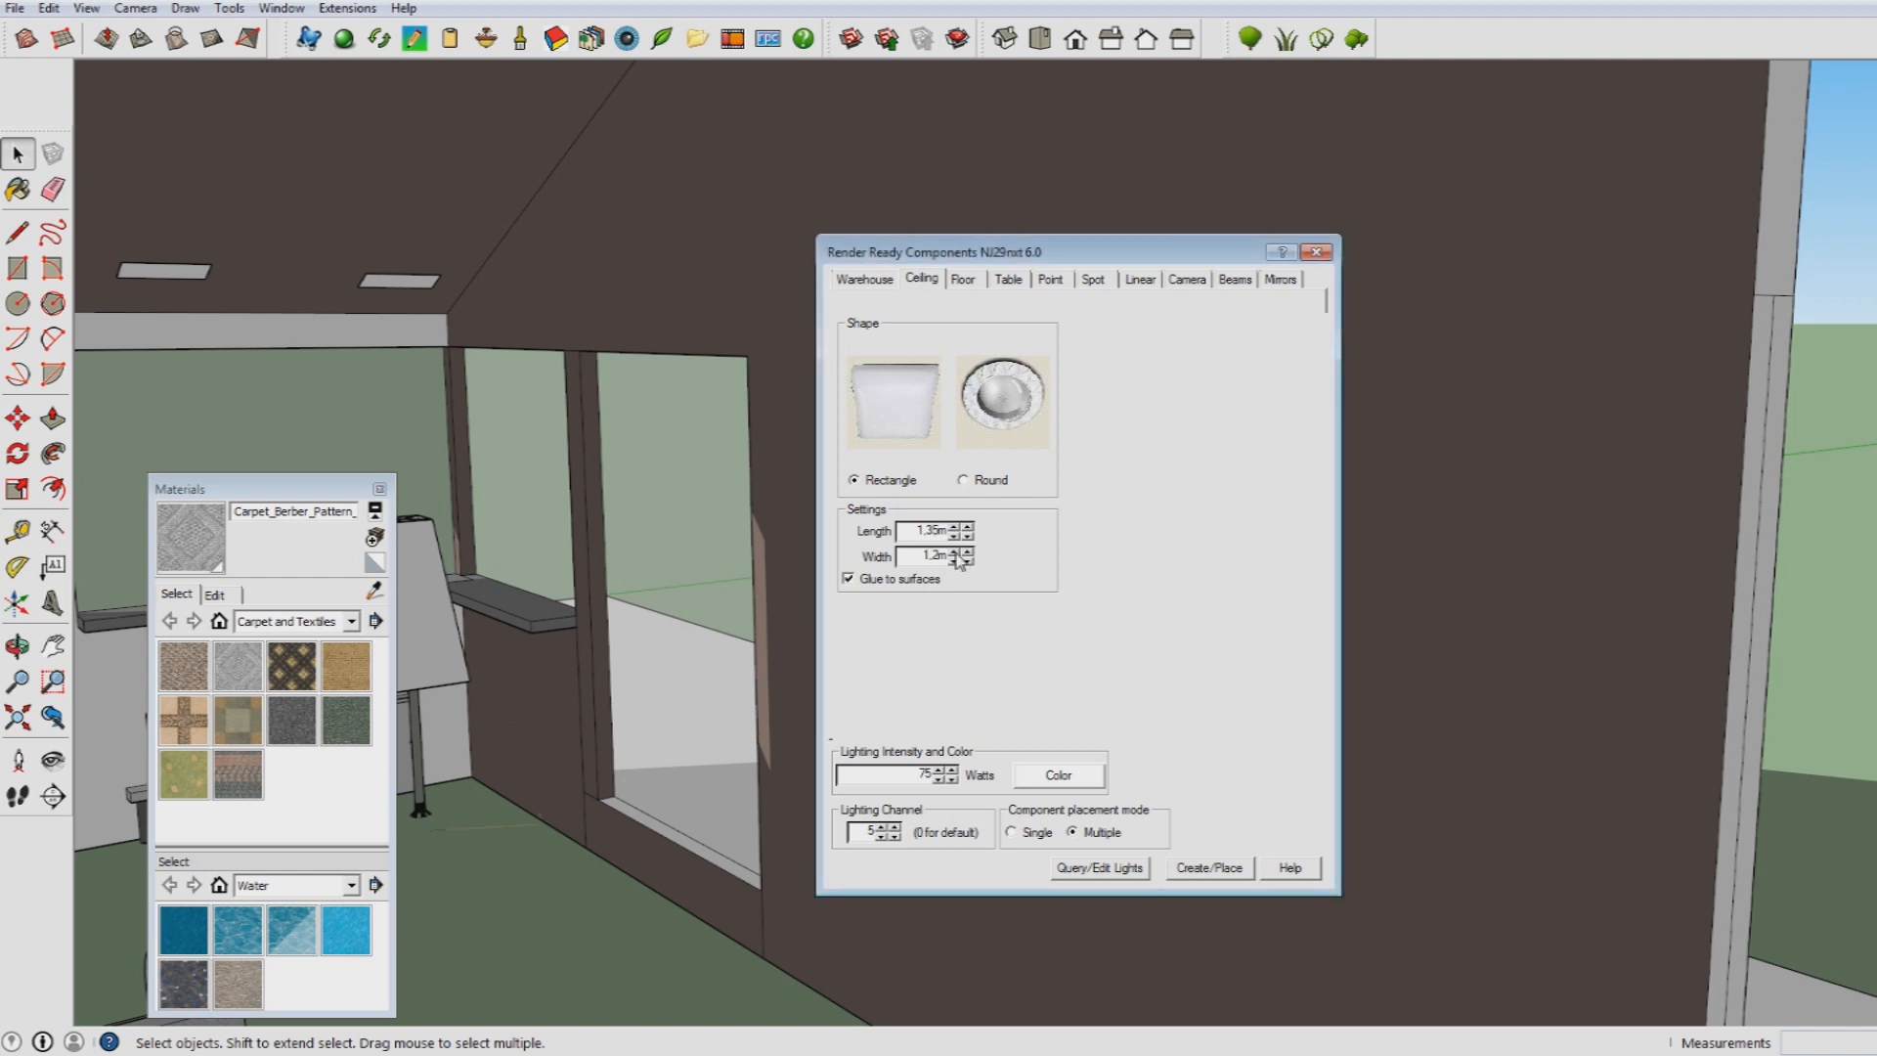
# - Assign the ceiling light component to lighting channel 7 and create it for placement
pyautogui.click(968, 552)
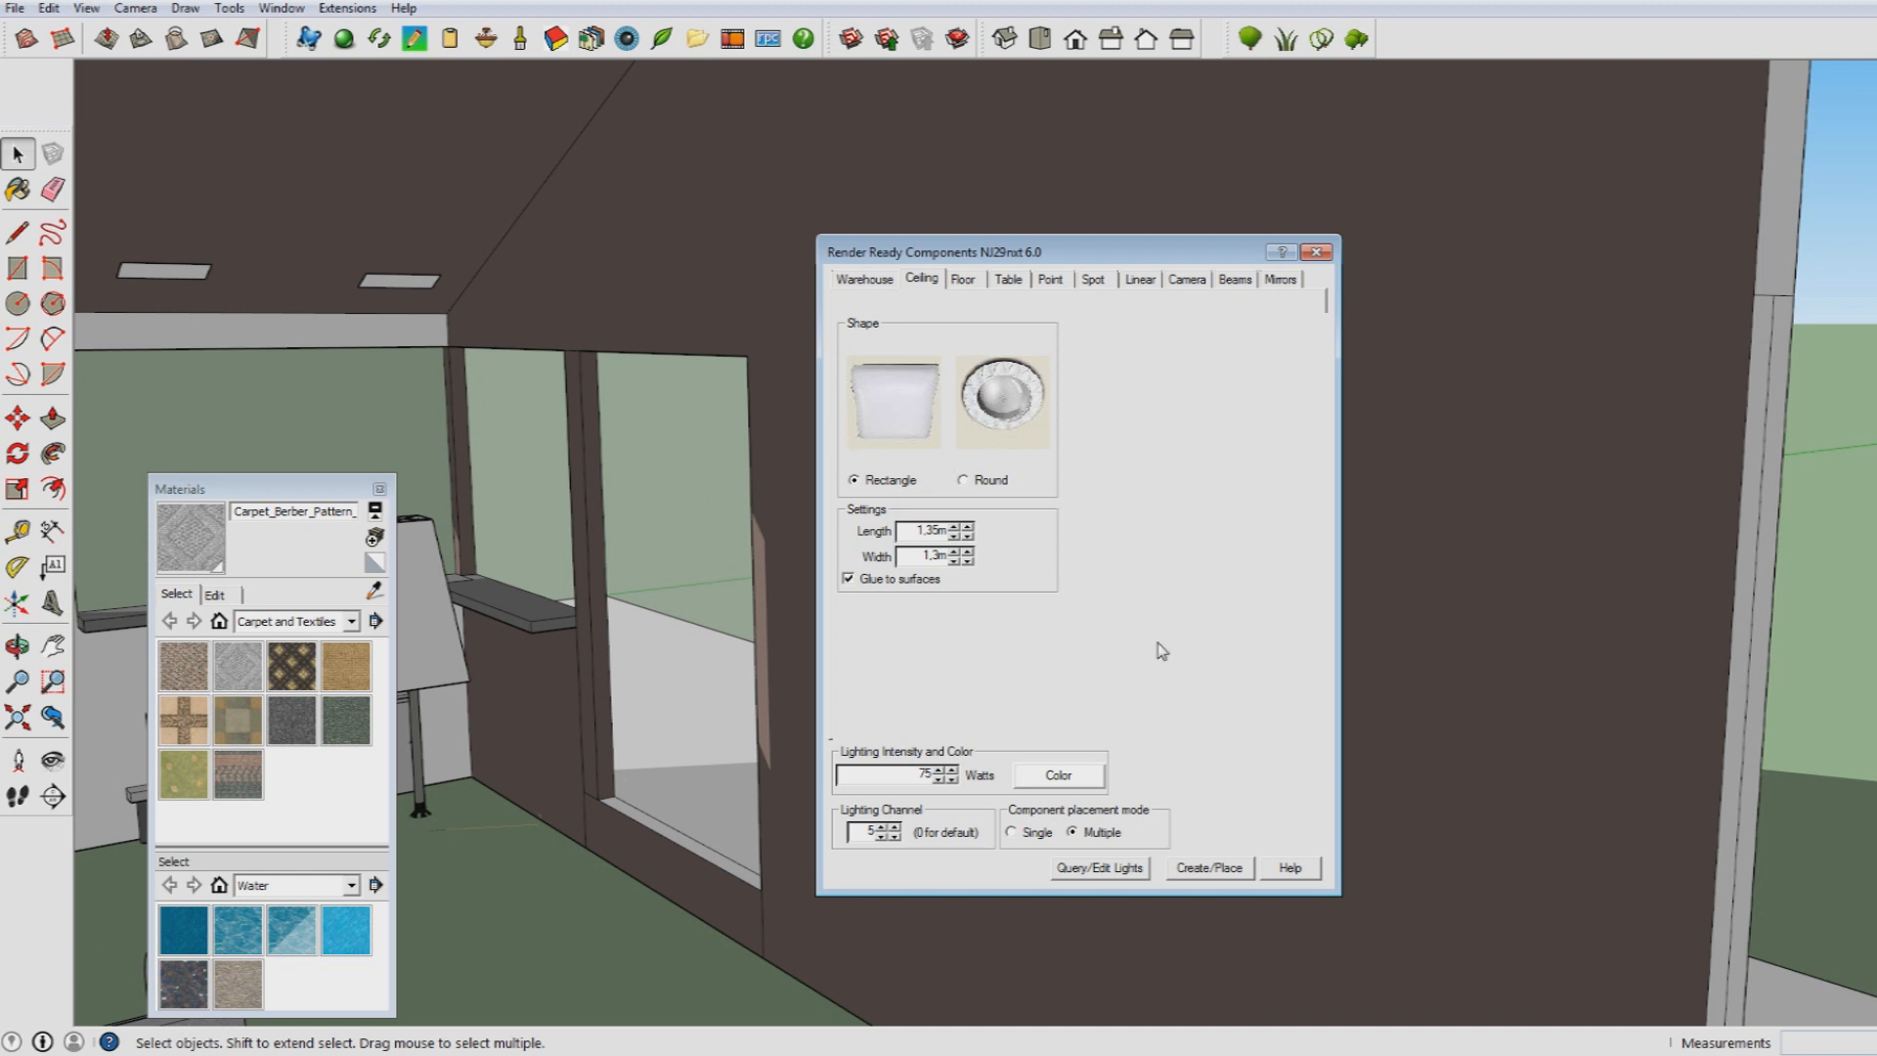
pyautogui.moveTo(940, 834)
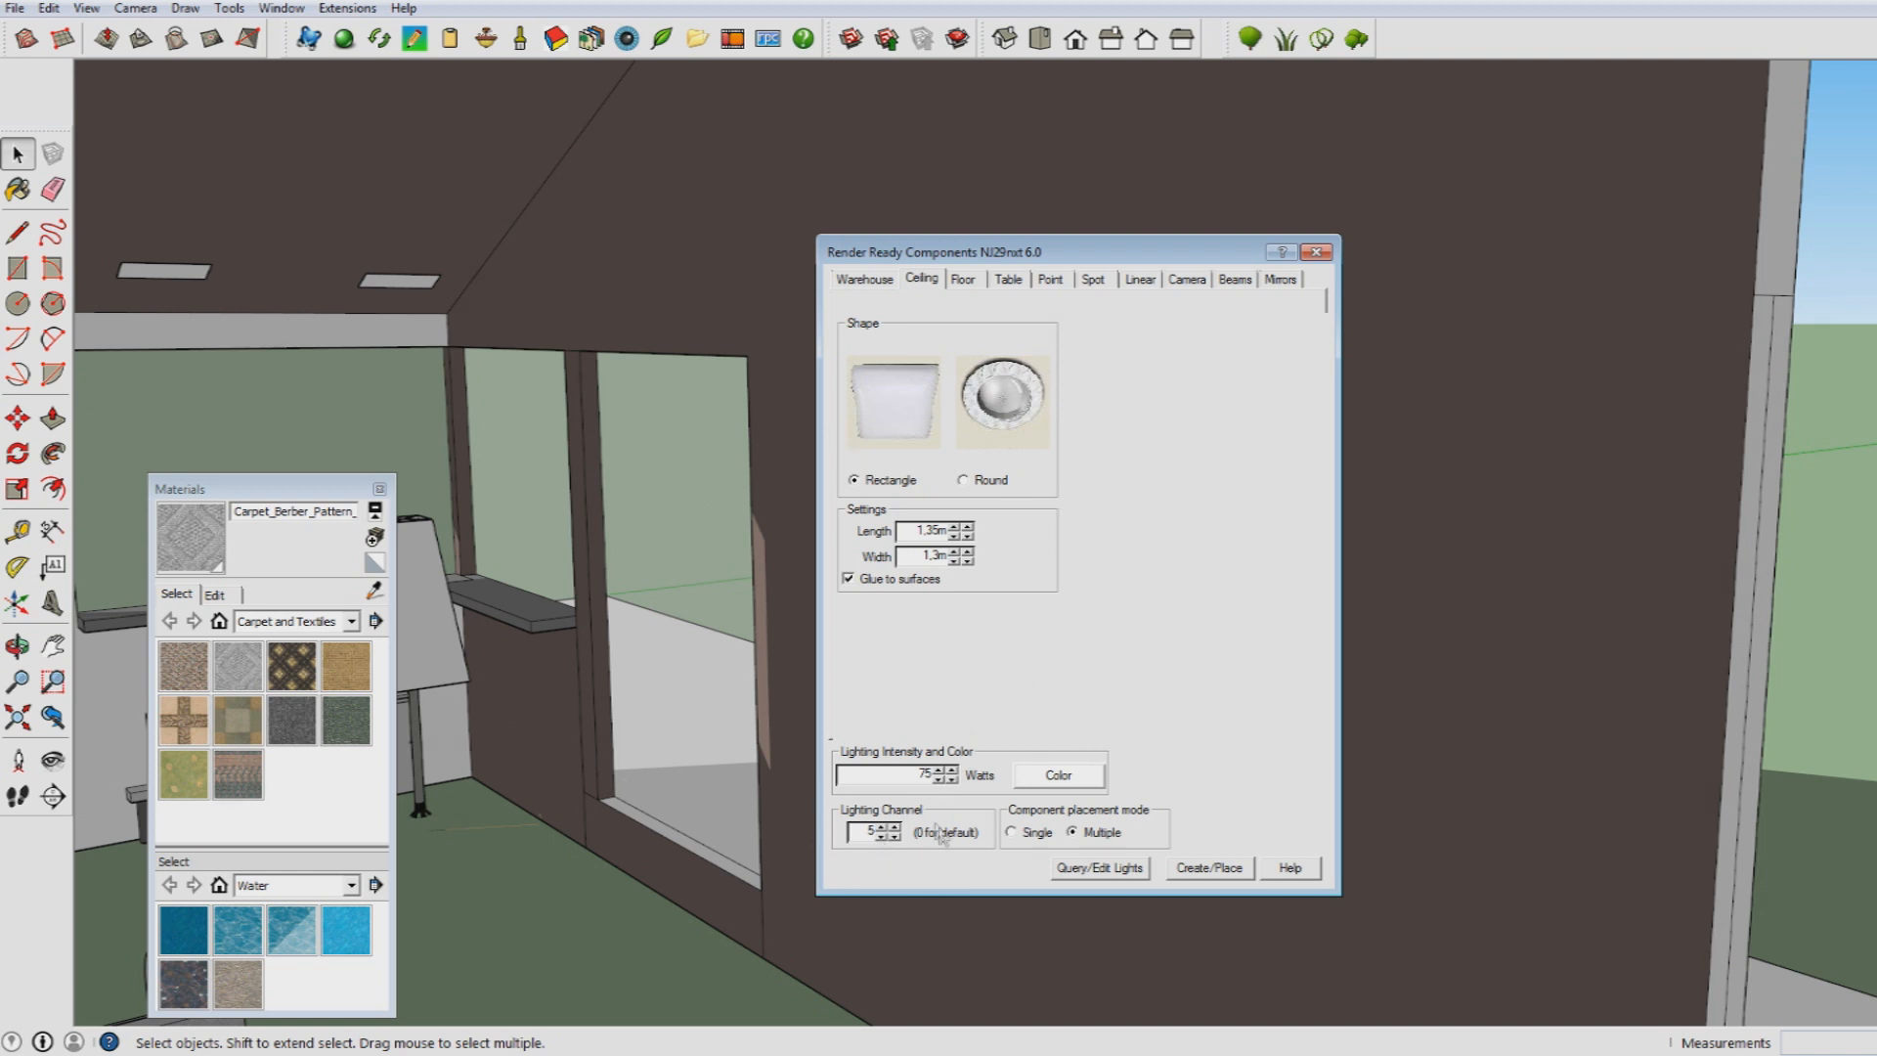
pyautogui.click(868, 830)
pyautogui.write('2')
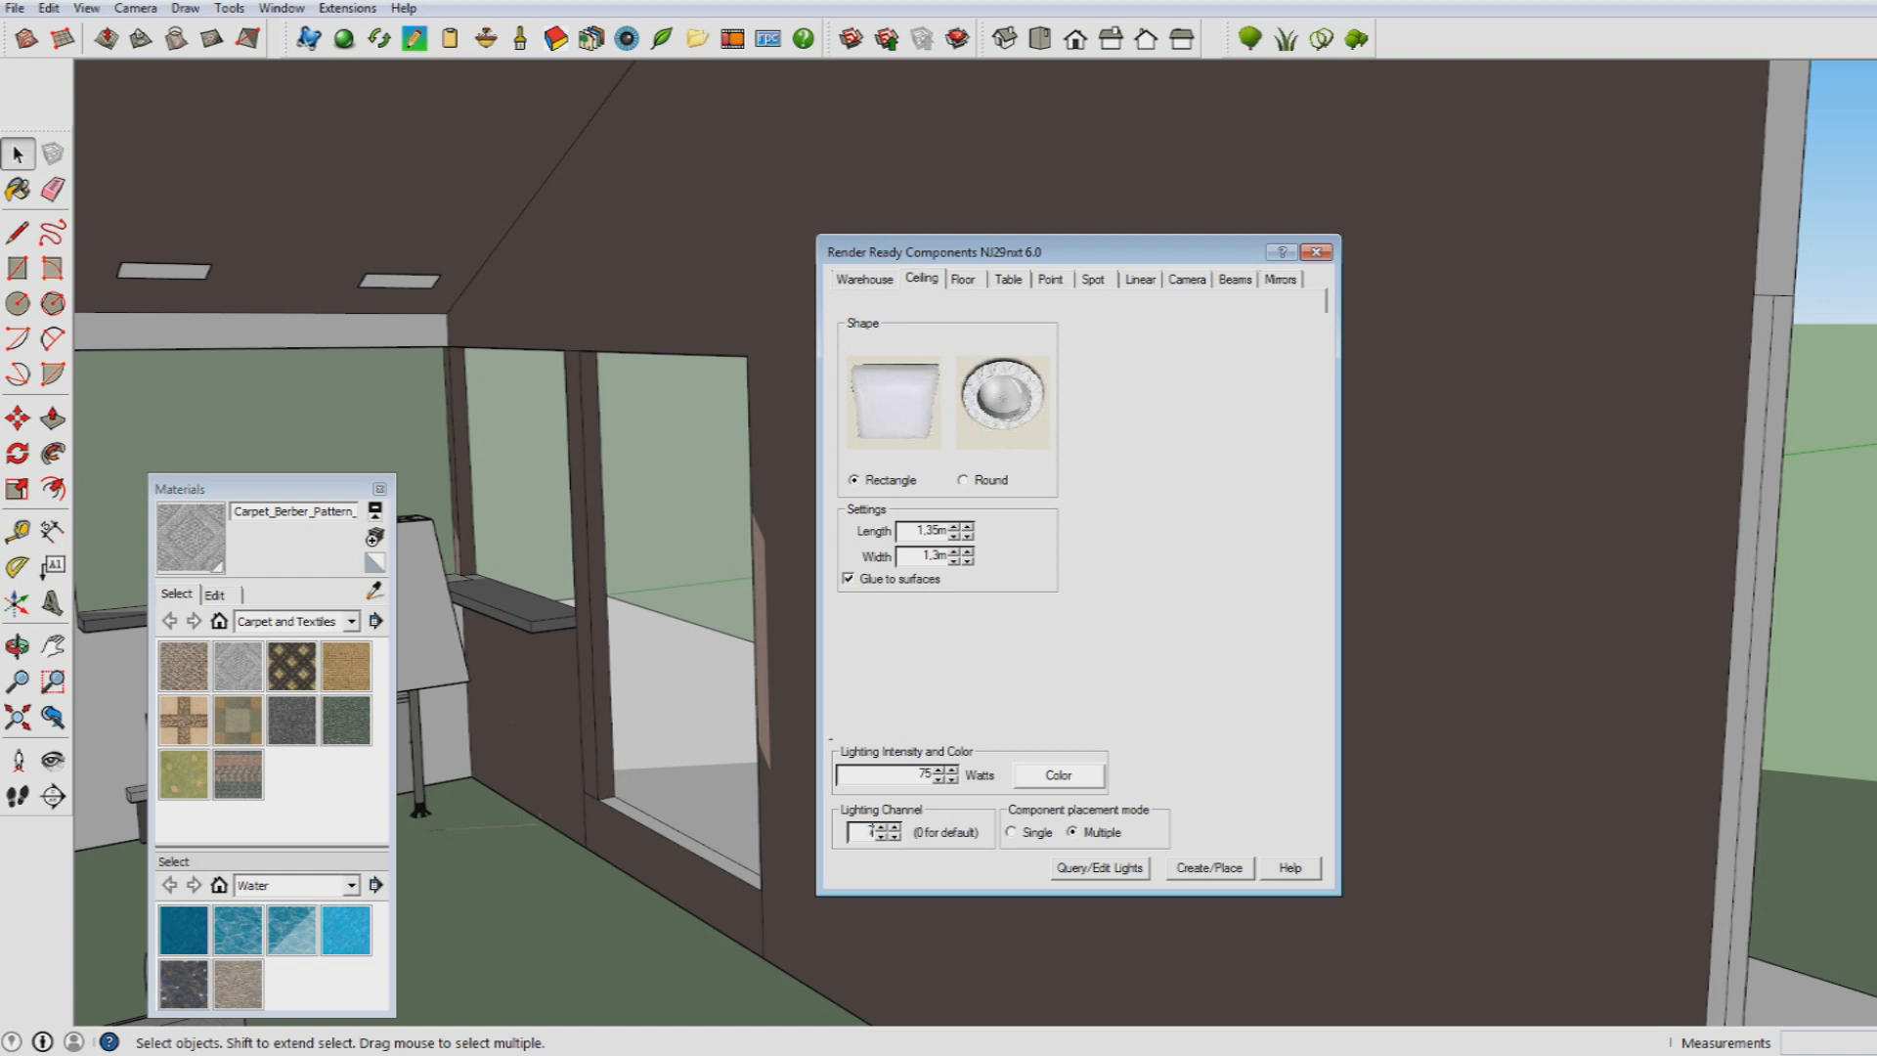
pyautogui.moveTo(1077, 886)
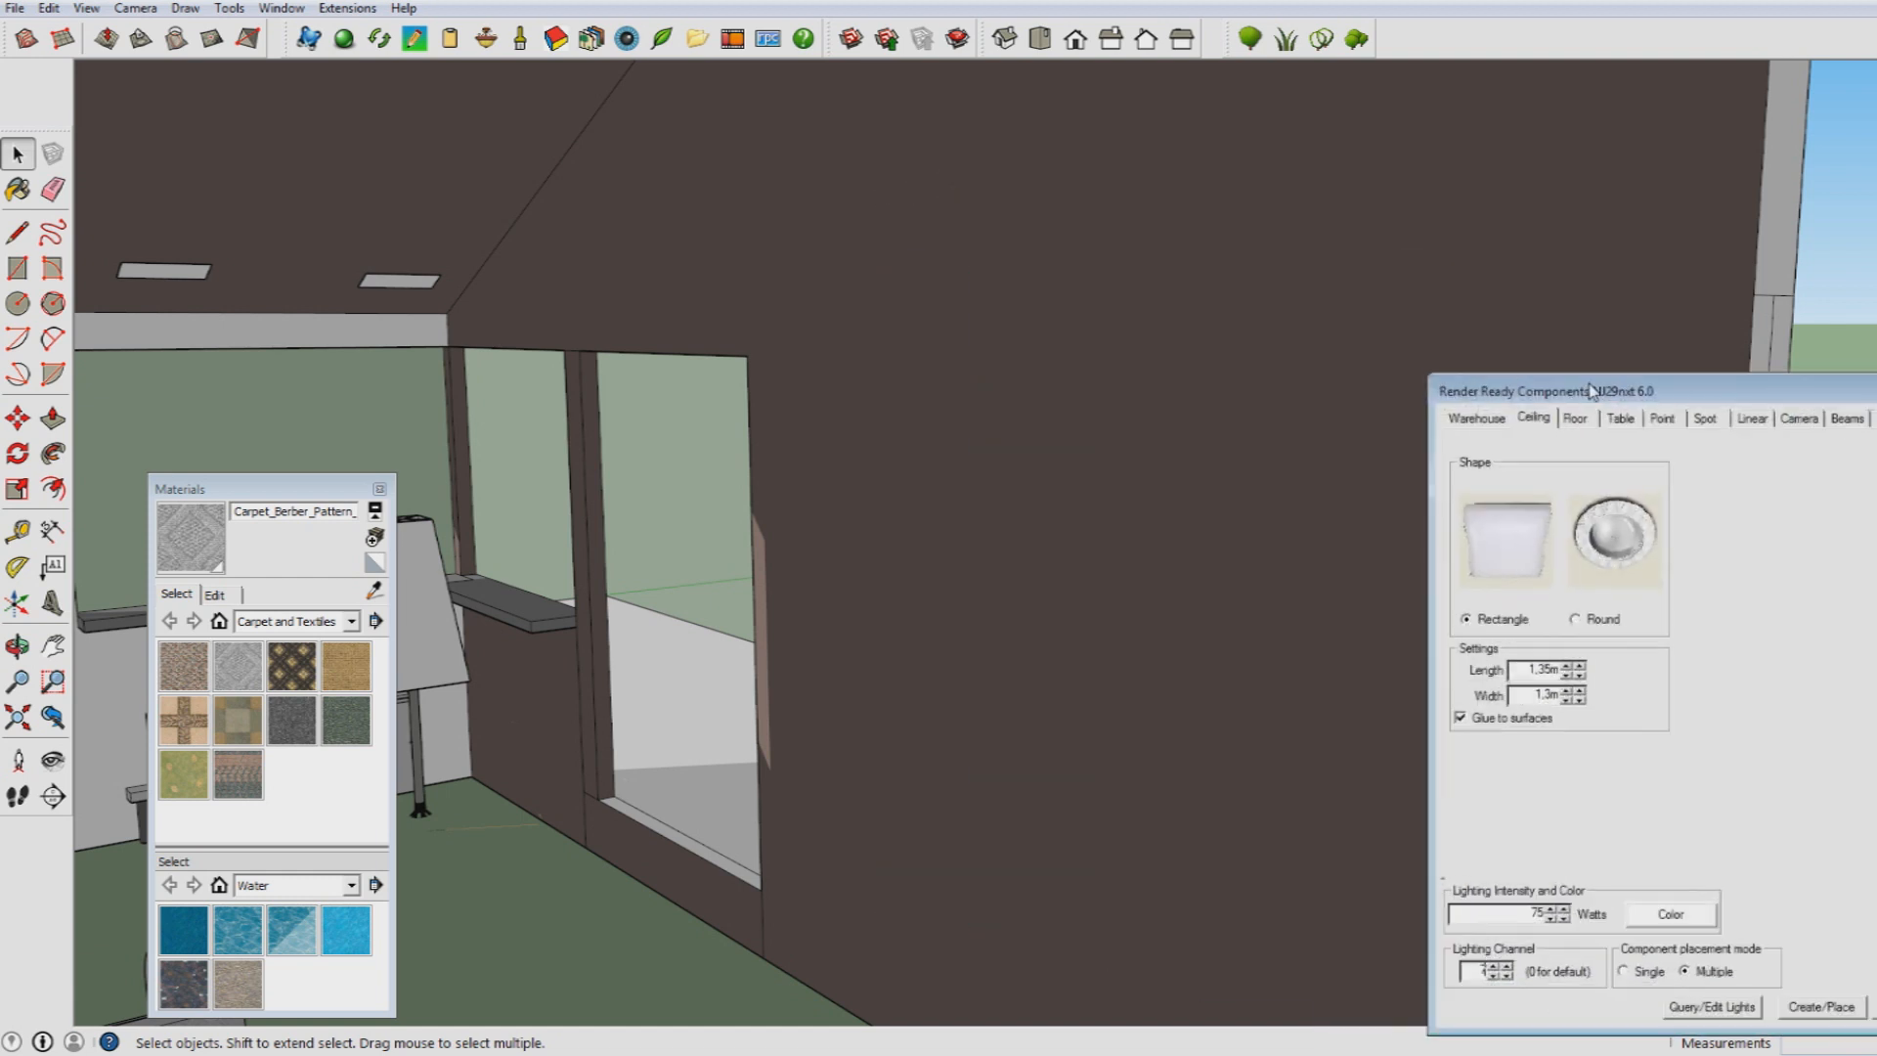
pyautogui.moveTo(1592, 391); pyautogui.dragTo(1550, 313)
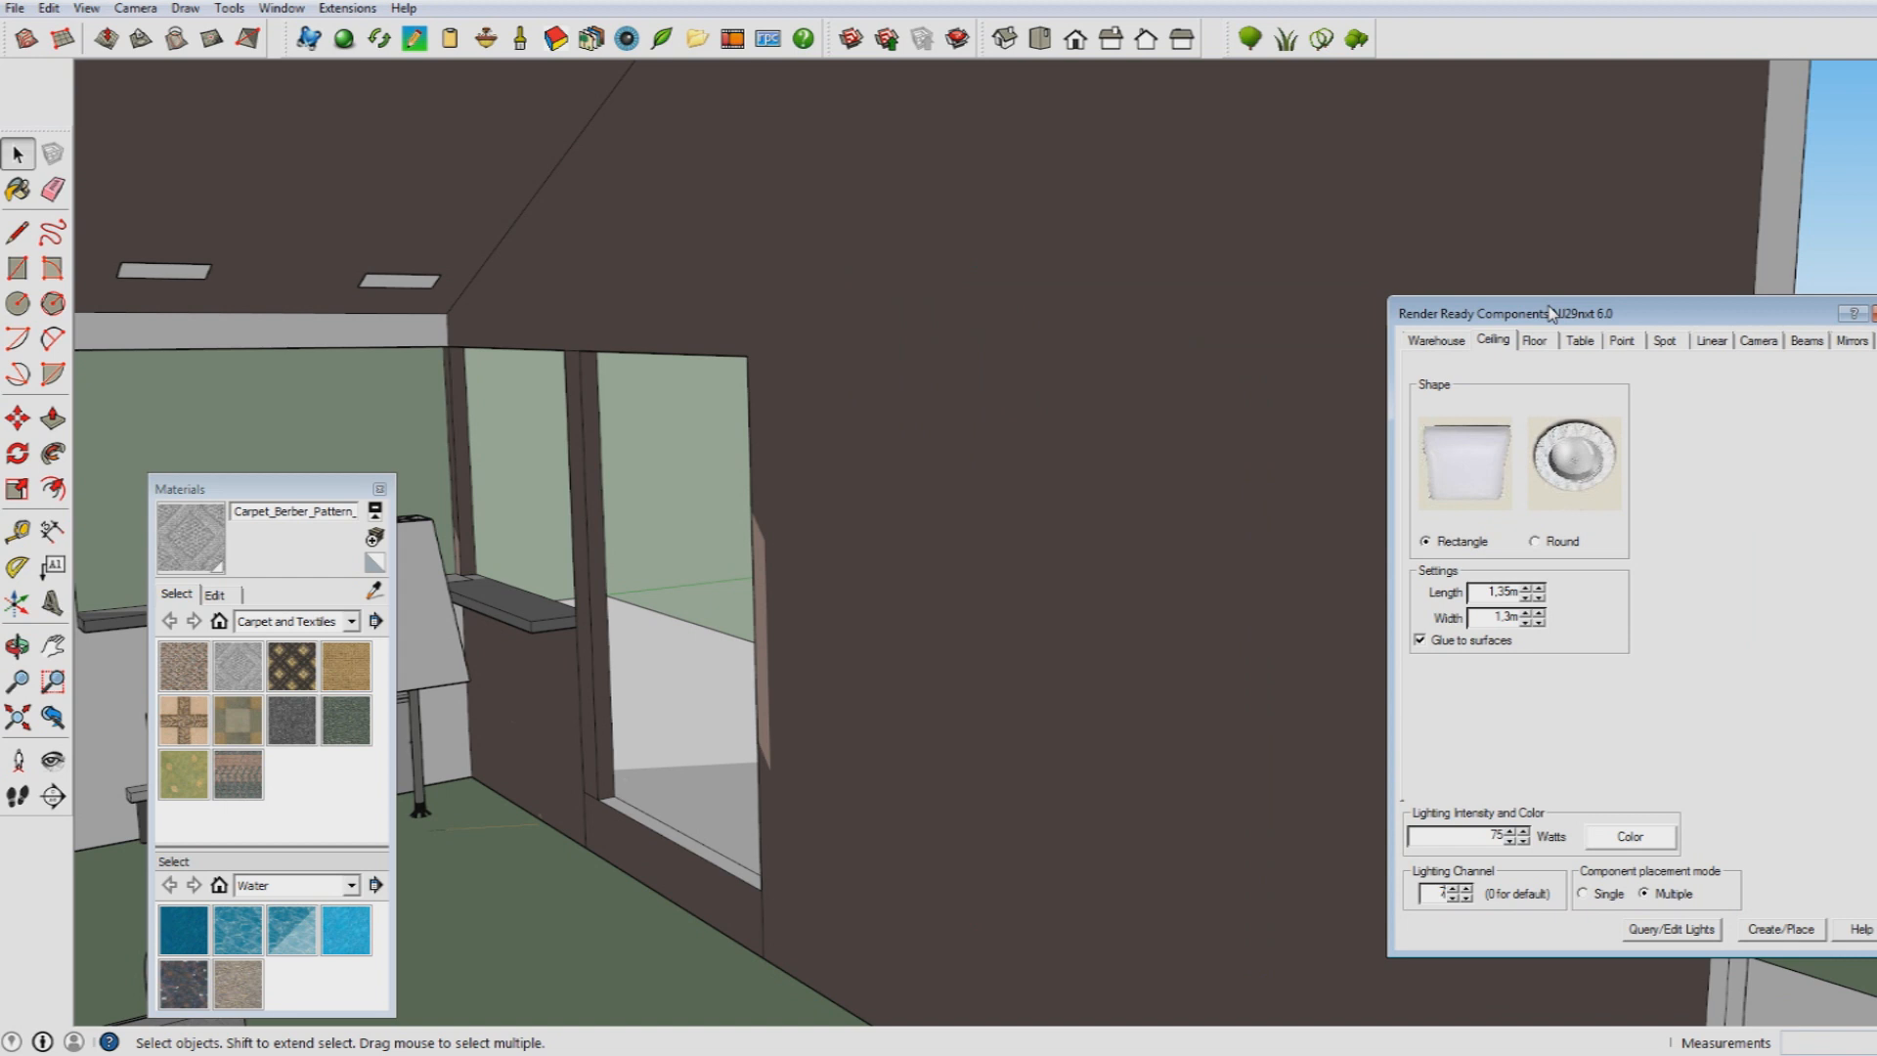
pyautogui.click(1443, 894)
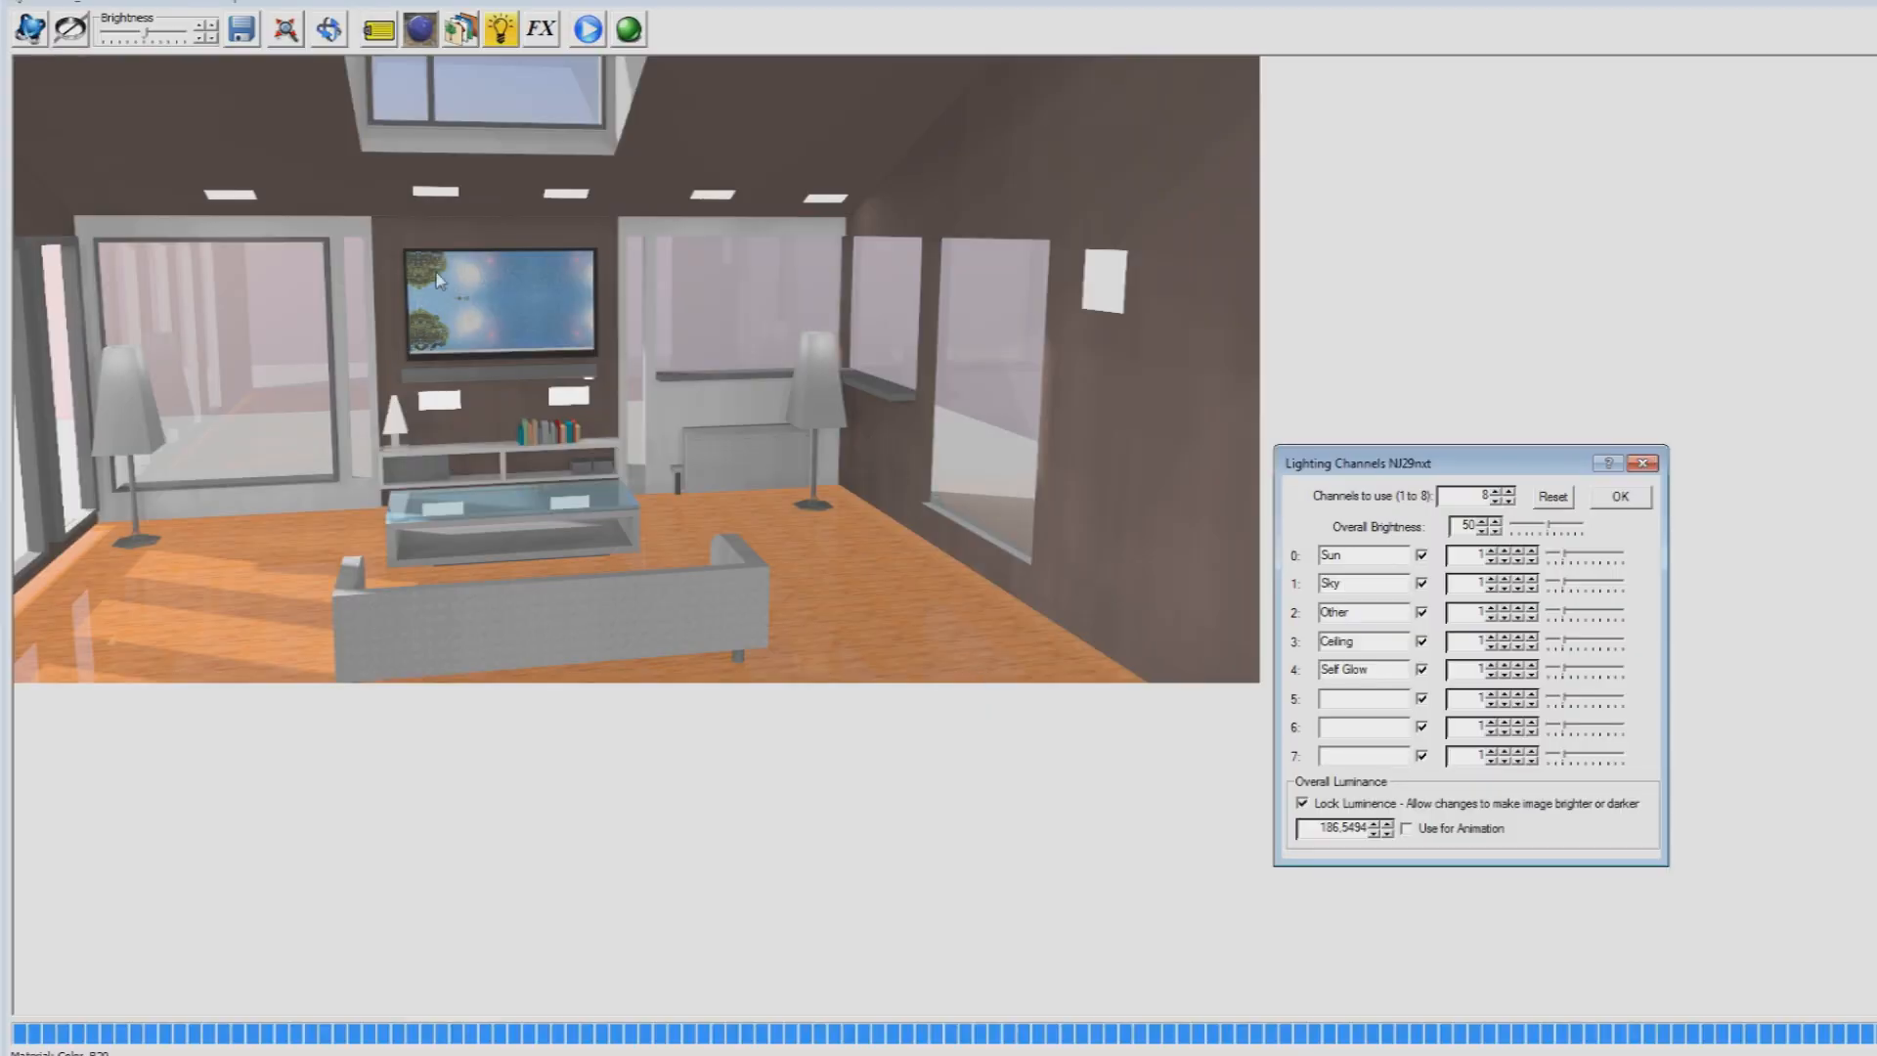
pyautogui.moveTo(1273, 686)
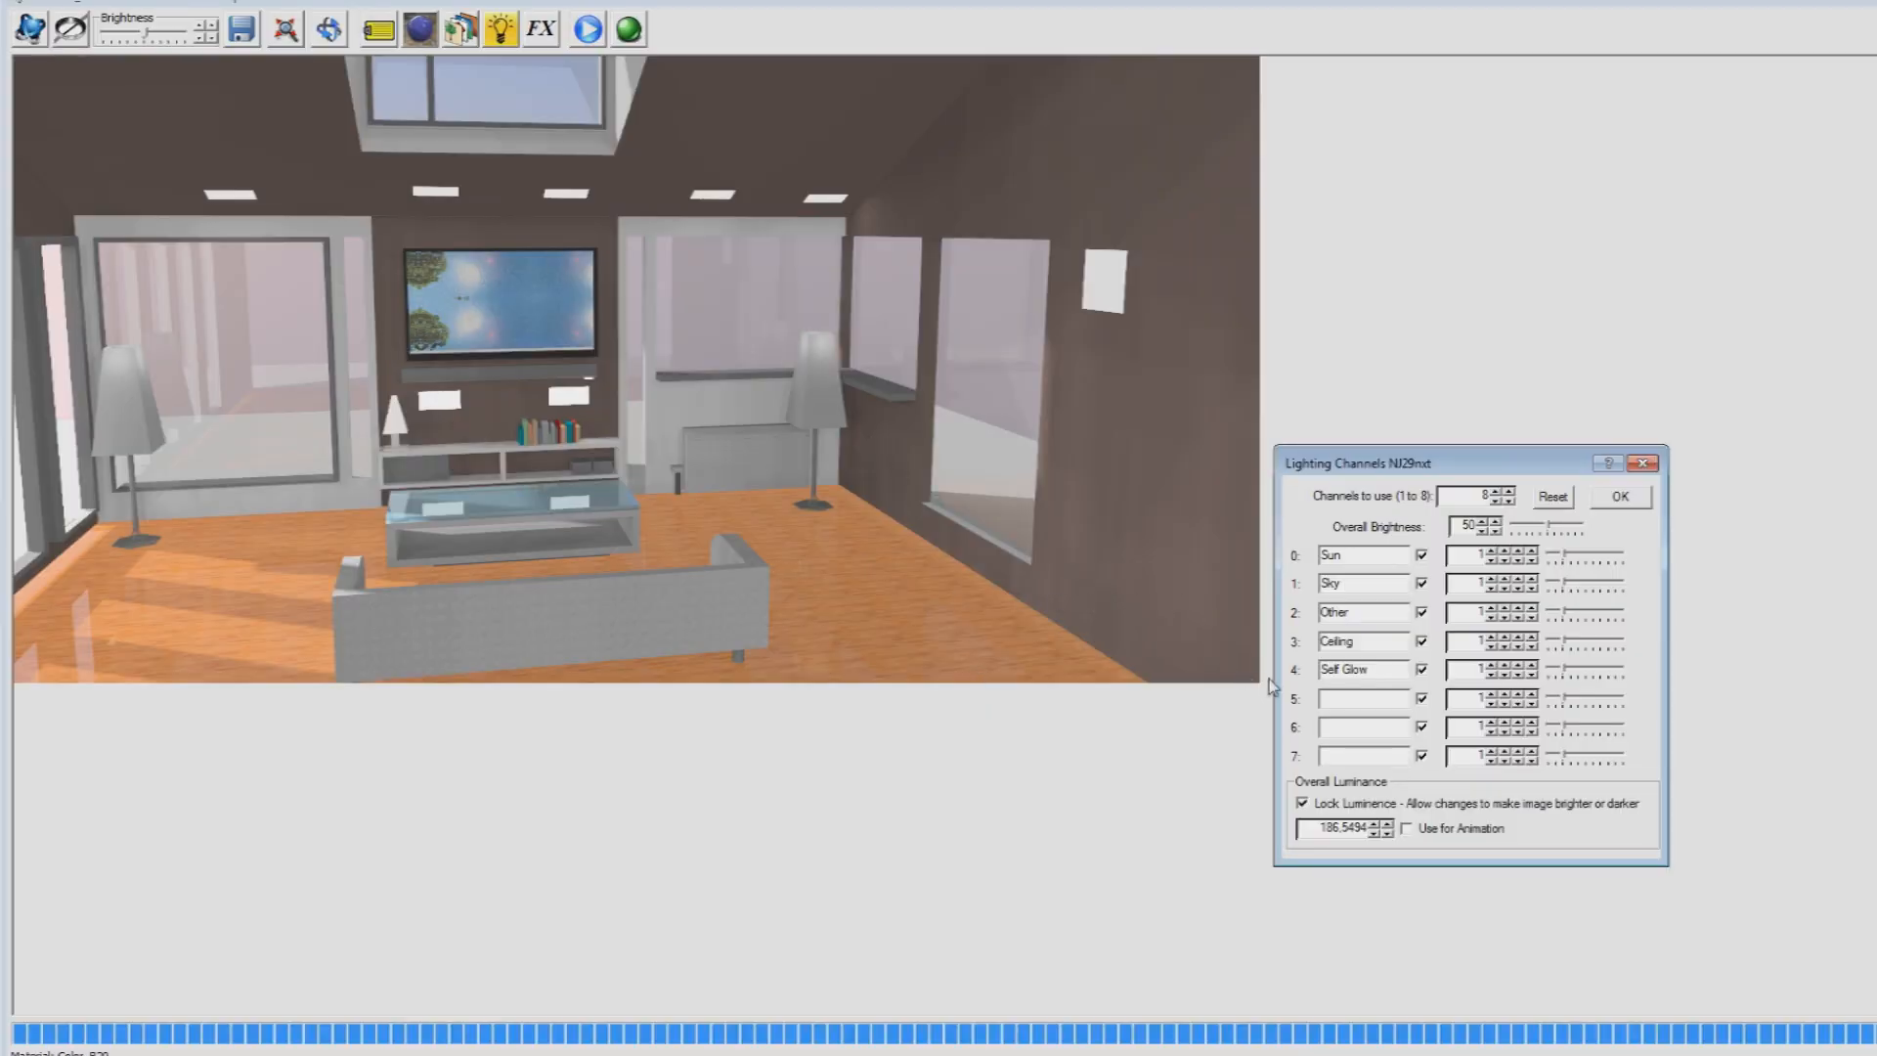
pyautogui.moveTo(1251, 671)
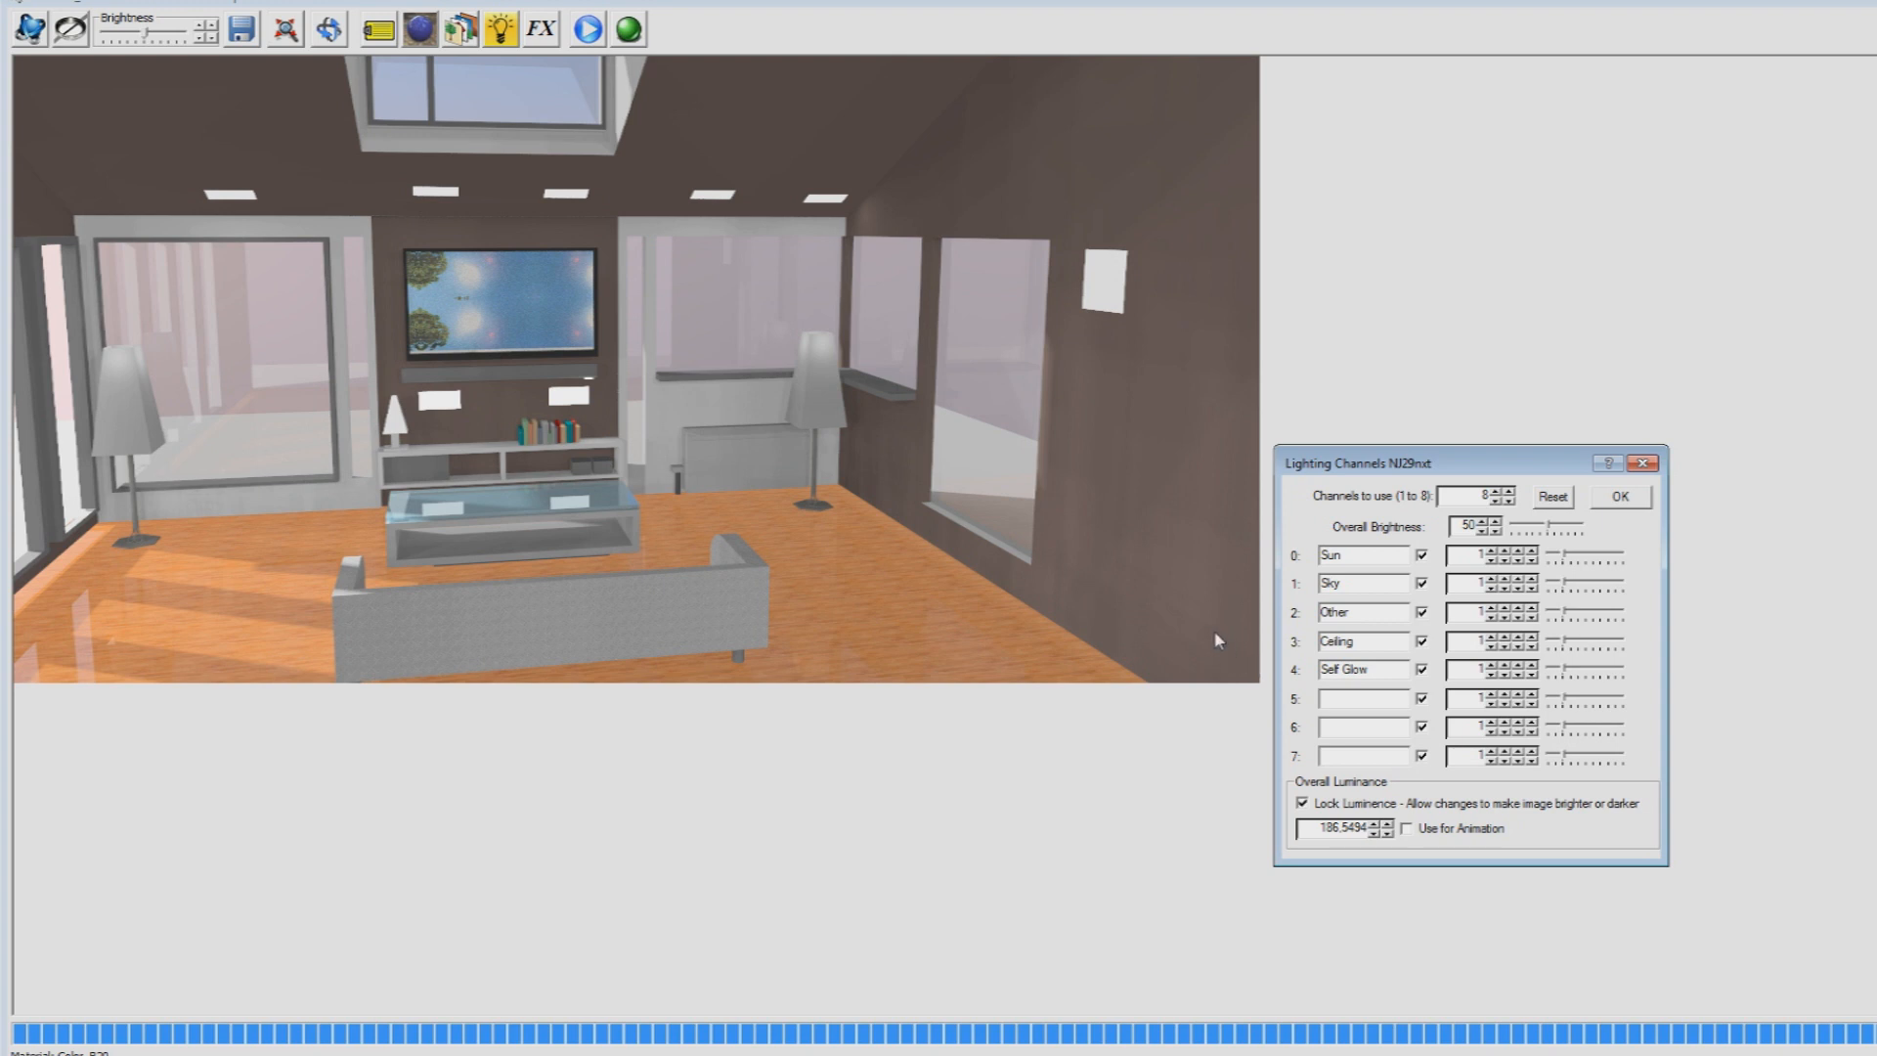
pyautogui.moveTo(1143, 275)
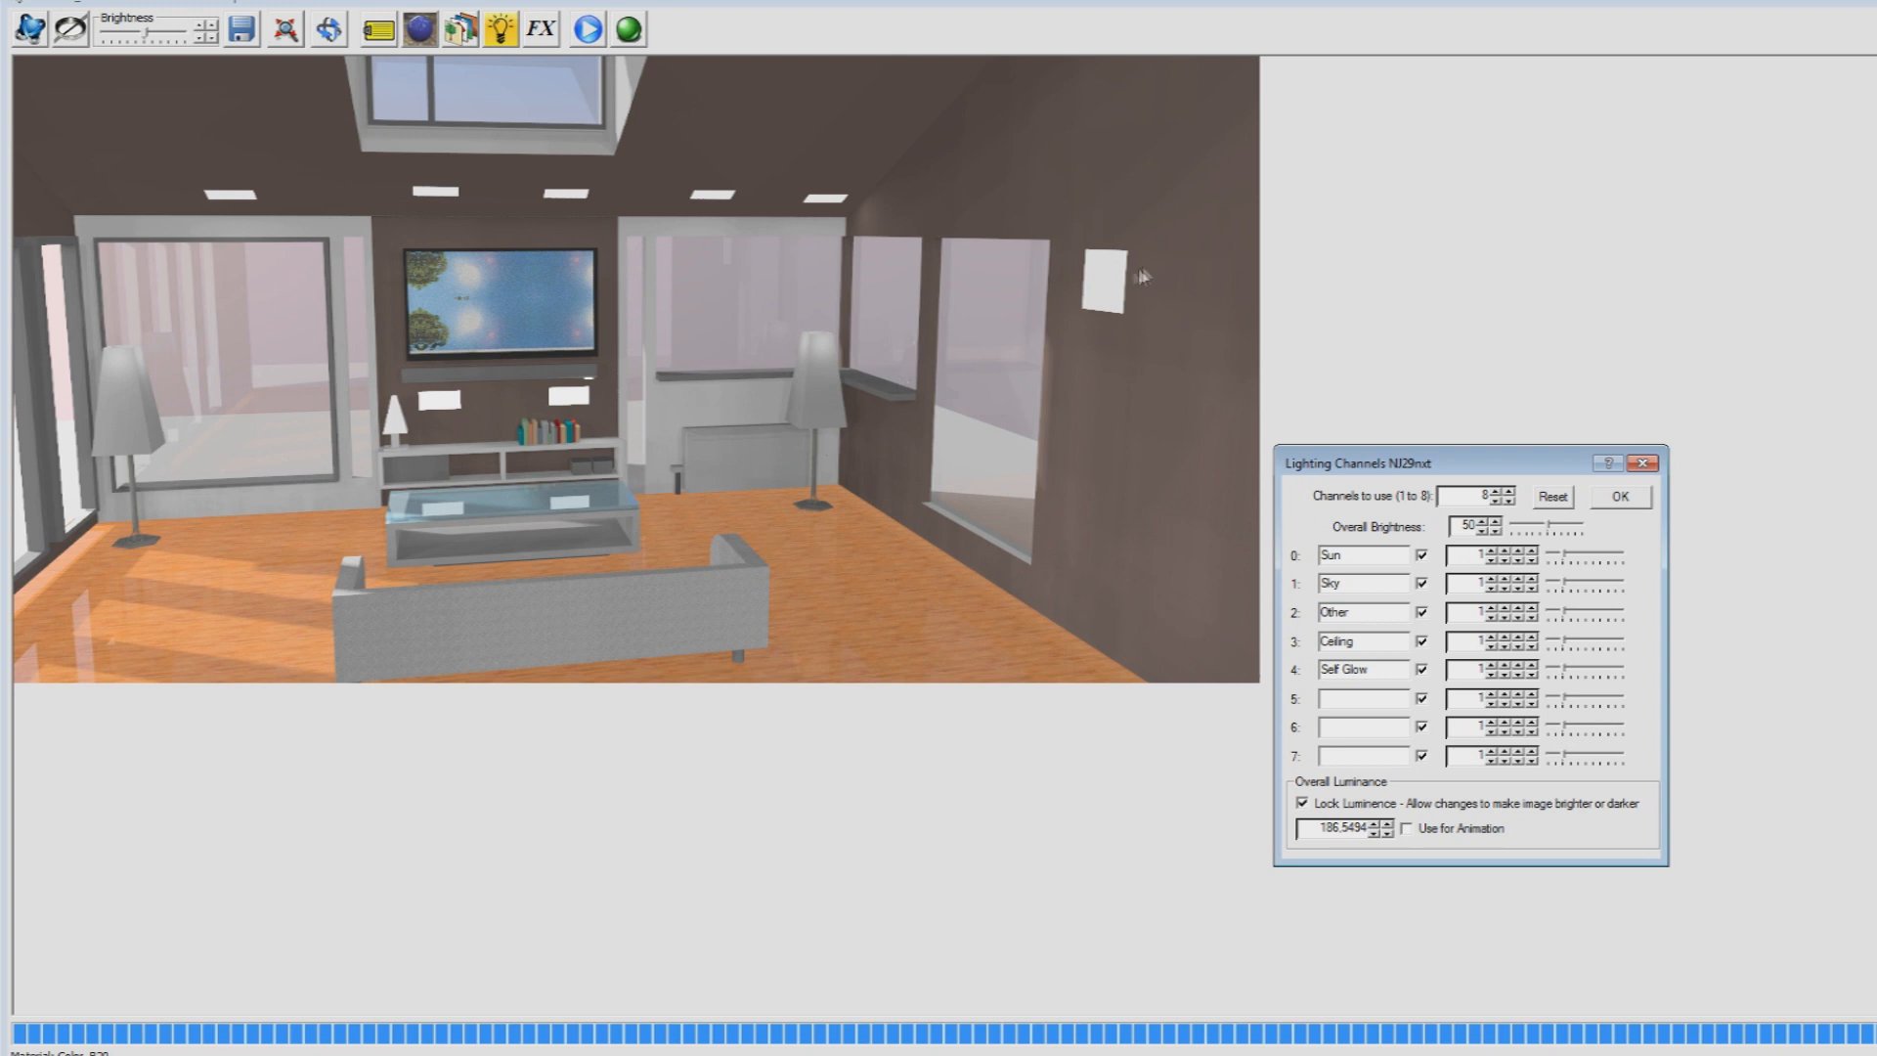
pyautogui.moveTo(1118, 274)
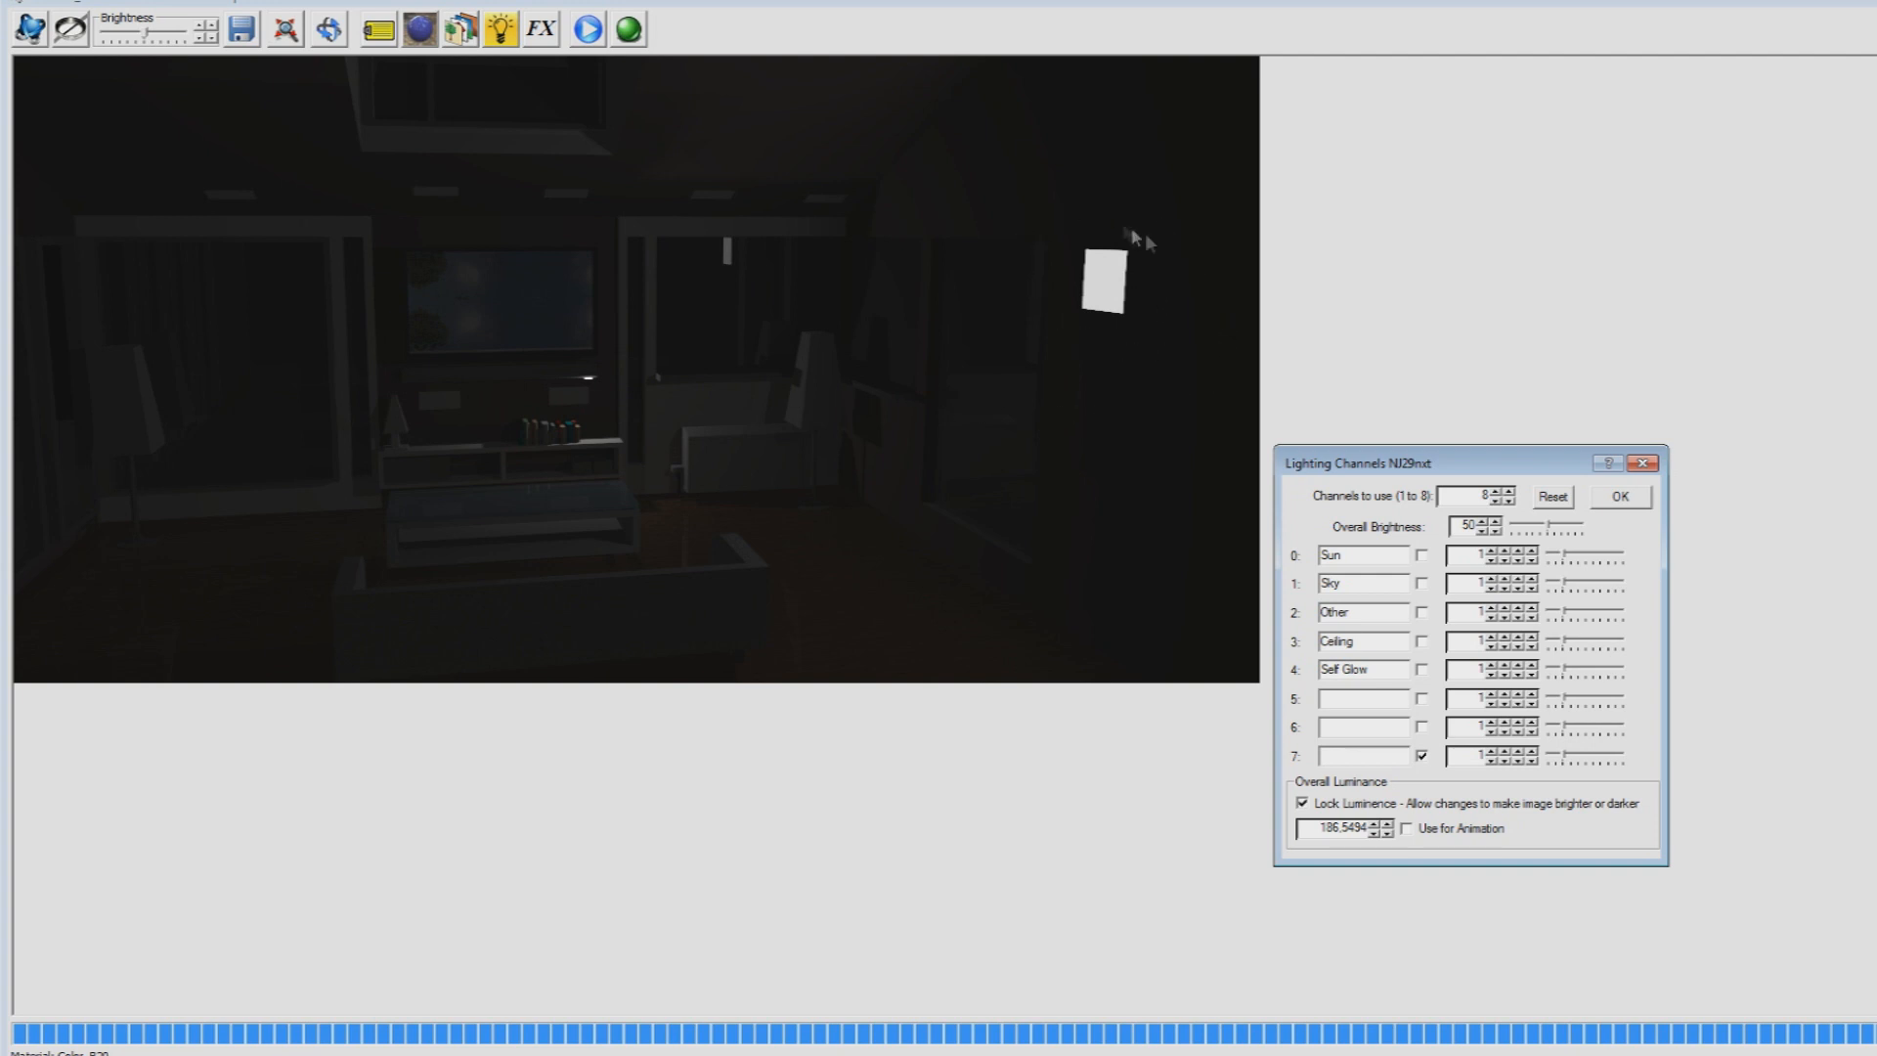
pyautogui.moveTo(742, 446)
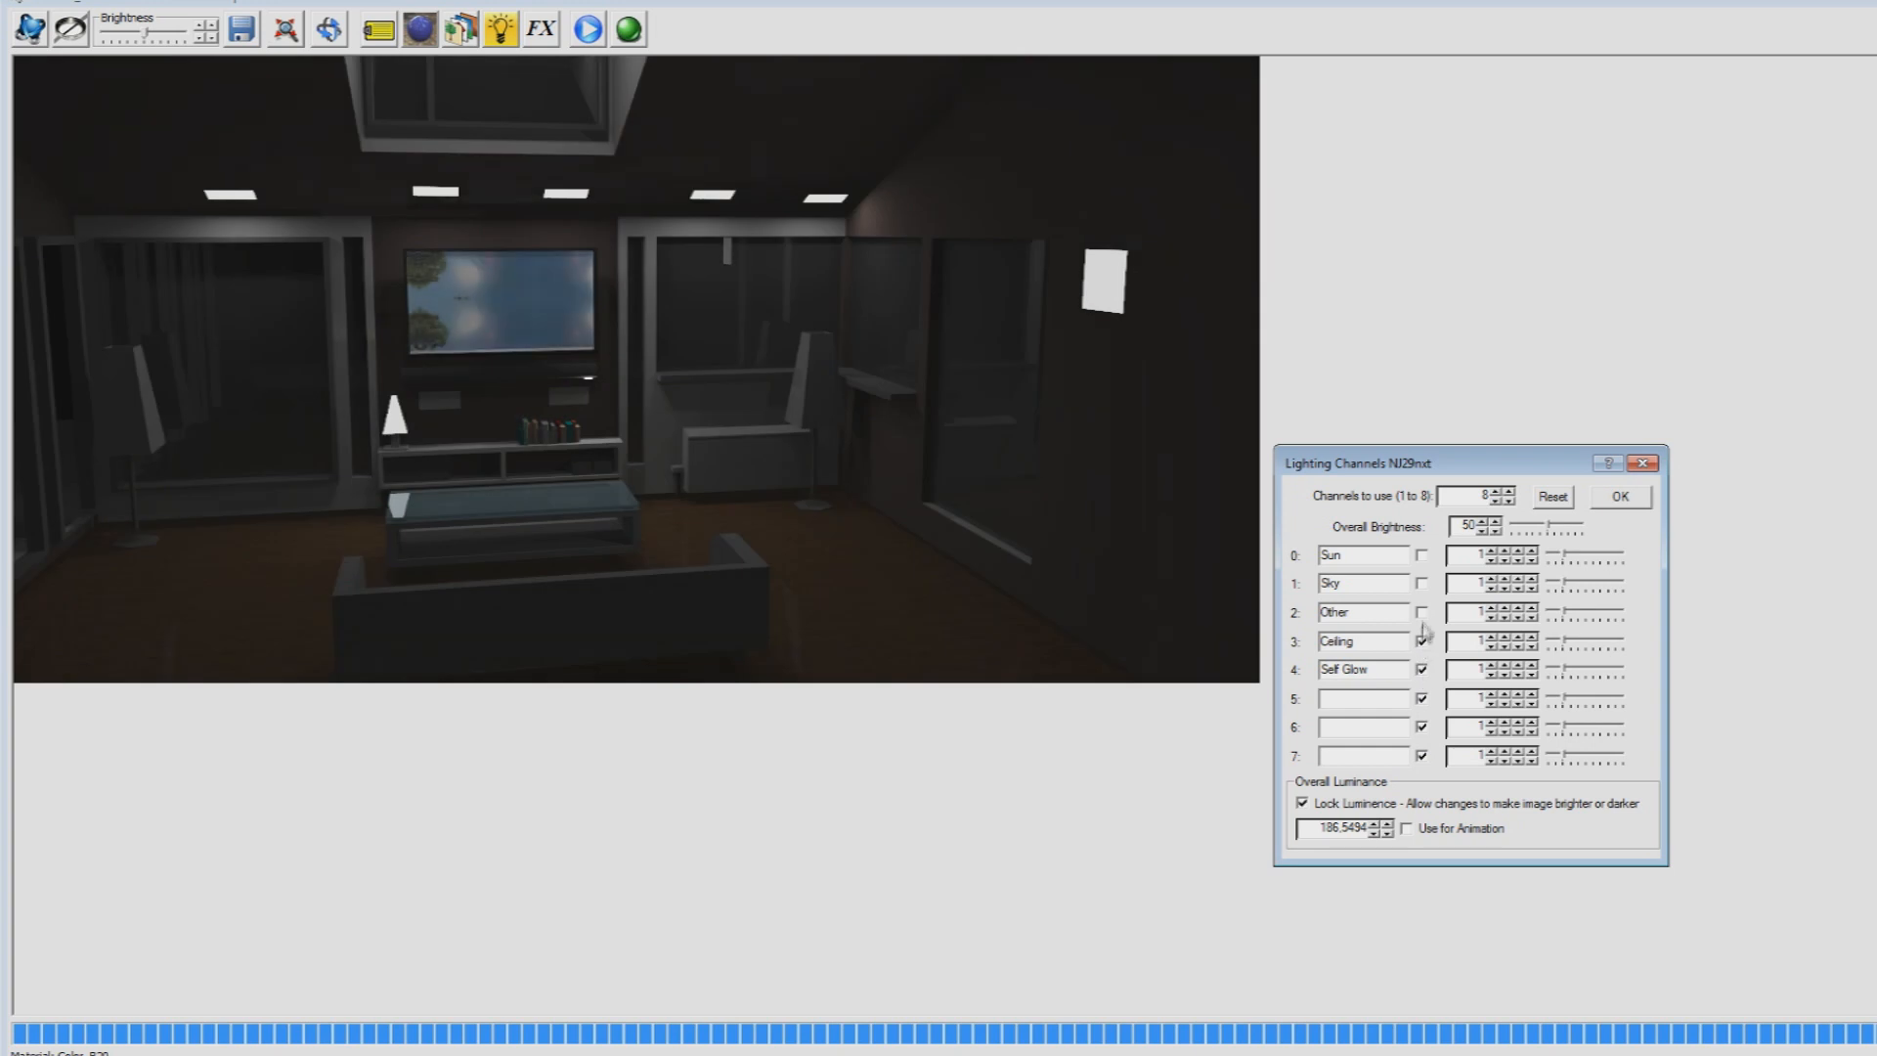
pyautogui.click(1421, 553)
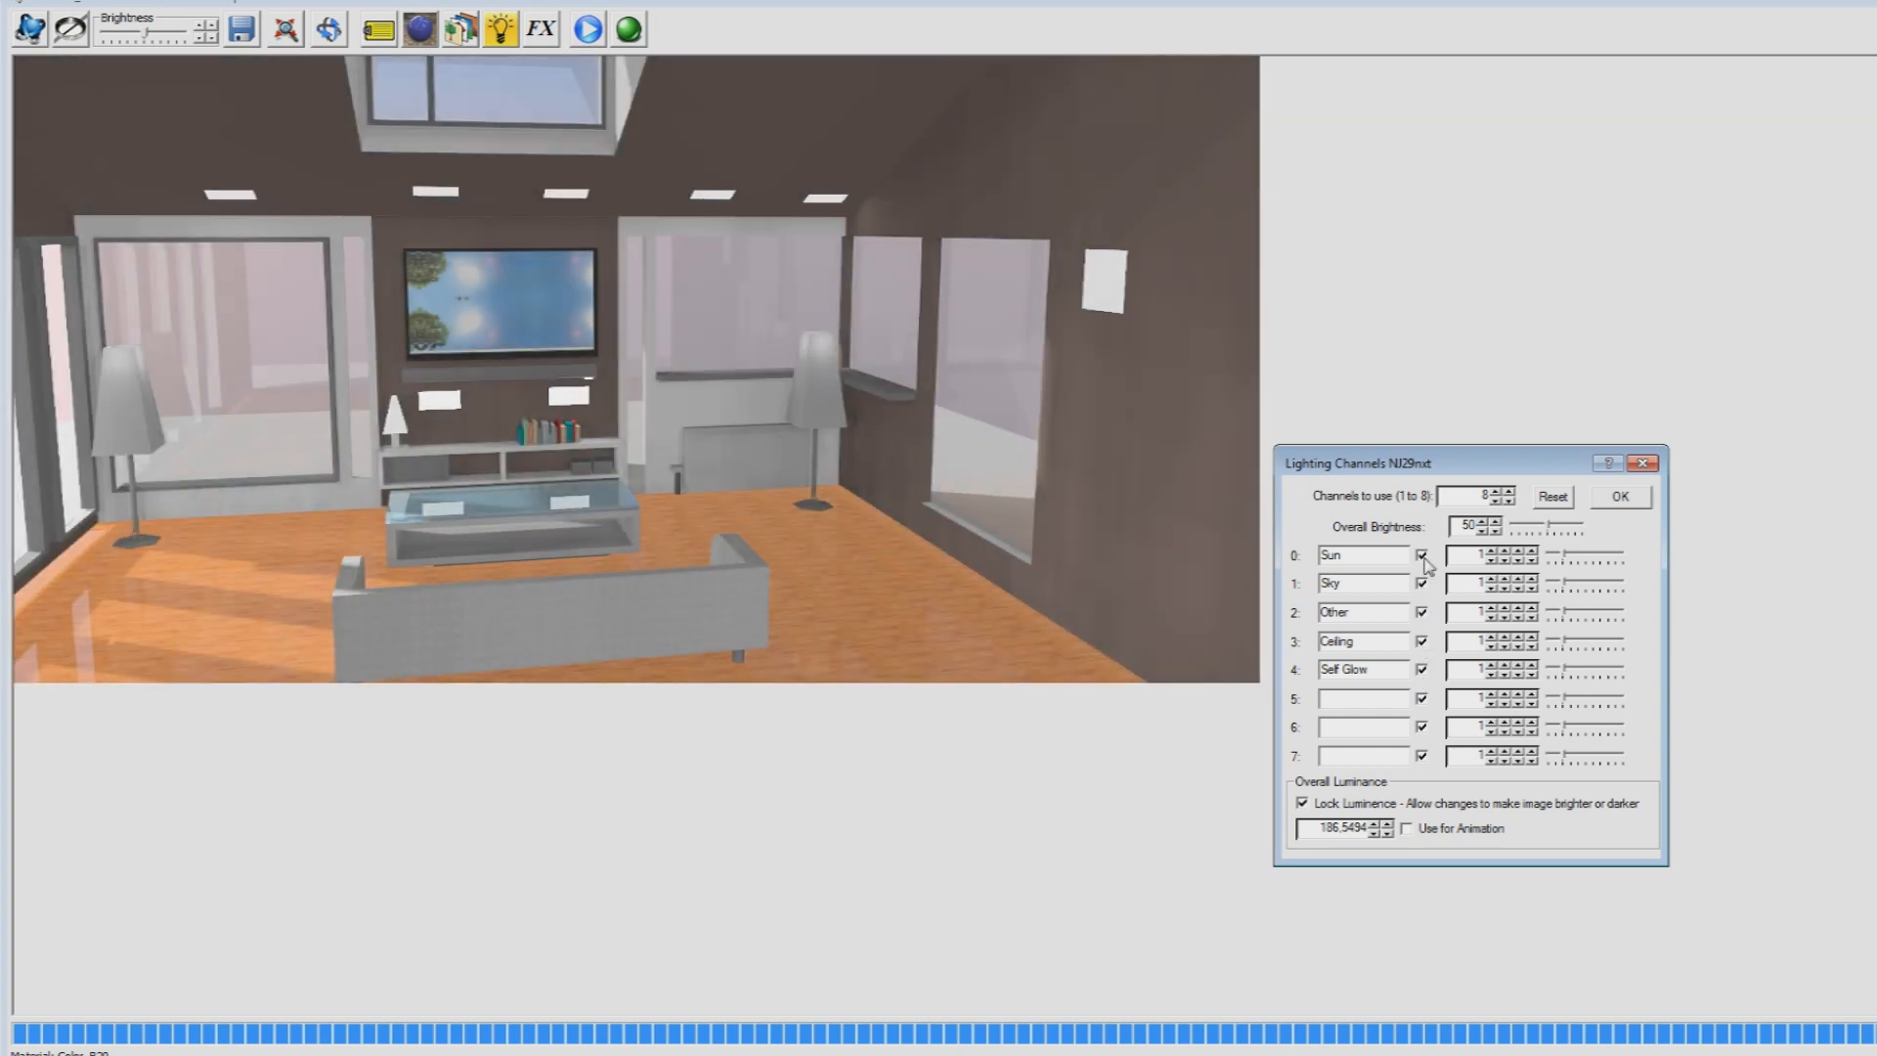